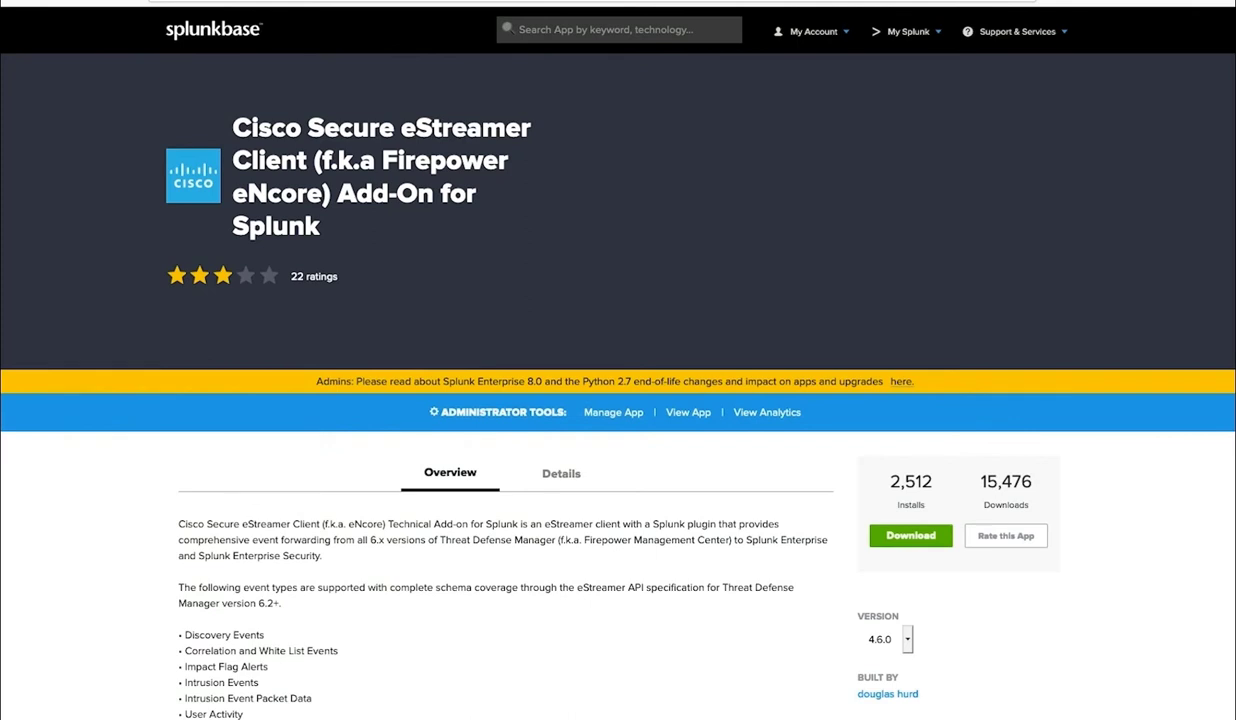
{"action": "mouse_move", "coordinate": [1096, 419]}
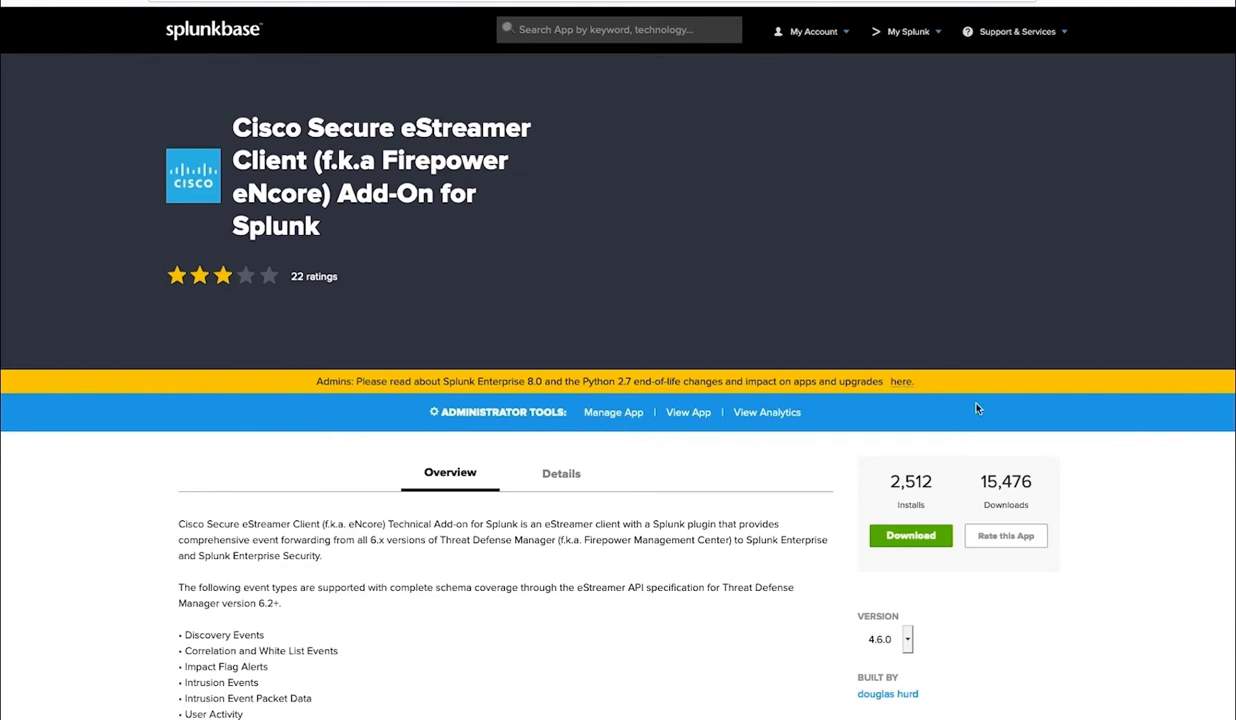
{"action": "mouse_move", "coordinate": [889, 410]}
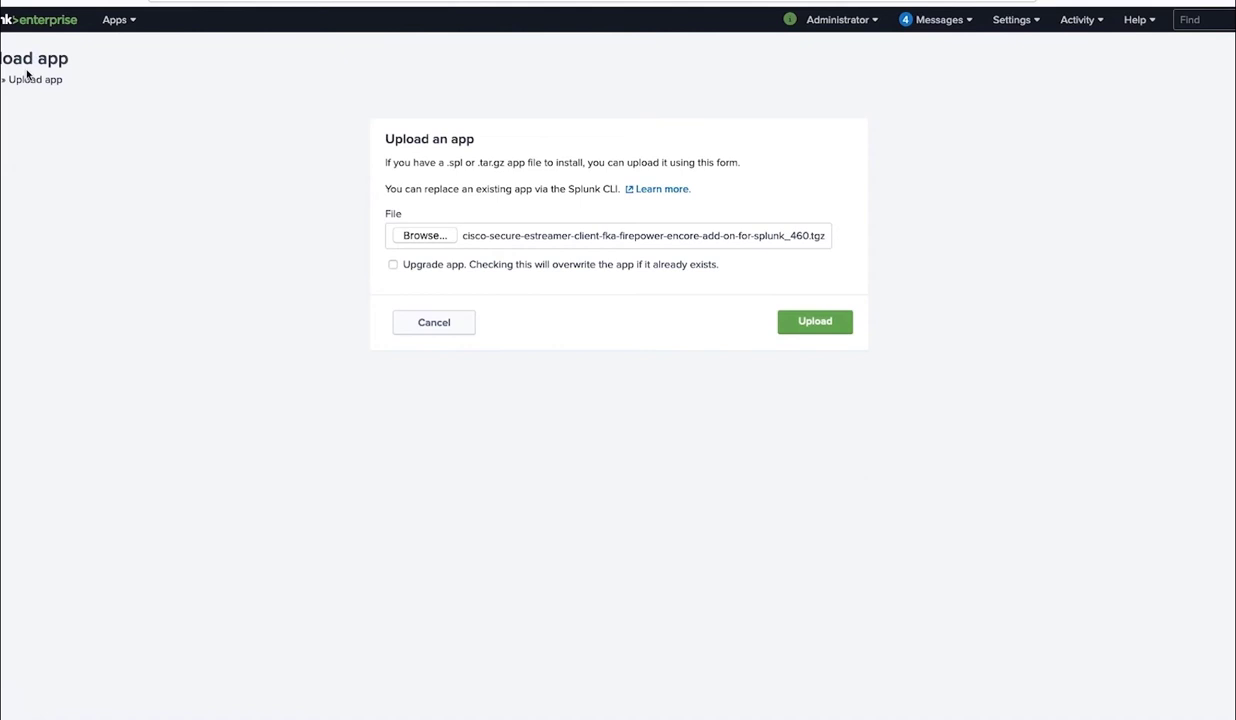
{"action": "mouse_move", "coordinate": [432, 237]}
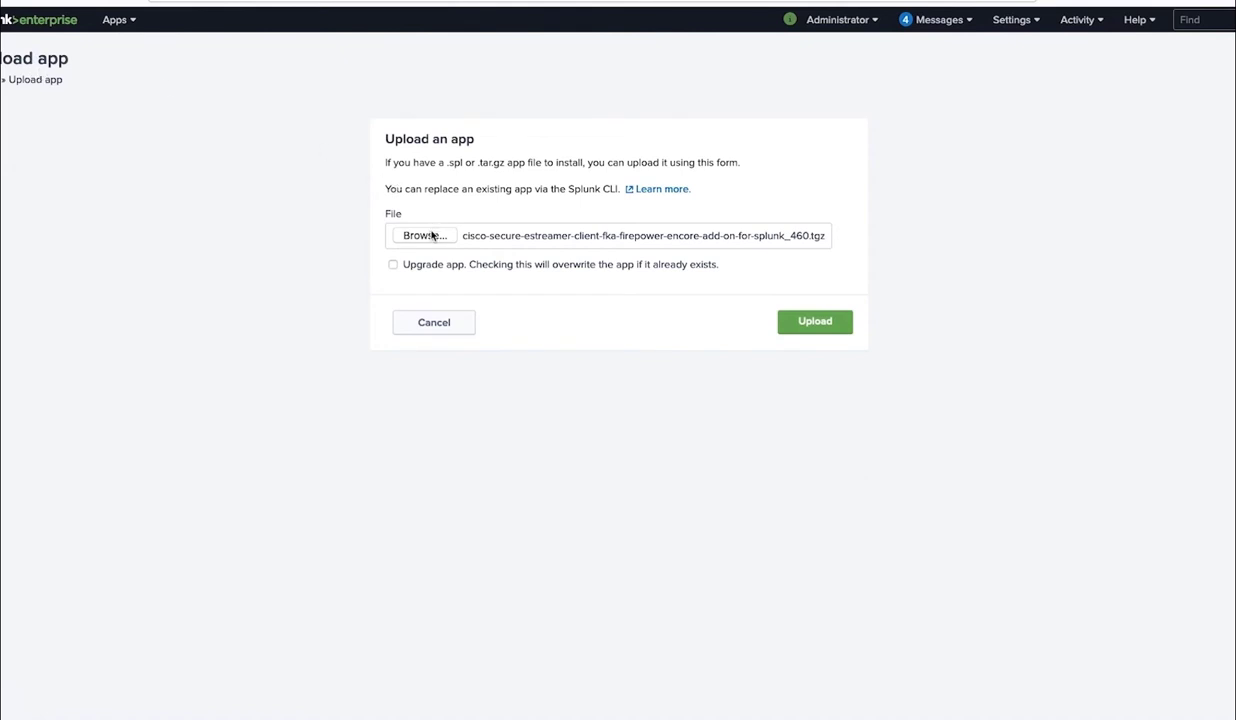
{"action": "mouse_move", "coordinate": [615, 240]}
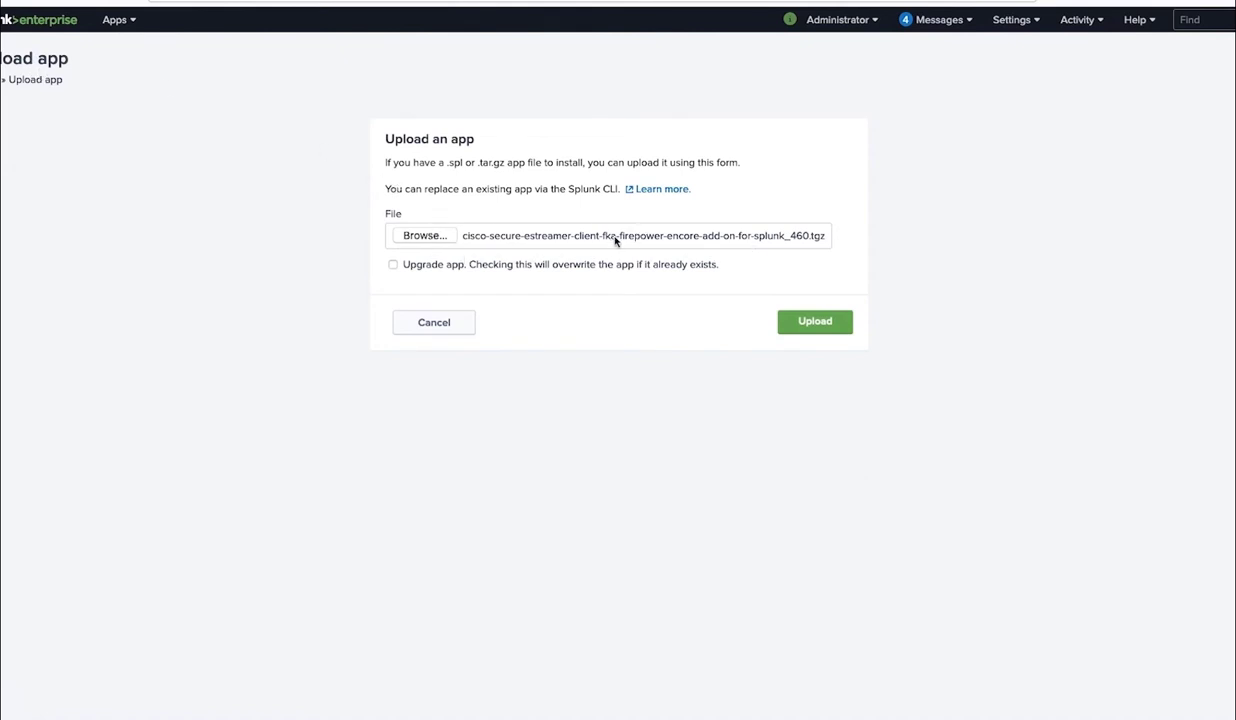
{"action": "mouse_move", "coordinate": [483, 252]}
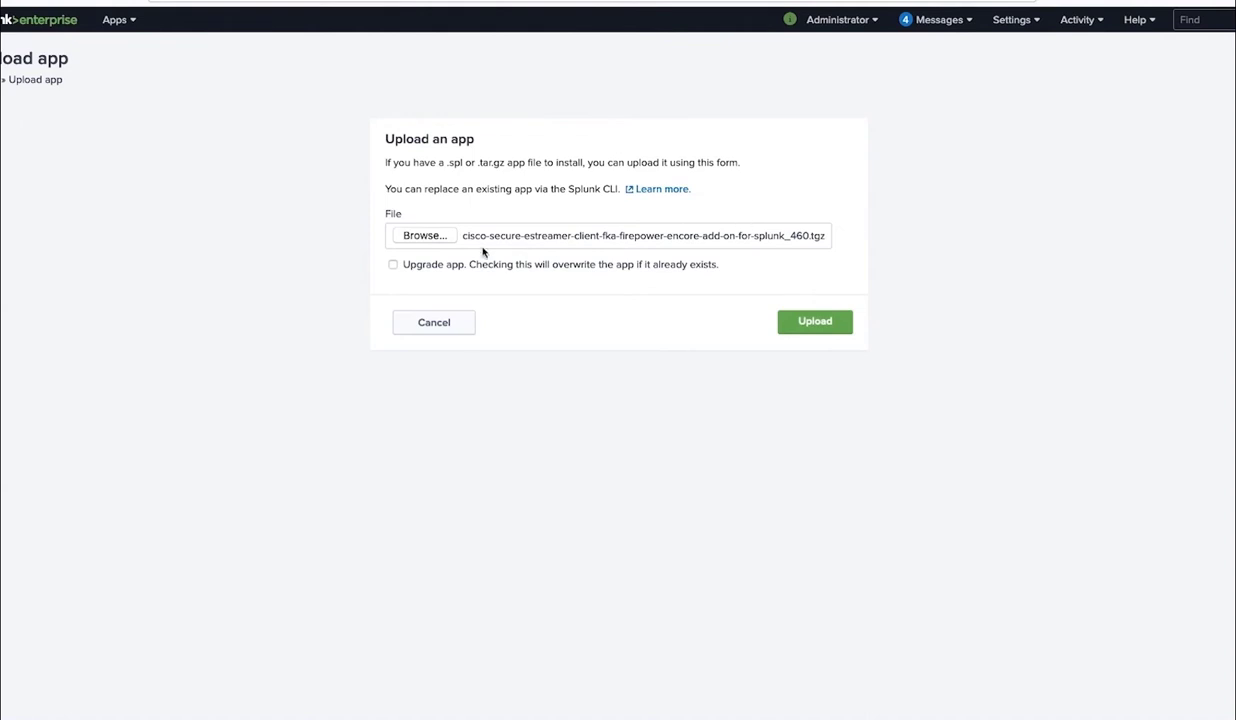
{"action": "mouse_move", "coordinate": [800, 264]}
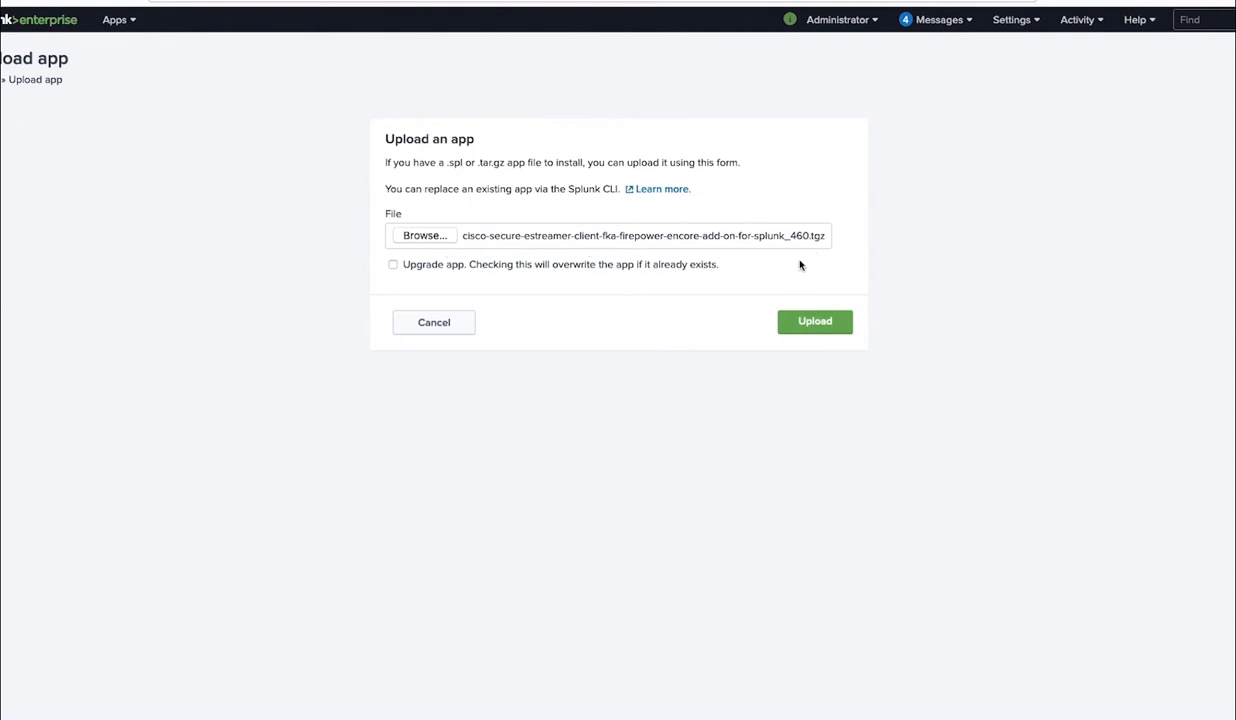
Step: Upload the eStreamer add-on, then choose the Firepower app package from Downloads with Upgrade app checked
{"action": "left_click", "coordinate": [814, 321]}
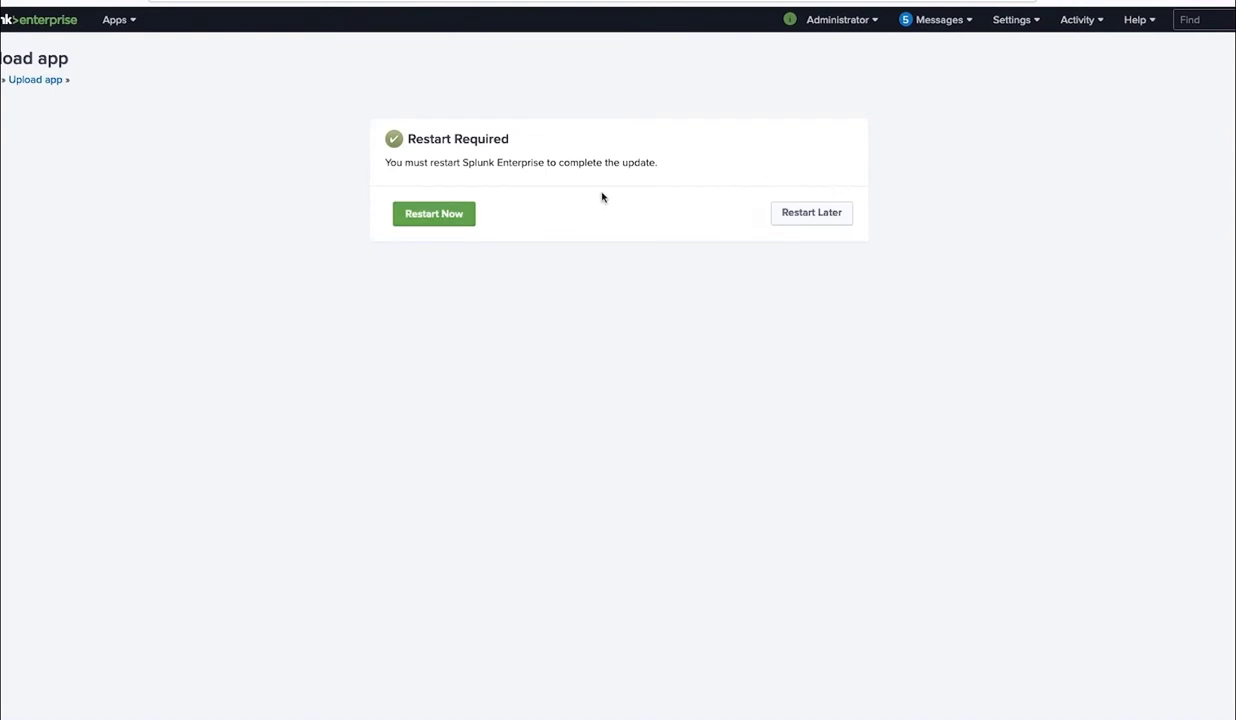
{"action": "left_click", "coordinate": [811, 212]}
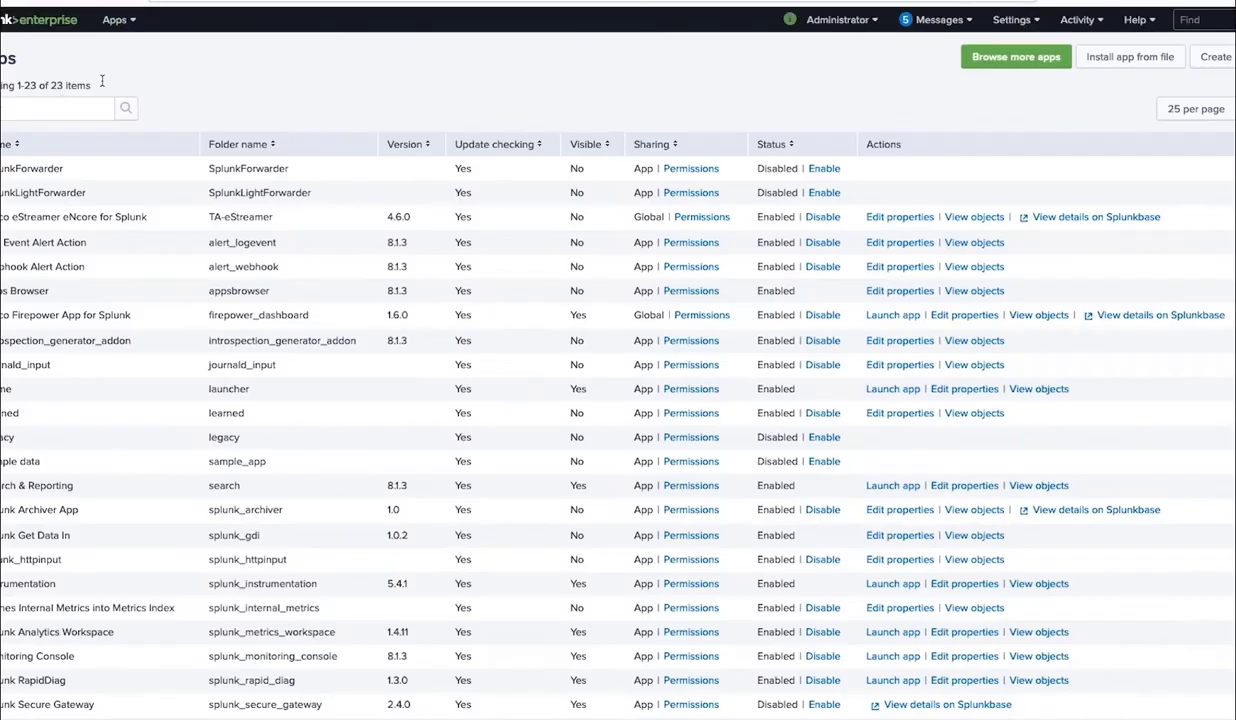
{"action": "left_click", "coordinate": [1130, 56]}
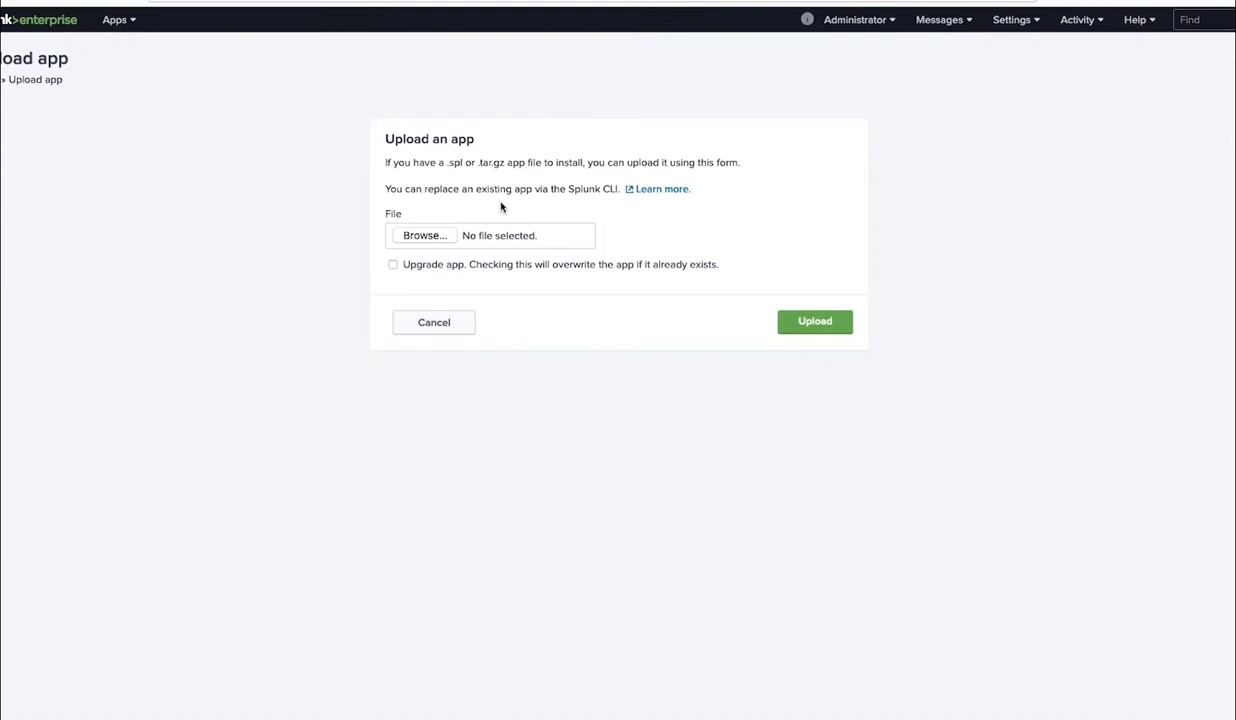
{"action": "left_click", "coordinate": [424, 235]}
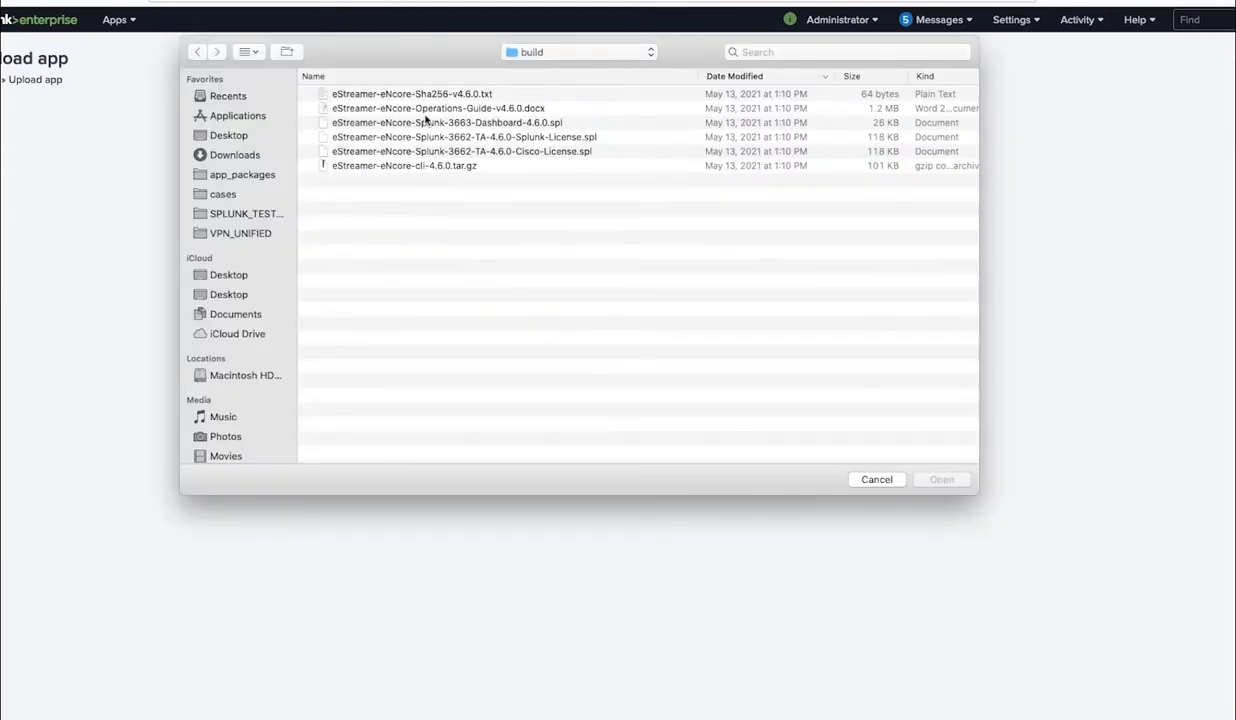
{"action": "left_click", "coordinate": [235, 154]}
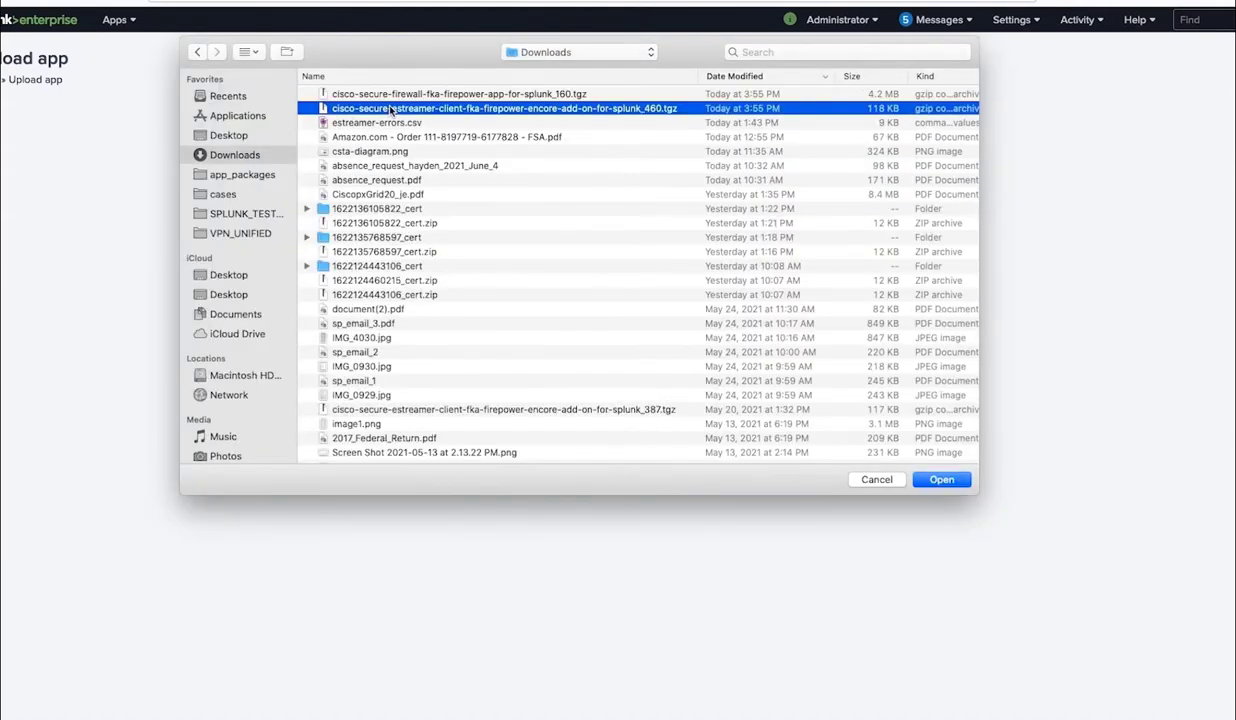
{"action": "left_click", "coordinate": [940, 479]}
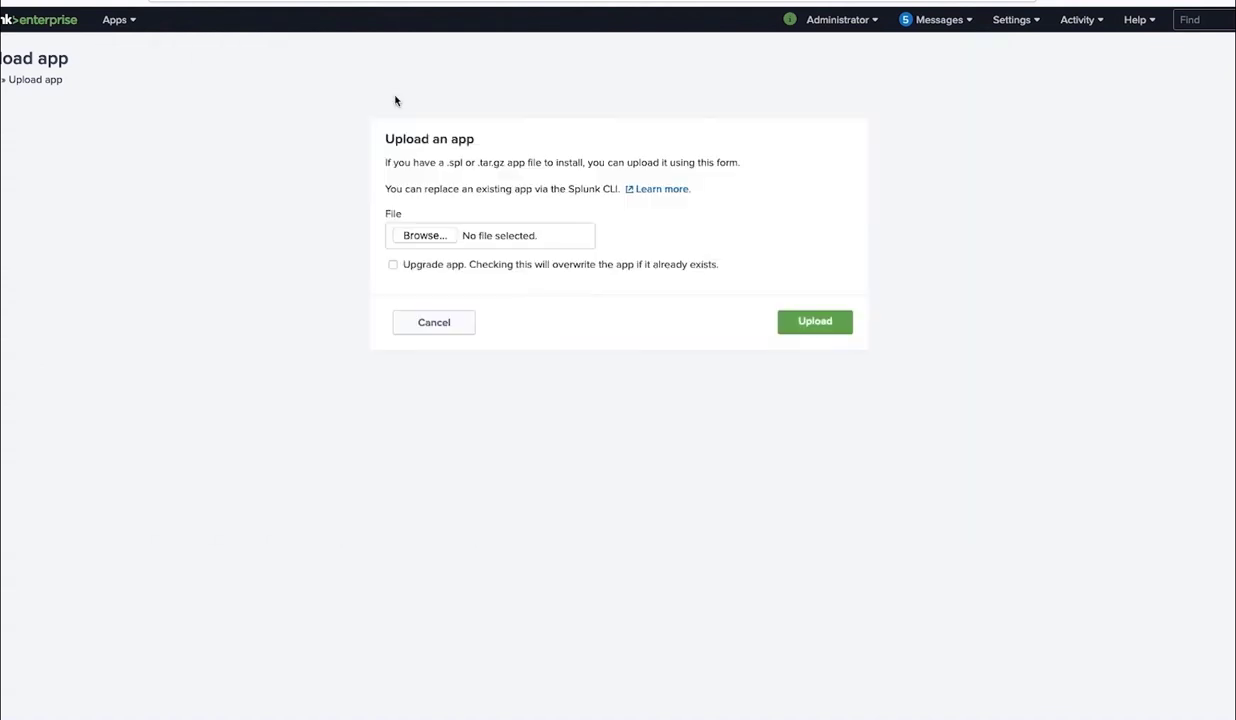
{"action": "left_click", "coordinate": [392, 264]}
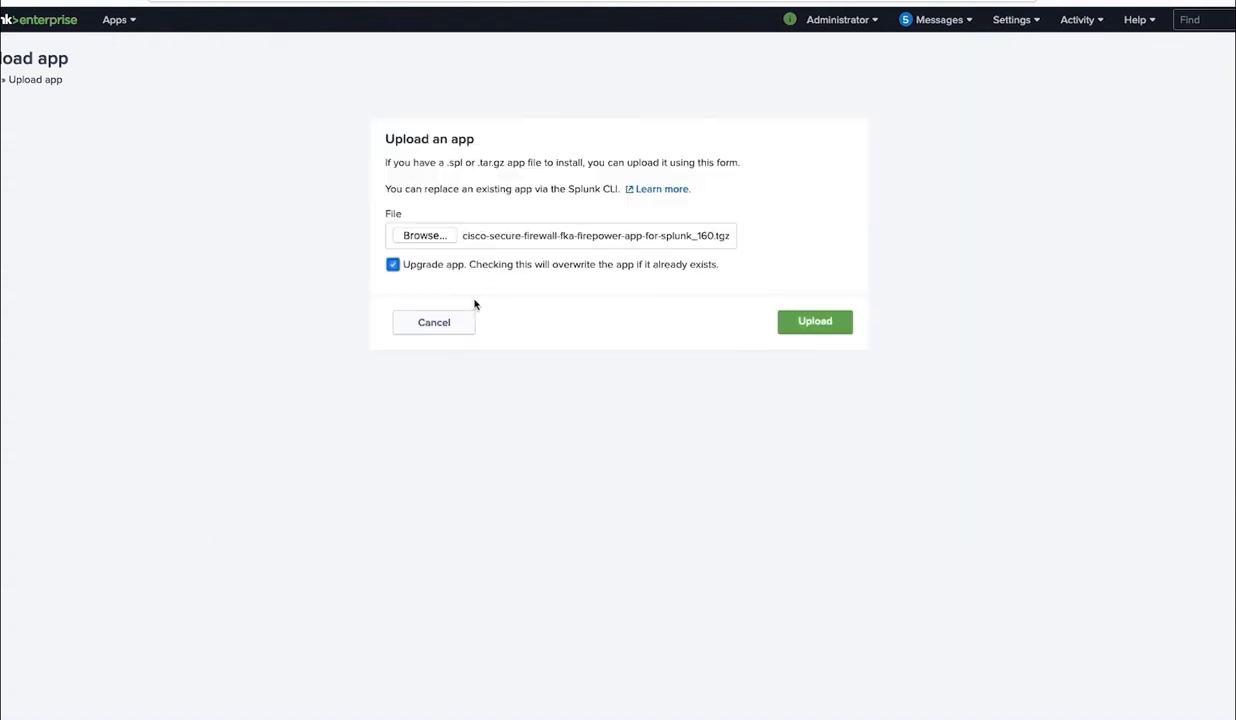
Step: Upload the Firepower app upgrade and restart Splunk
{"action": "left_click", "coordinate": [814, 321]}
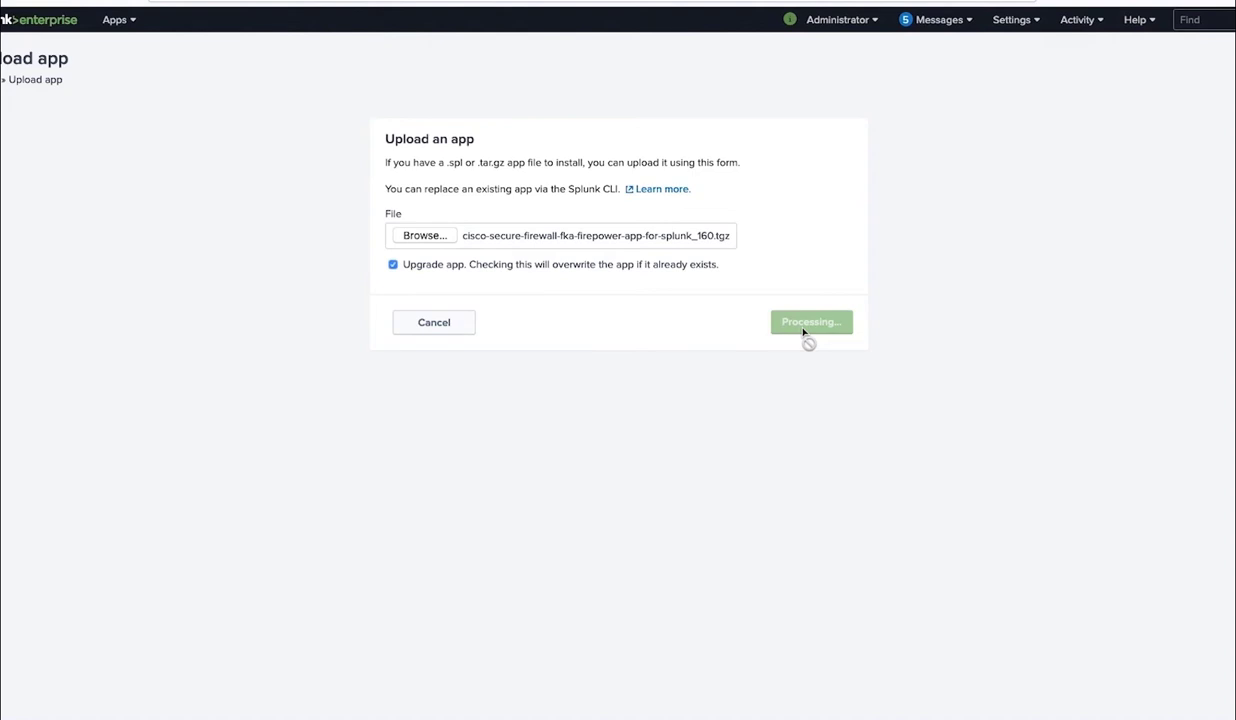
{"action": "left_click", "coordinate": [810, 321]}
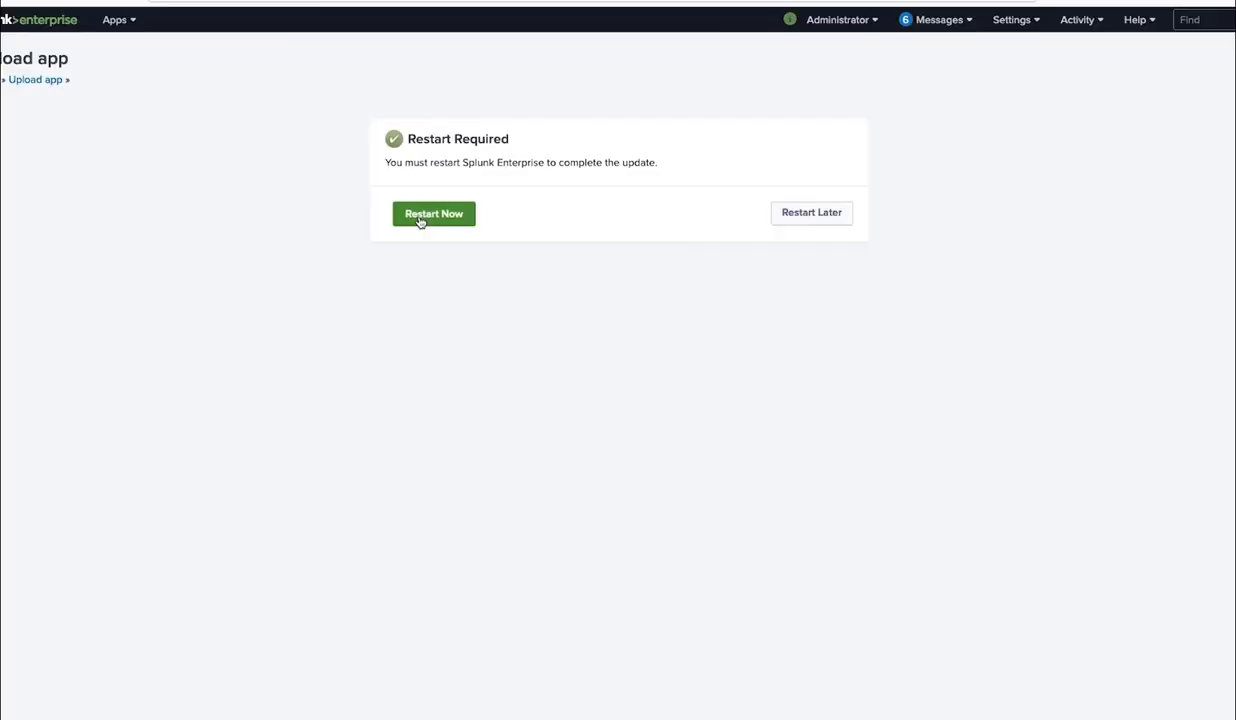
{"action": "left_click", "coordinate": [433, 213]}
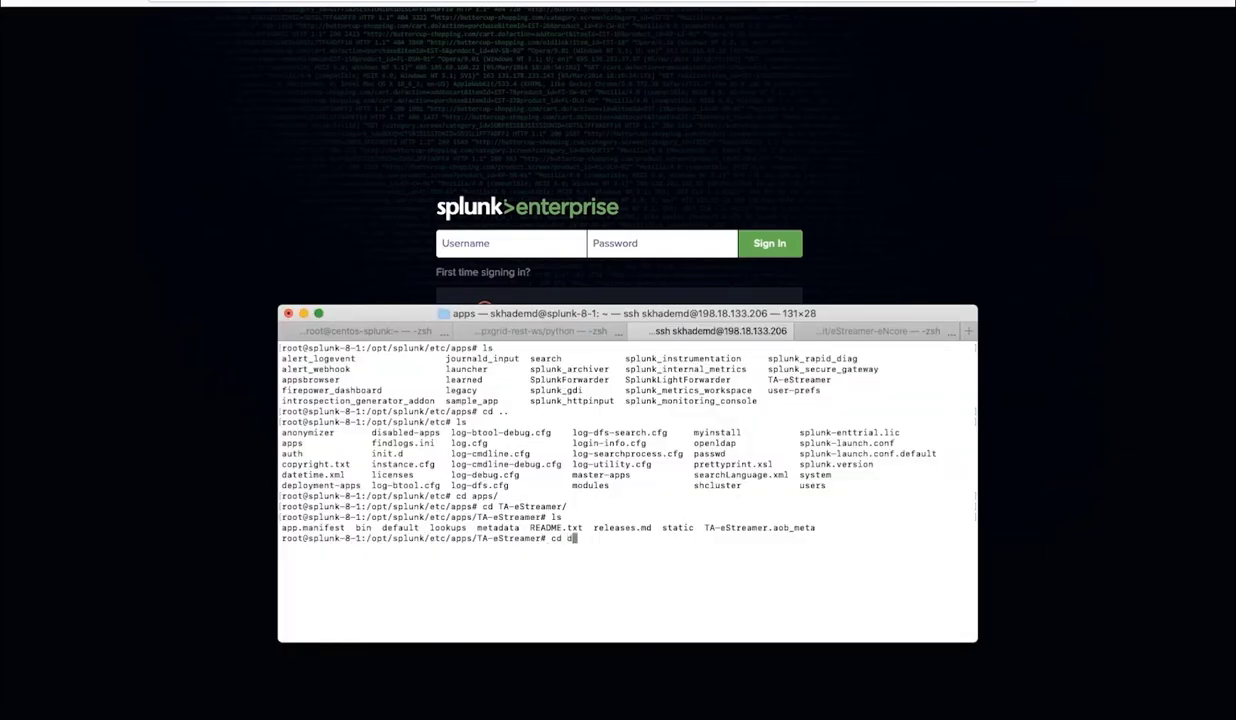
Step: Navigate into the add-on's default/ folder and open estreamer.conf in nano
{"action": "type", "text": "efault/"}
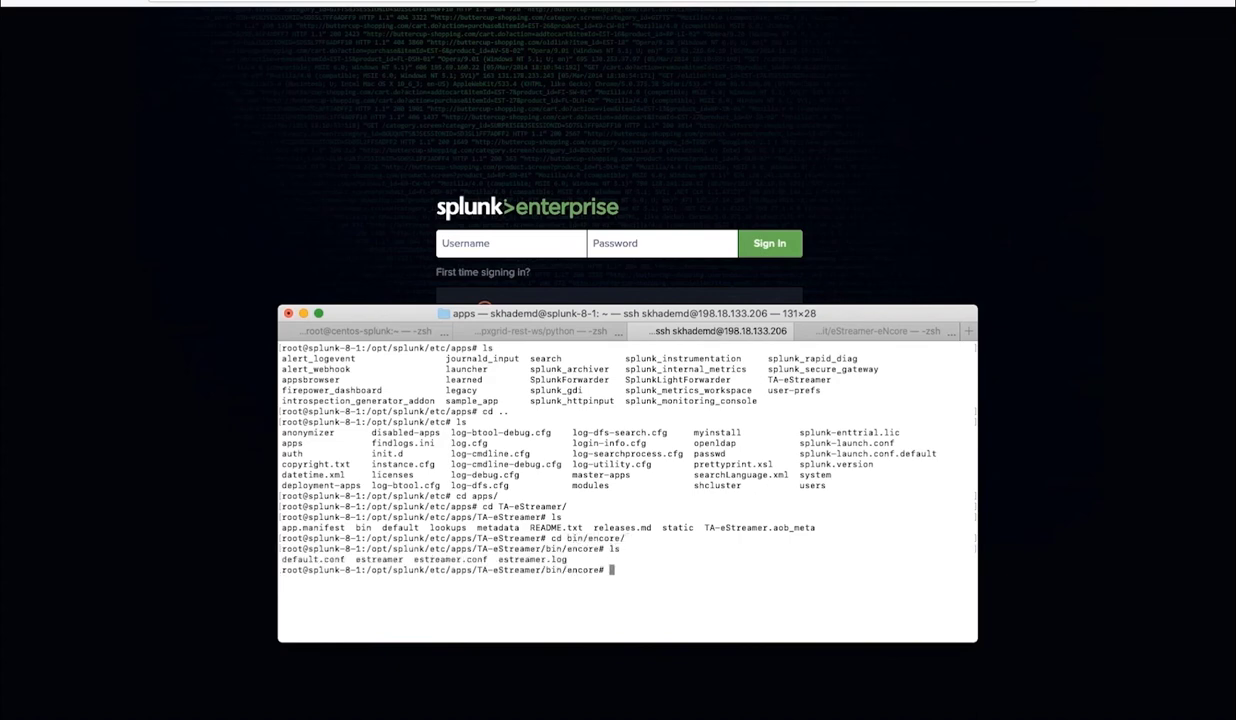
{"action": "type", "text": "nano"}
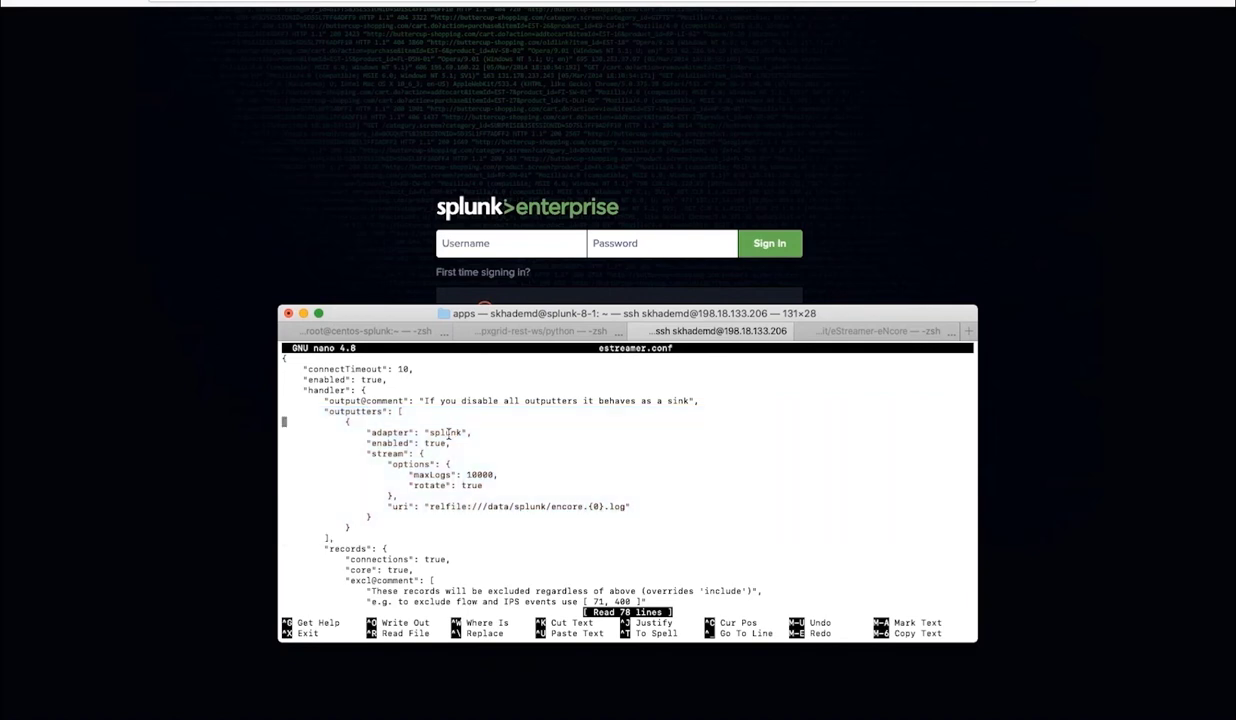
{"action": "mouse_move", "coordinate": [553, 513]}
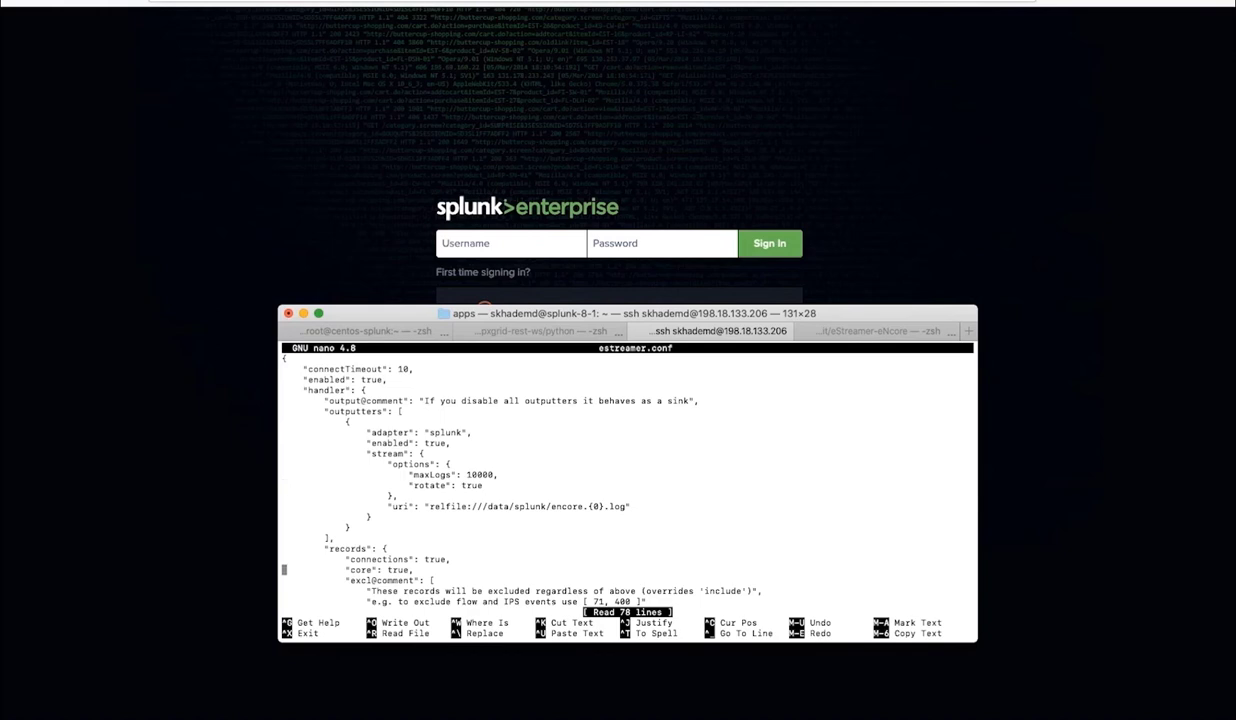
Step: Scroll through estreamer.conf down to the servers entry with host 1.2.3.4 and port 8302
{"action": "key", "text": "Down"}
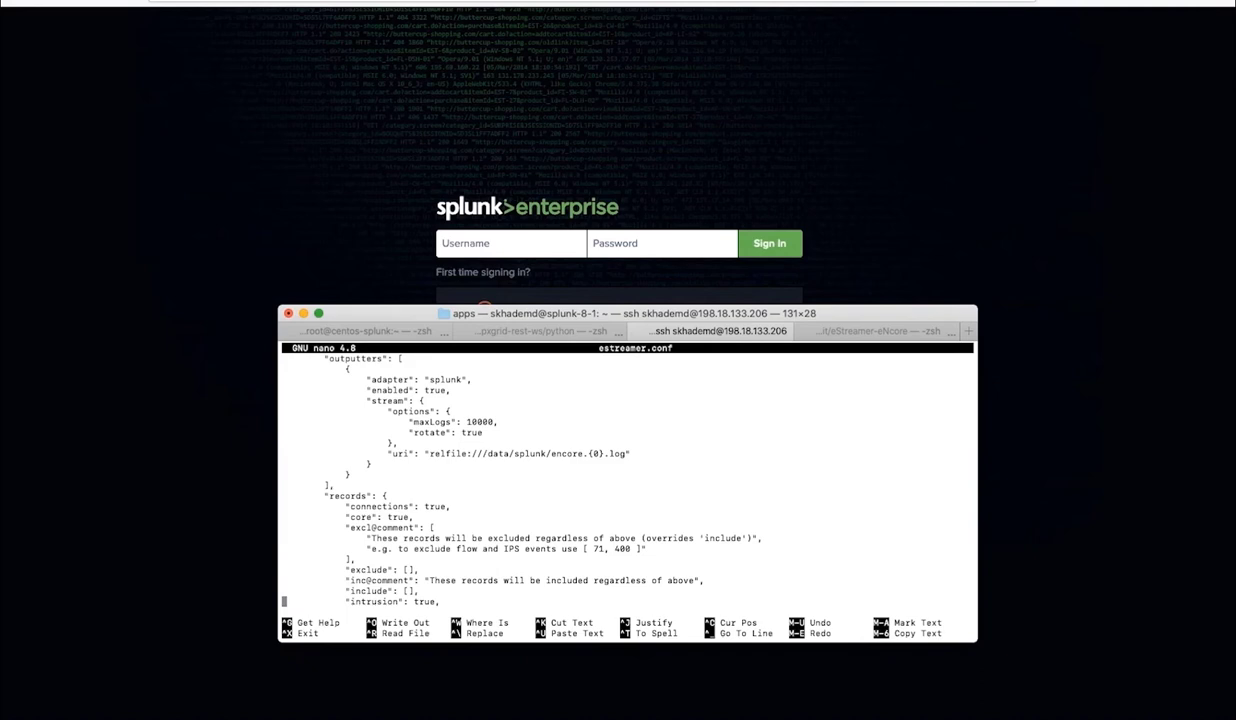
{"action": "scroll", "scroll_direction": "down", "scroll_amount": 3}
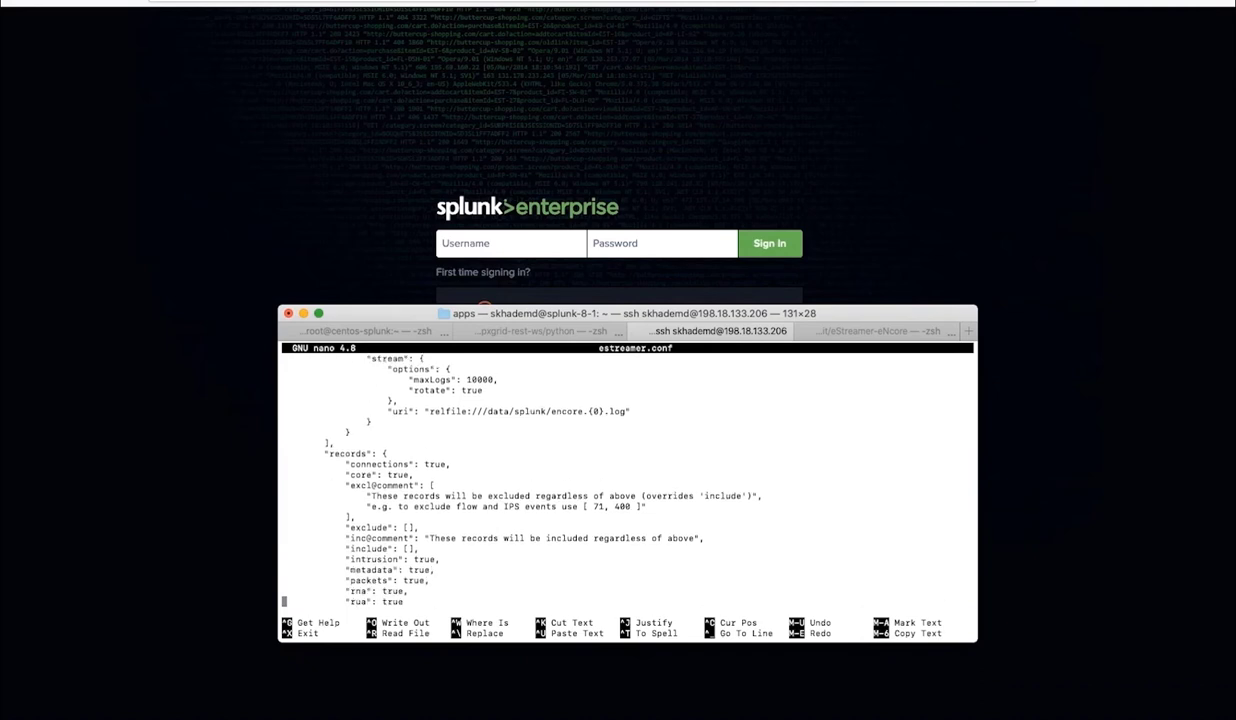
{"action": "scroll", "scroll_direction": "down", "scroll_amount": 3}
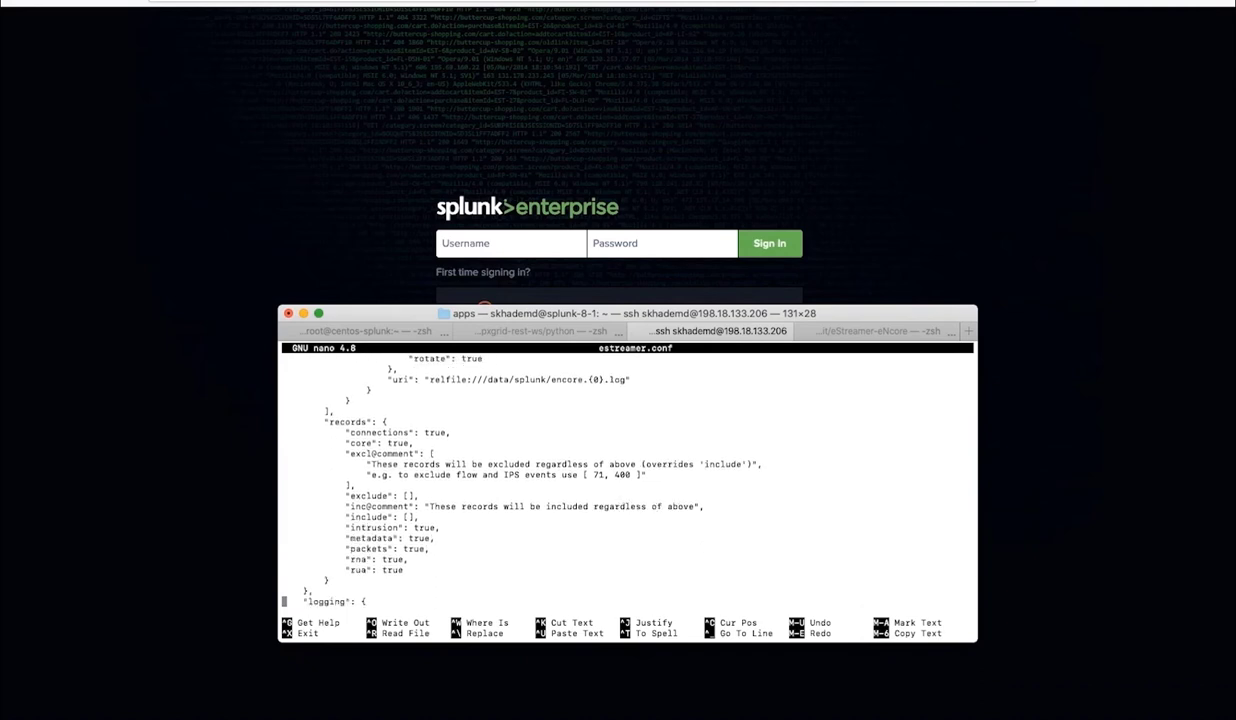
{"action": "scroll", "scroll_direction": "down", "scroll_amount": 3}
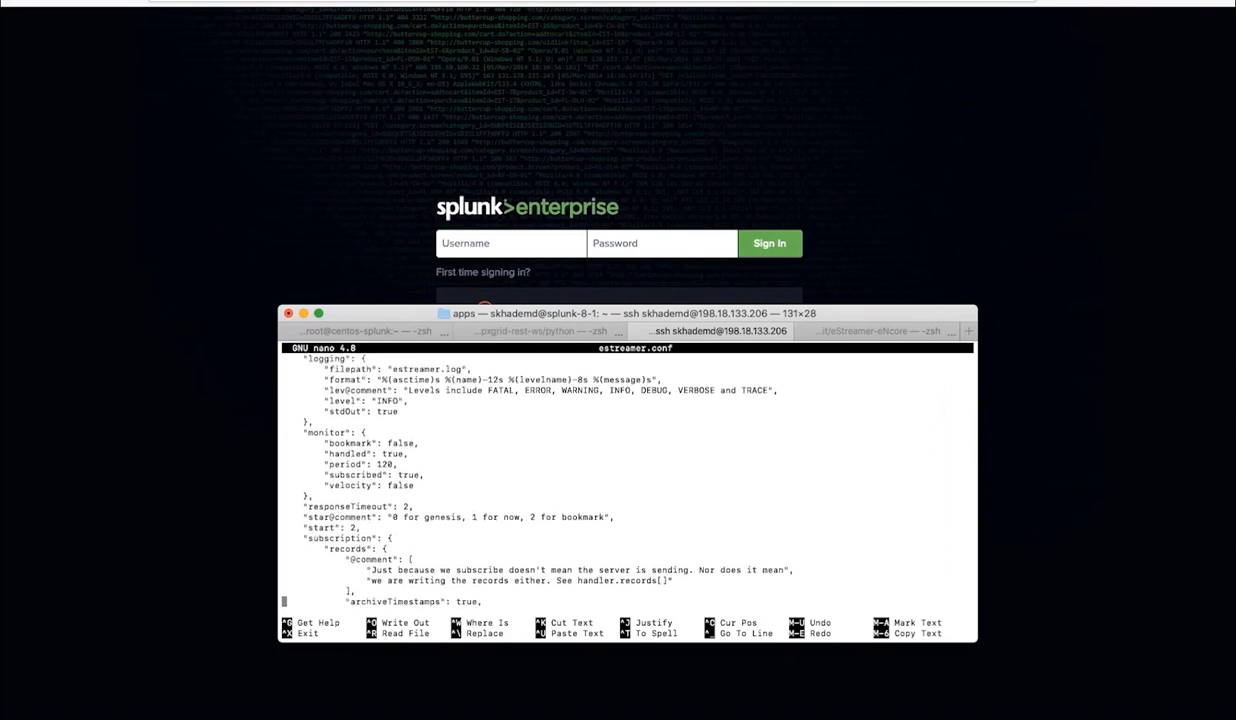
{"action": "scroll", "scroll_direction": "down", "scroll_amount": 3}
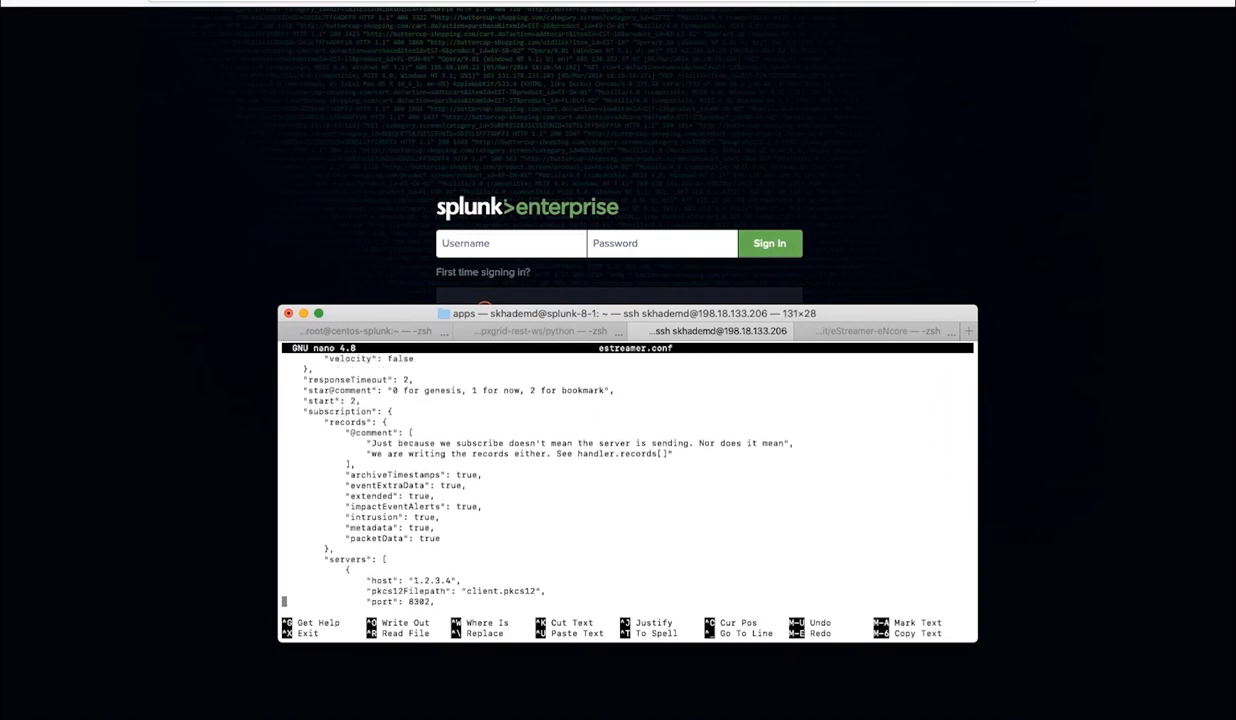
{"action": "scroll", "scroll_direction": "down", "scroll_amount": 3}
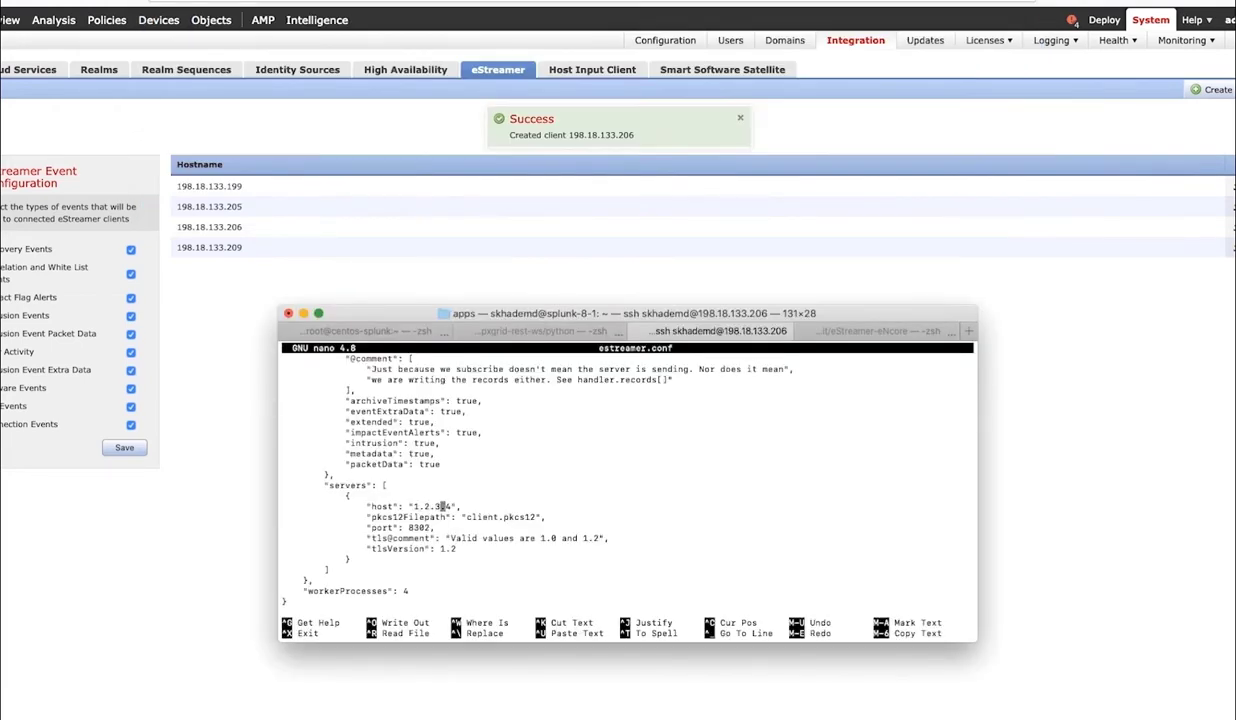
Step: Set the server host to 198.18.133.194 and save estreamer.conf
{"action": "type", "text": "198.18.133.194"}
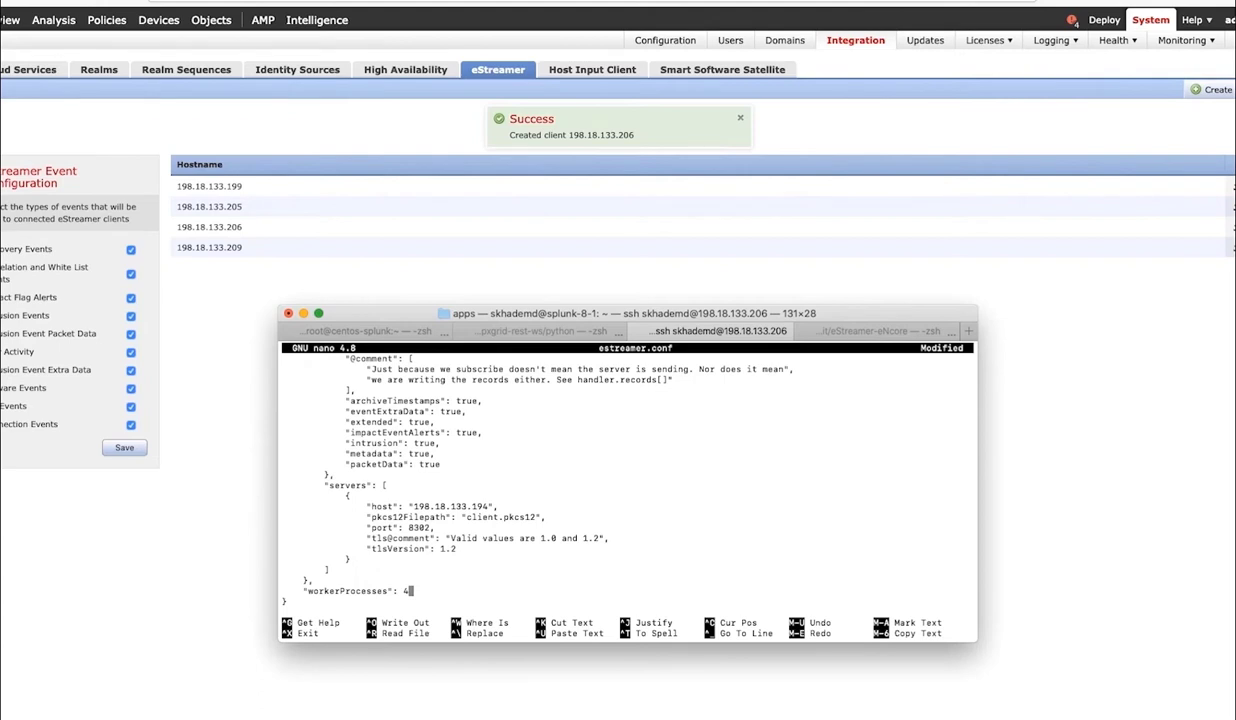
{"action": "key", "text": "Backspace"}
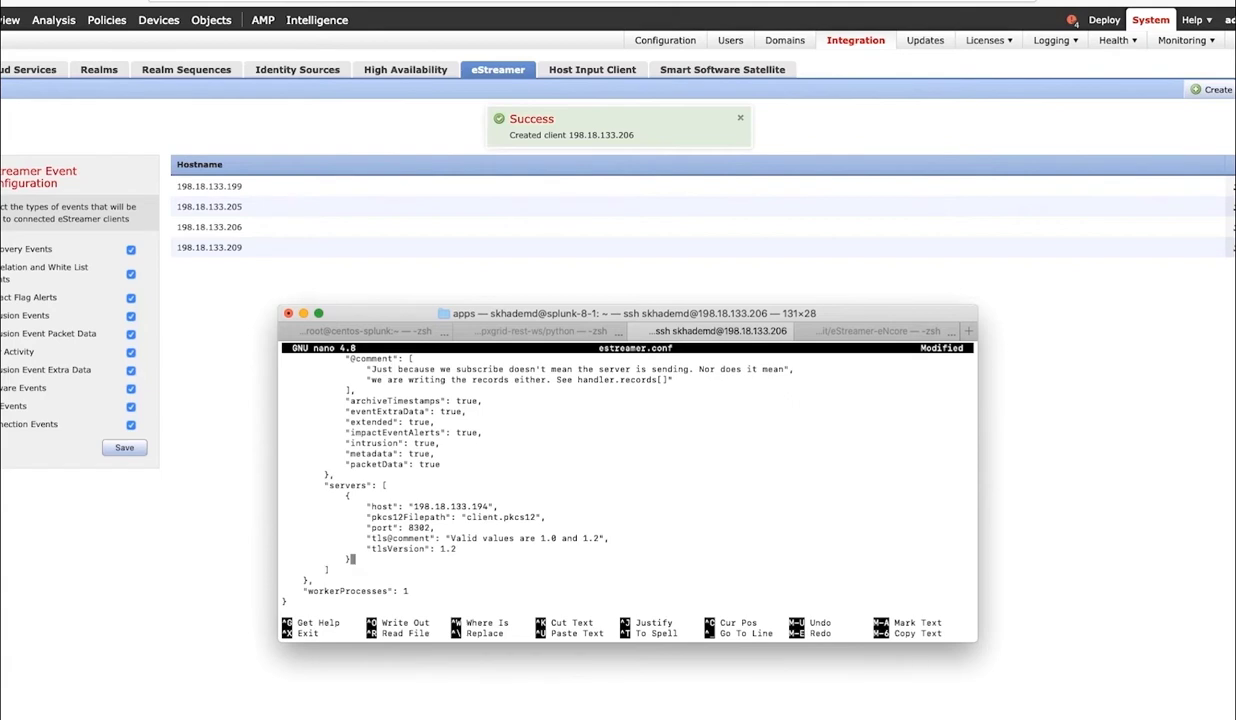
{"action": "scroll", "scroll_direction": "up", "scroll_amount": 3}
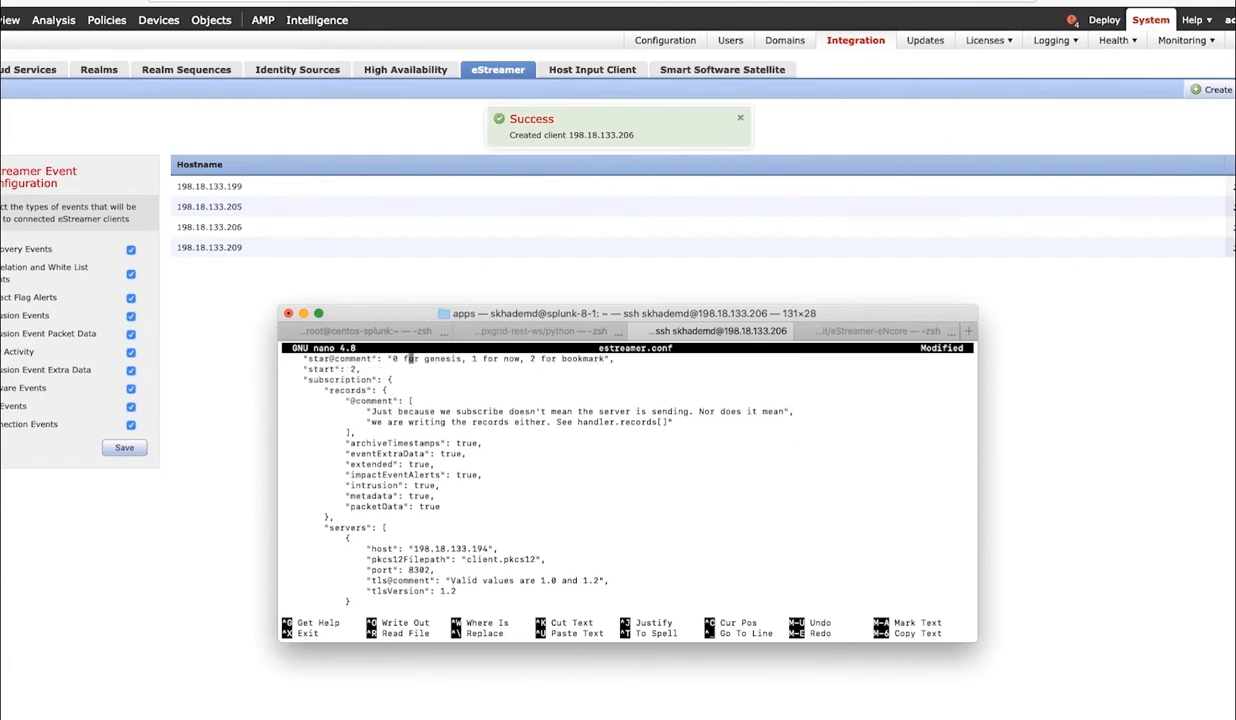
{"action": "scroll", "scroll_direction": "down", "scroll_amount": 3}
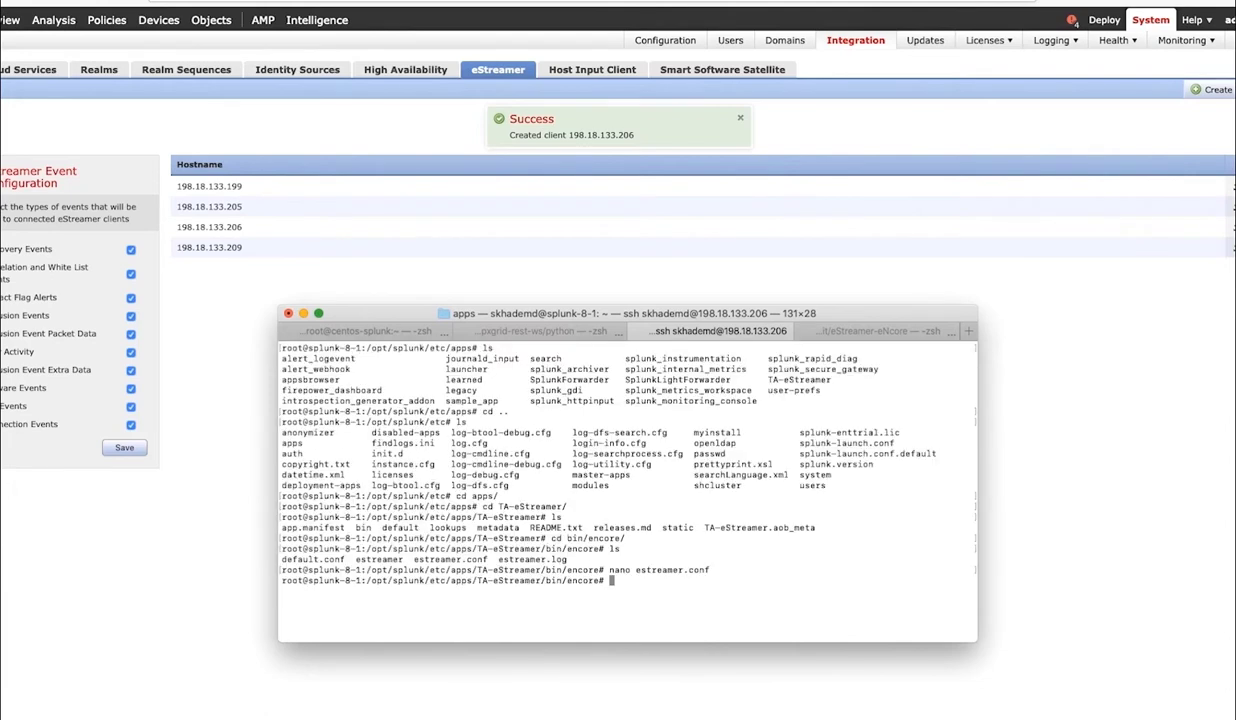
Step: Copy 198.18.133.206_15.pkcs12 from Downloads as client.pkcs12 and list the folder
{"action": "key", "text": "Return"}
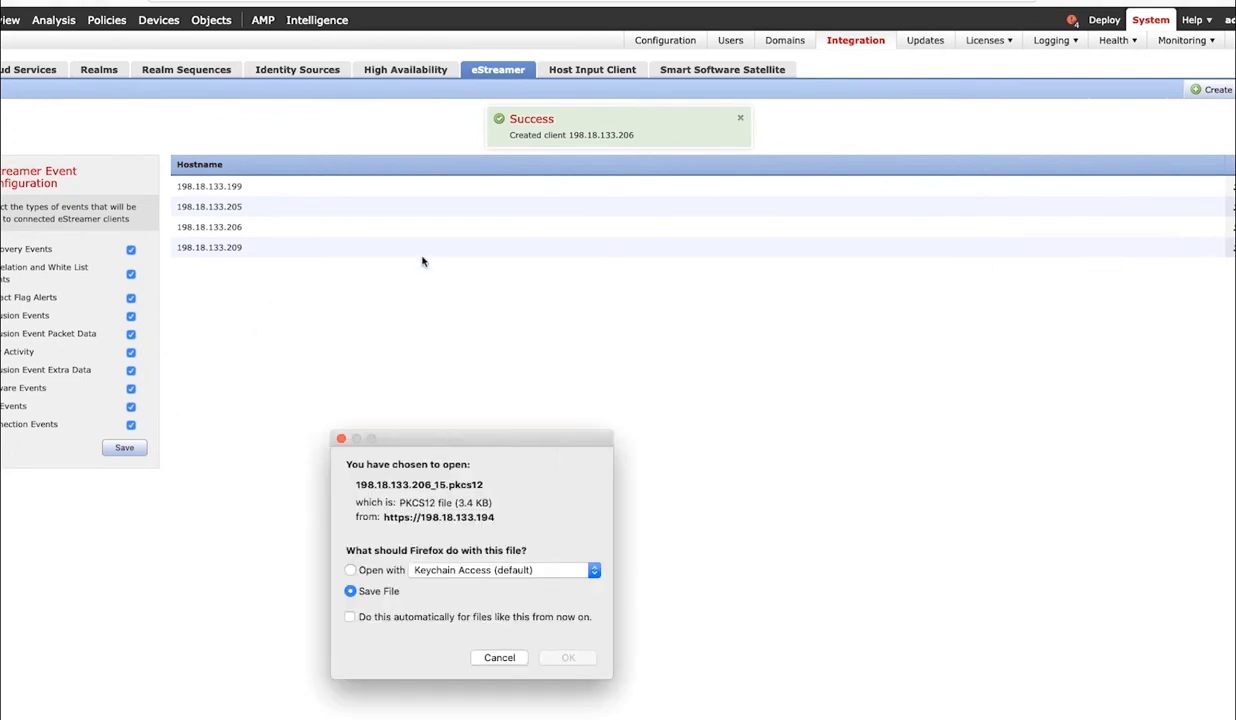
{"action": "left_click", "coordinate": [567, 657]}
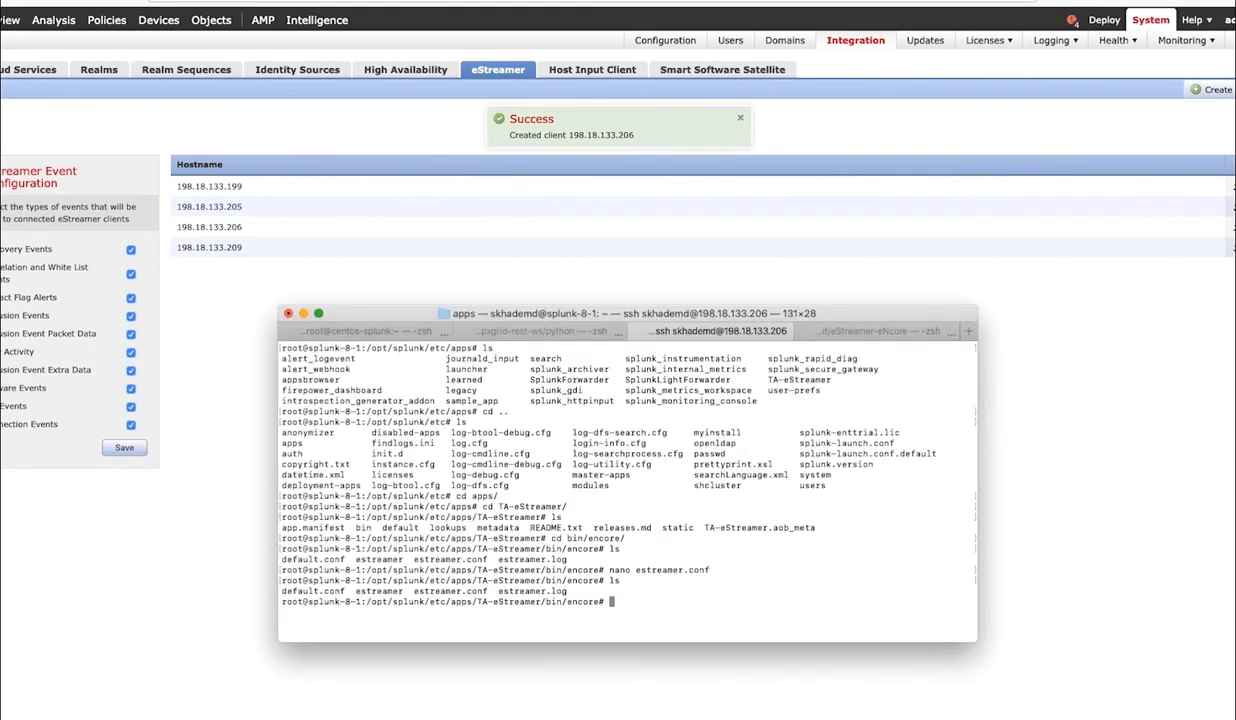
{"action": "type", "text": "cp"}
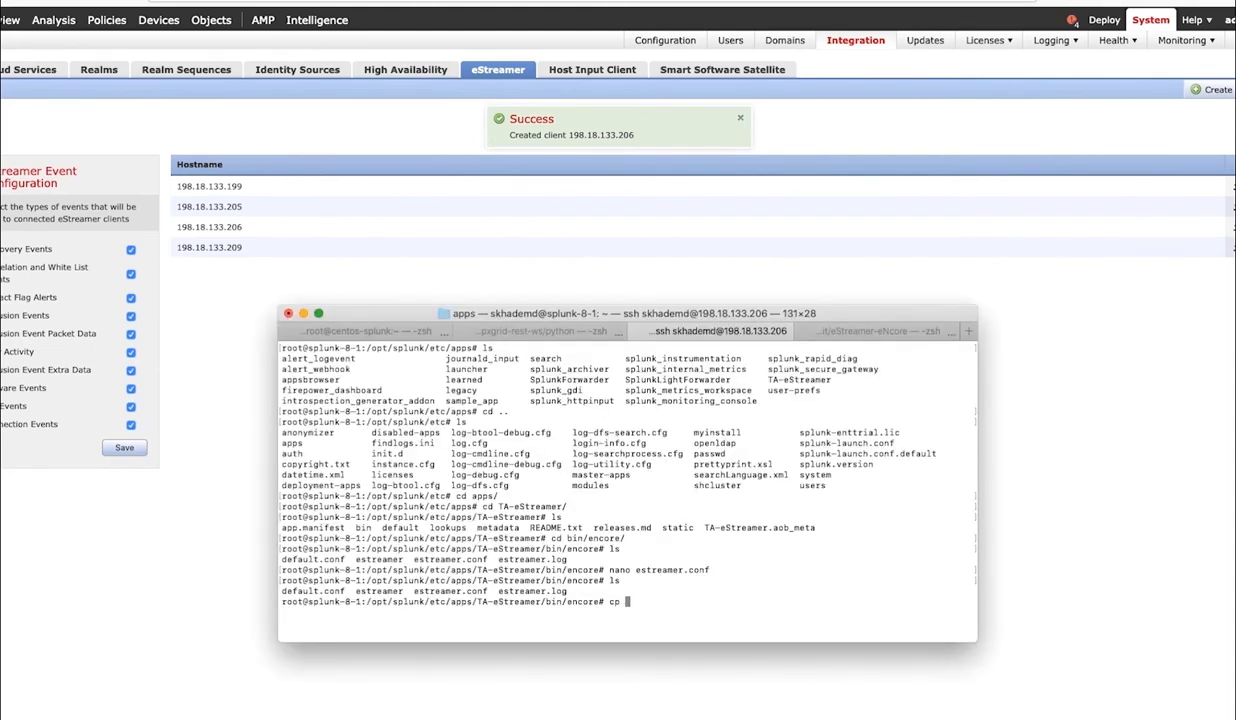
{"action": "type", "text": "/Users/sk/Downloads/198.18.133.206_15.pkcs12"}
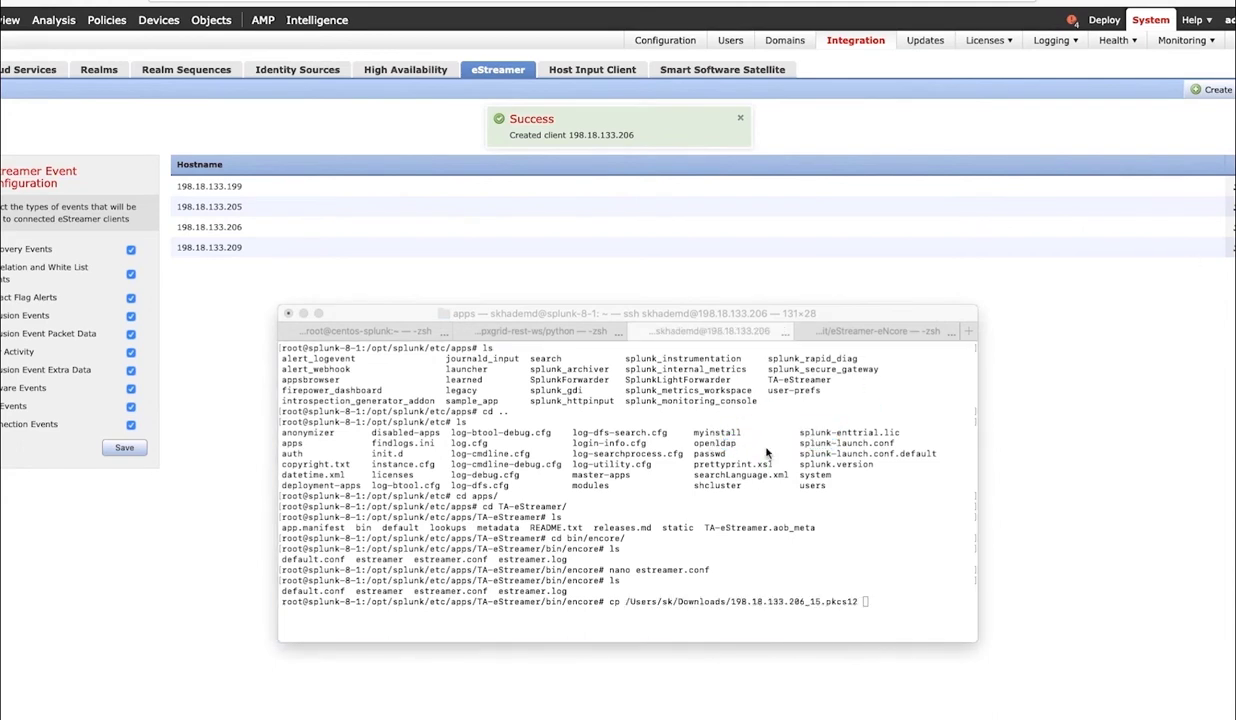
{"action": "type", "text": "client.pkcs1"}
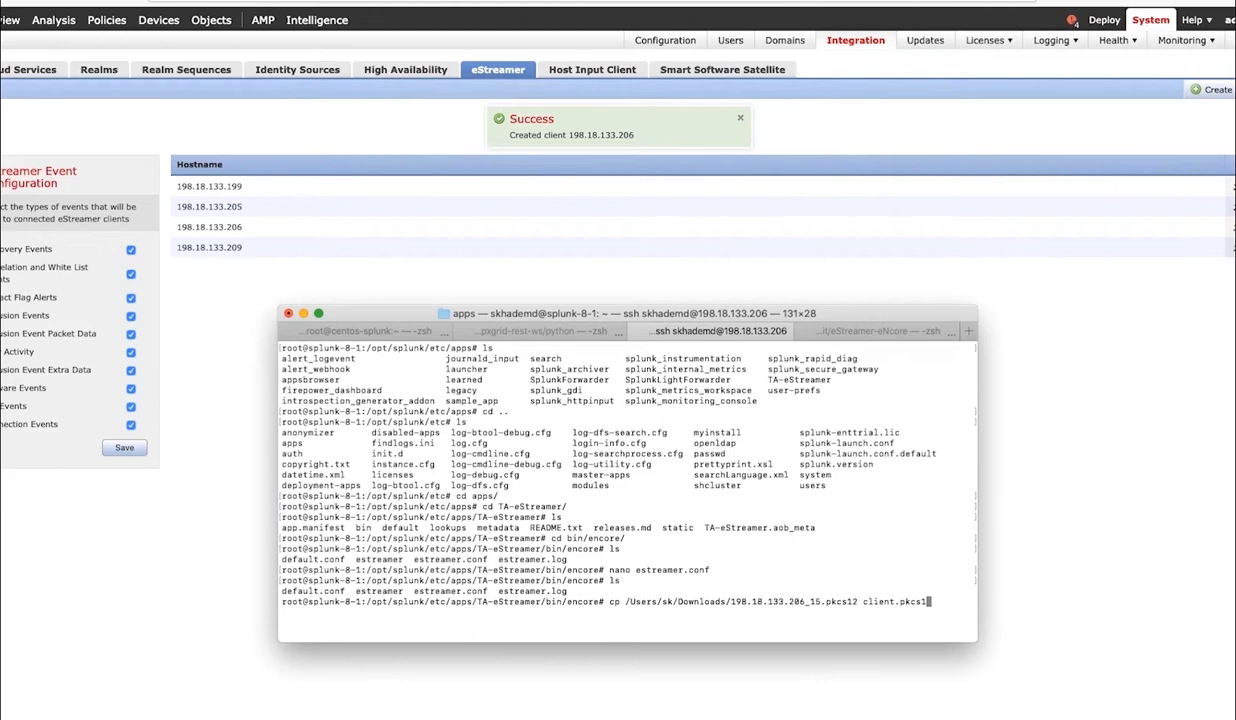
{"action": "type", "text": "2"}
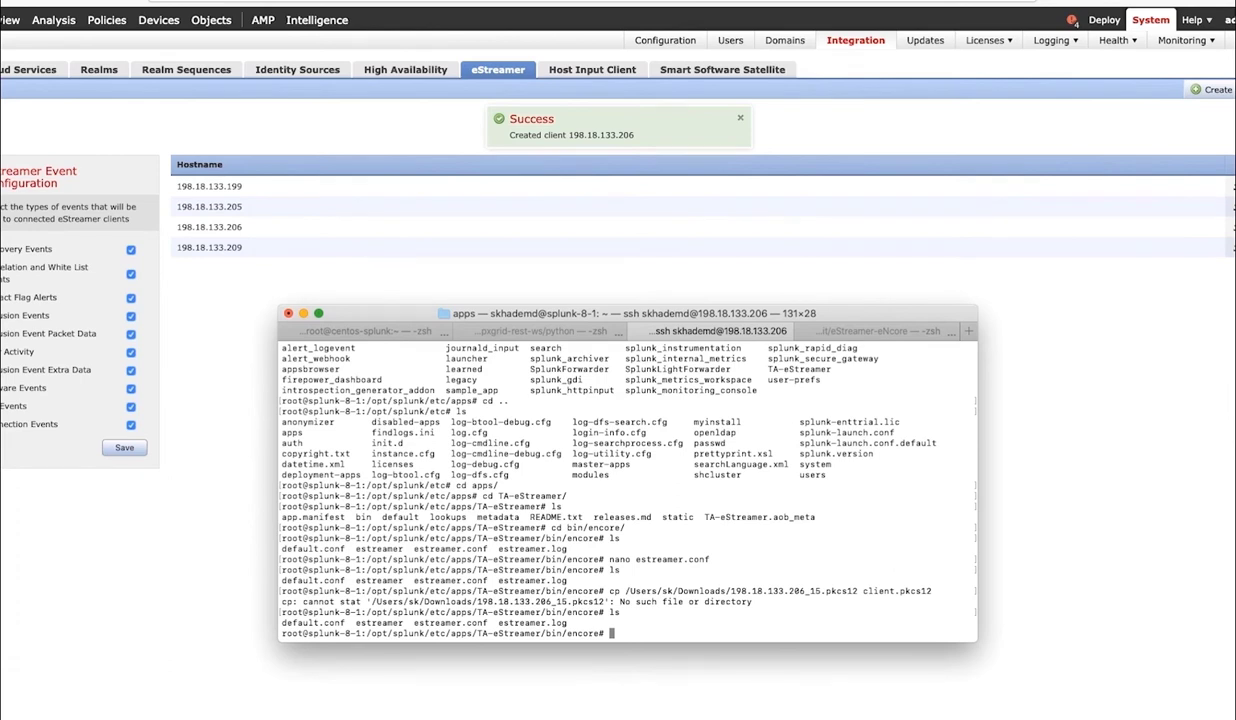
{"action": "type", "text": "ls"}
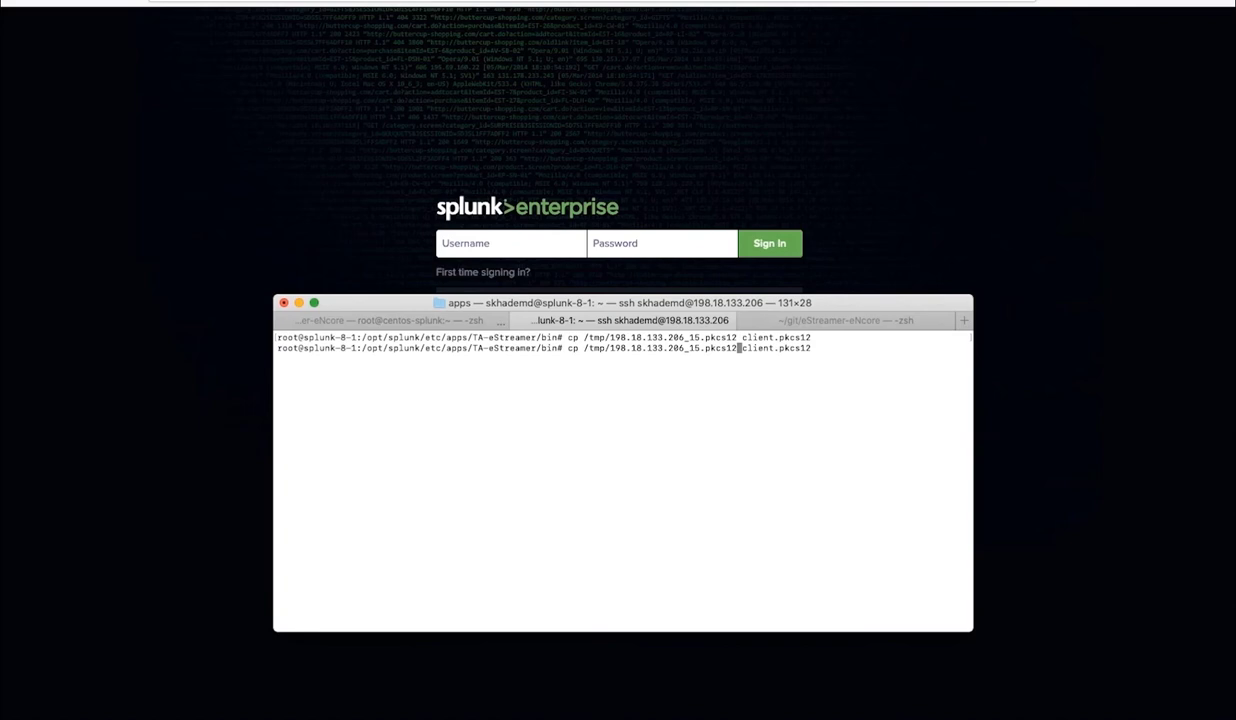
Step: Copy the certificate from /tmp as client.pkcs12 into the encore folder and confirm with ls
{"action": "type", "text": "encore/"}
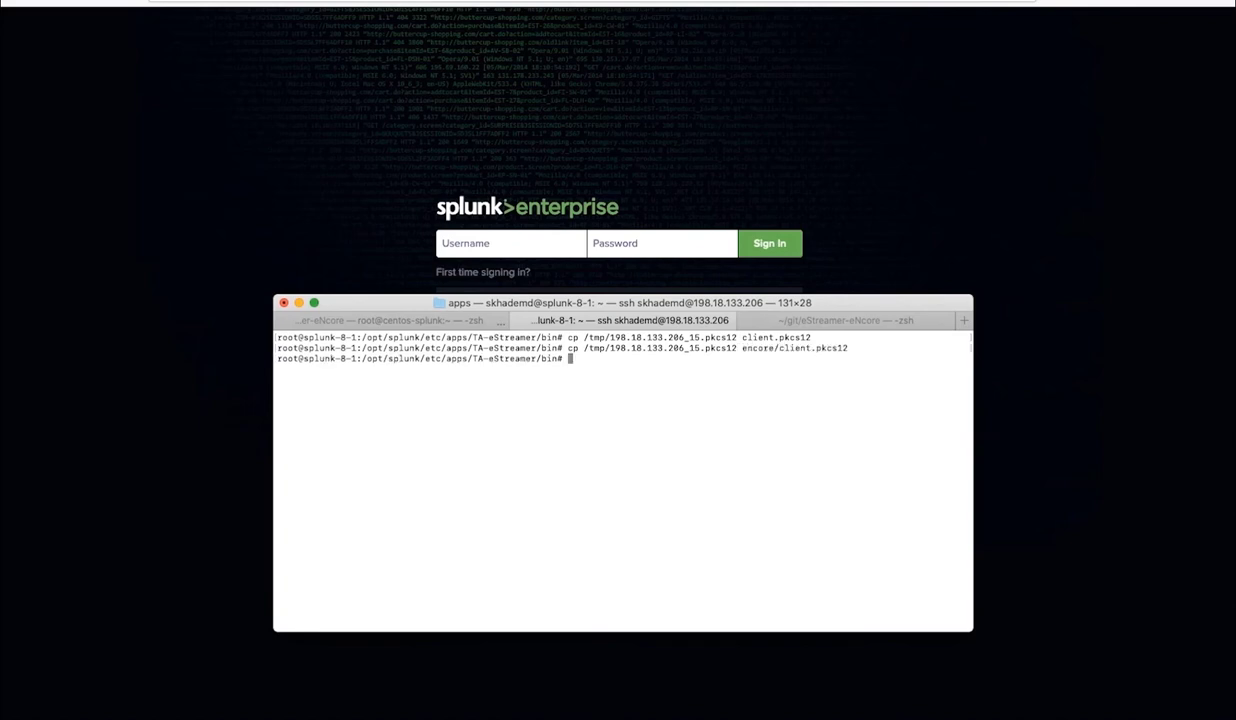
{"action": "type", "text": "ls"}
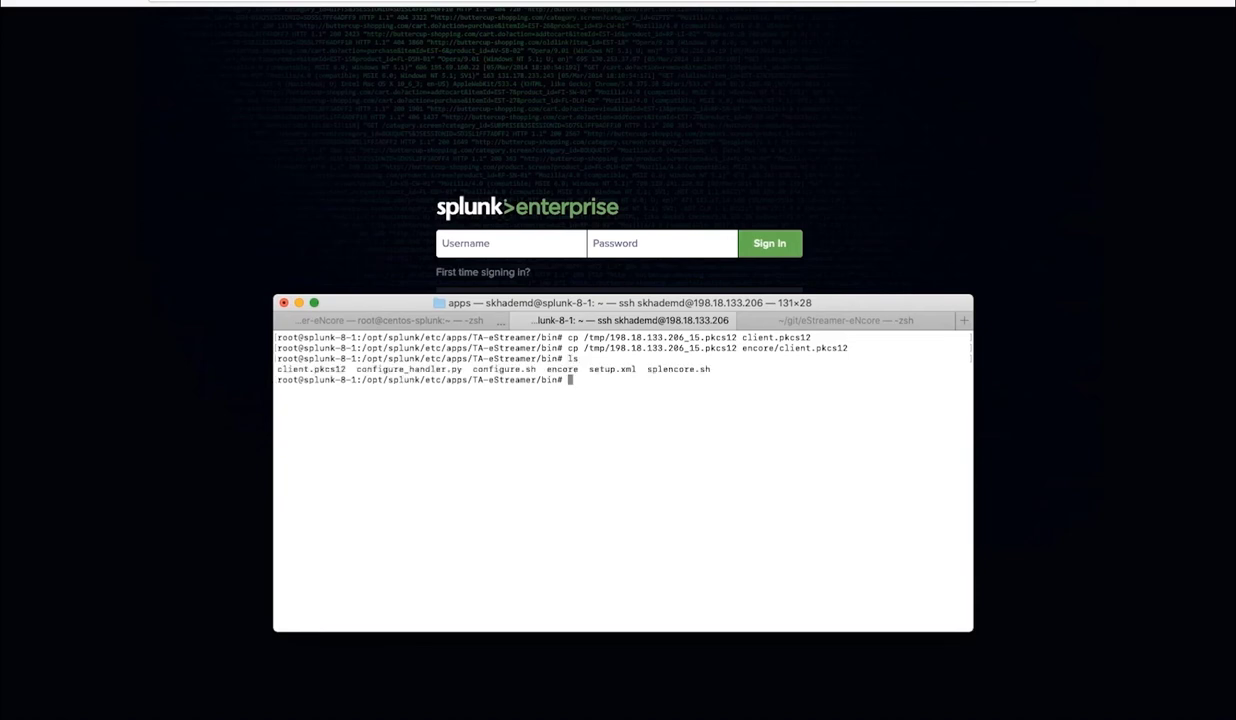
{"action": "type", "text": "ls"}
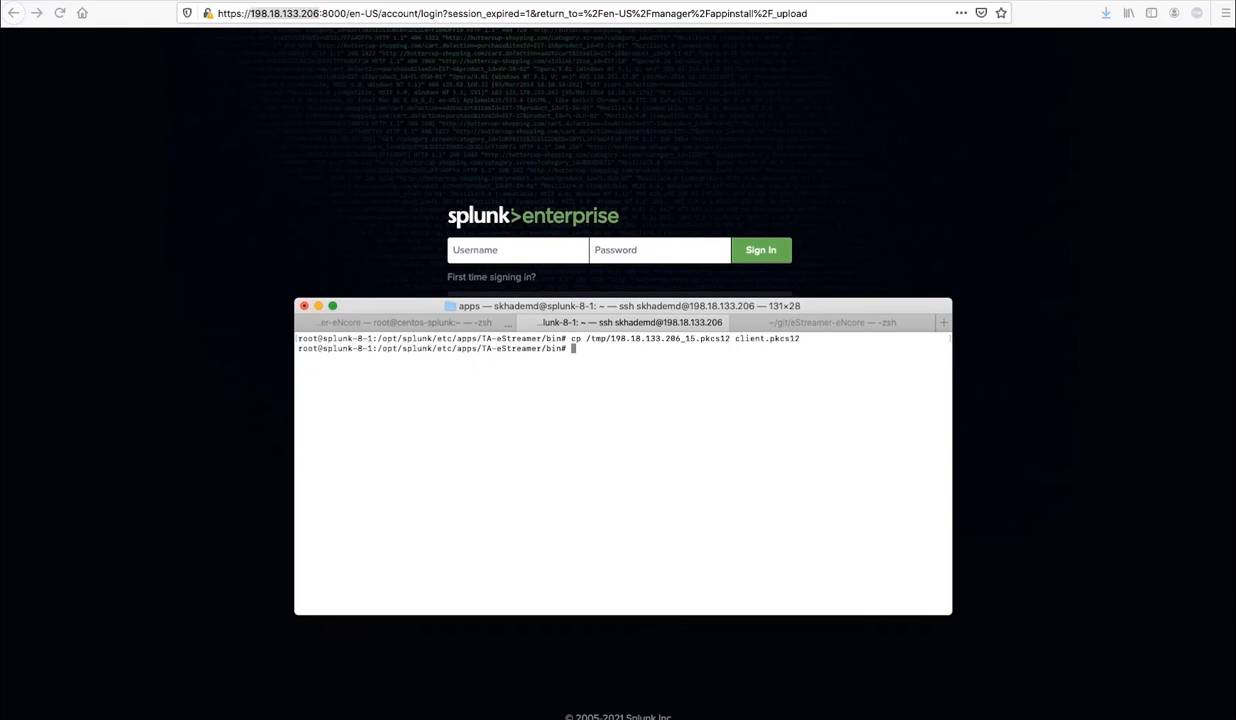
{"action": "type", "text": "cp /tmp/198.18.133.206_15.pkcs12 client.pkcs12"}
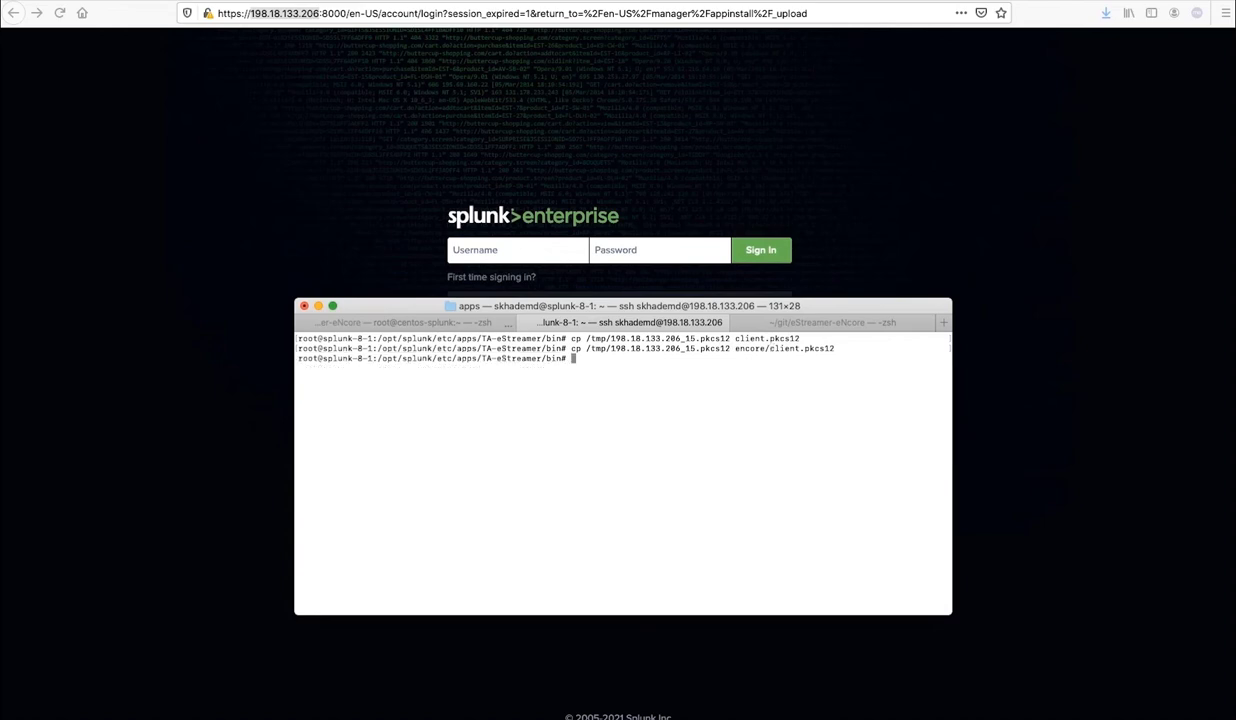
{"action": "type", "text": "l"}
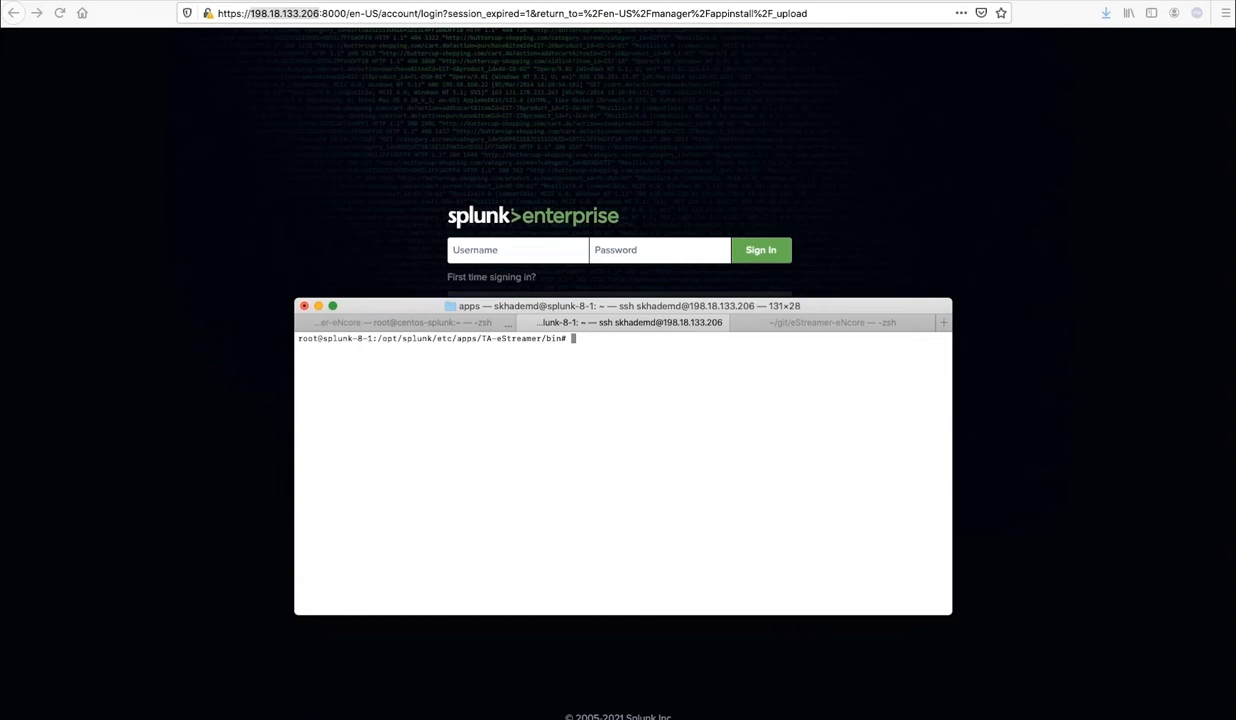
Step: Run ./splencore.sh test with a blank PKCS12 password and select SPLUNK_HOME in the output
{"action": "type", "text": "ls"}
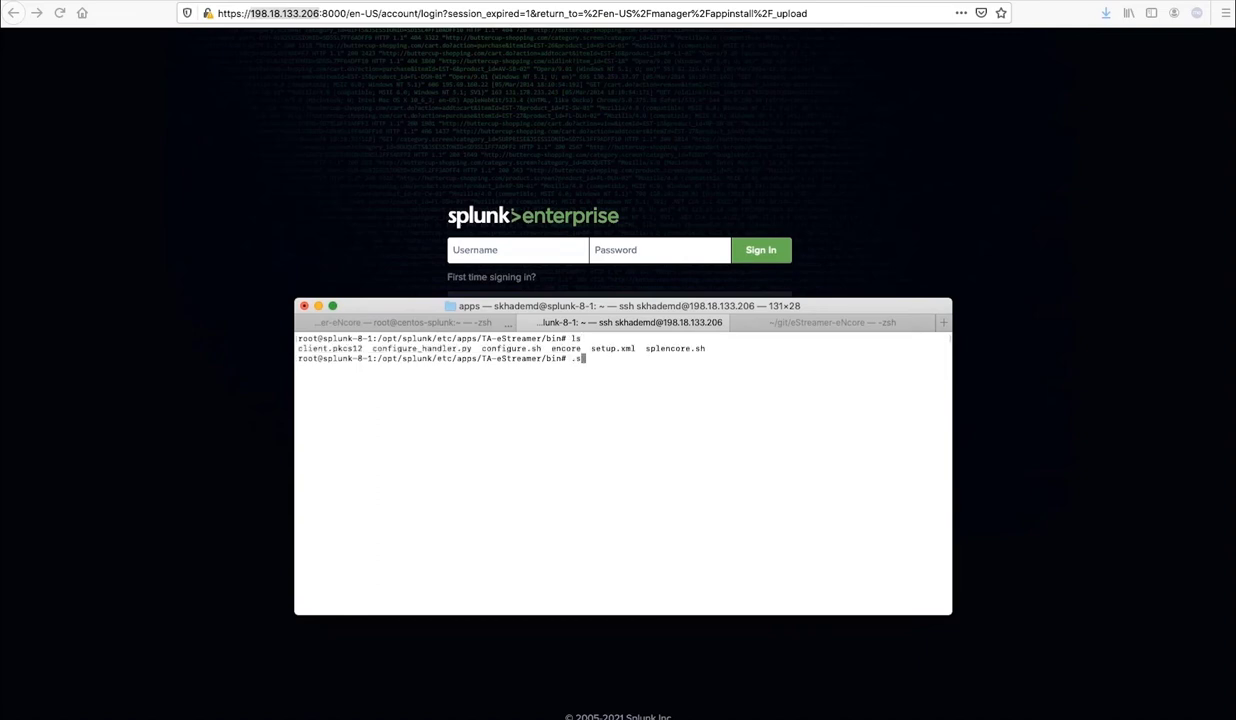
{"action": "type", "text": "/"}
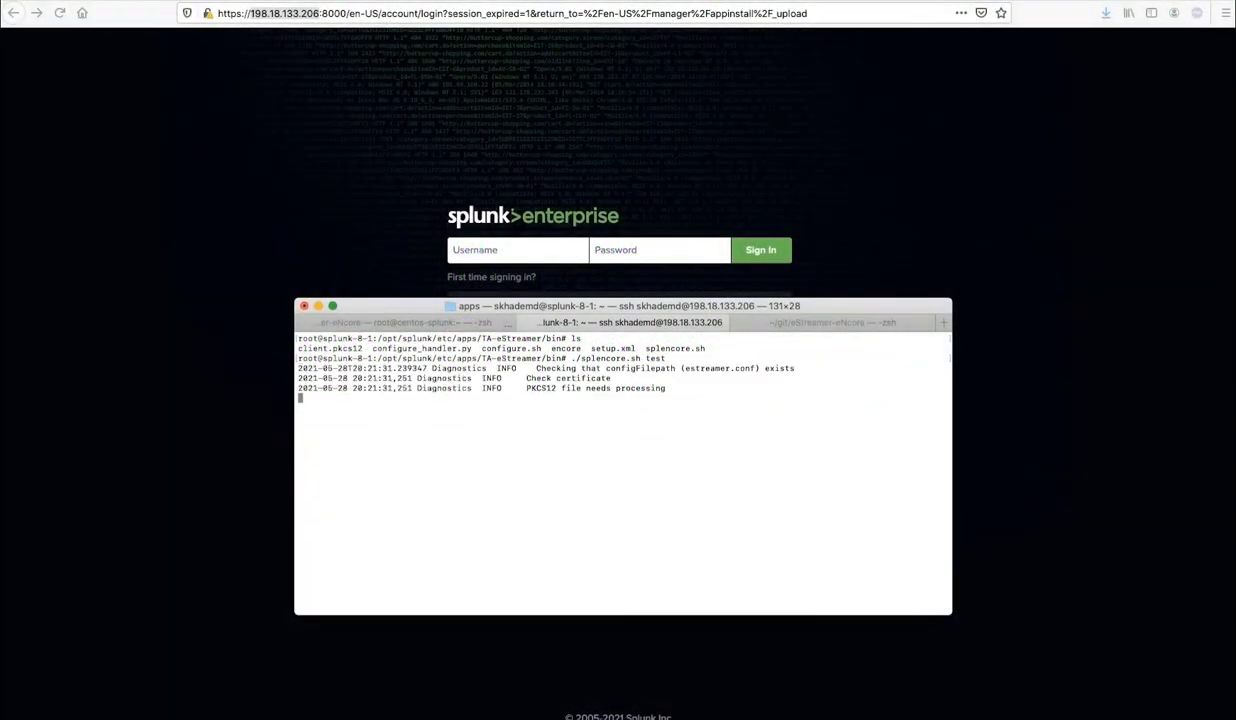
{"action": "key", "text": "Return"}
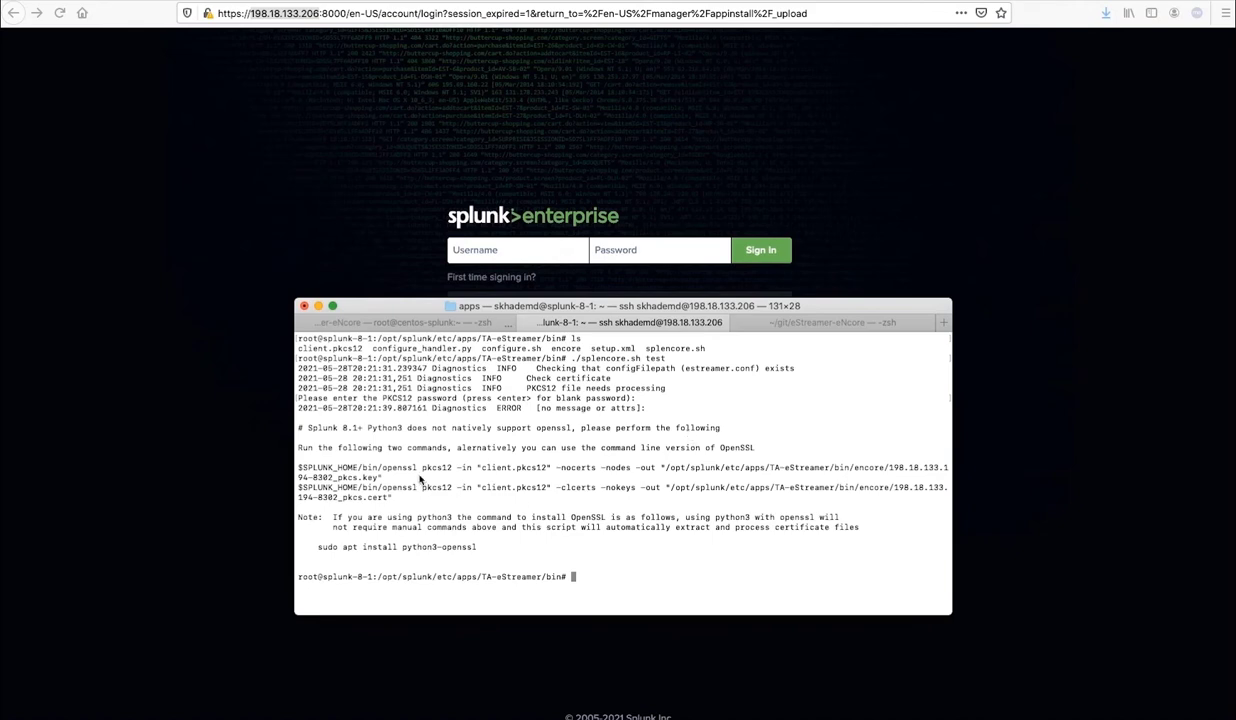
{"action": "mouse_move", "coordinate": [420, 481]}
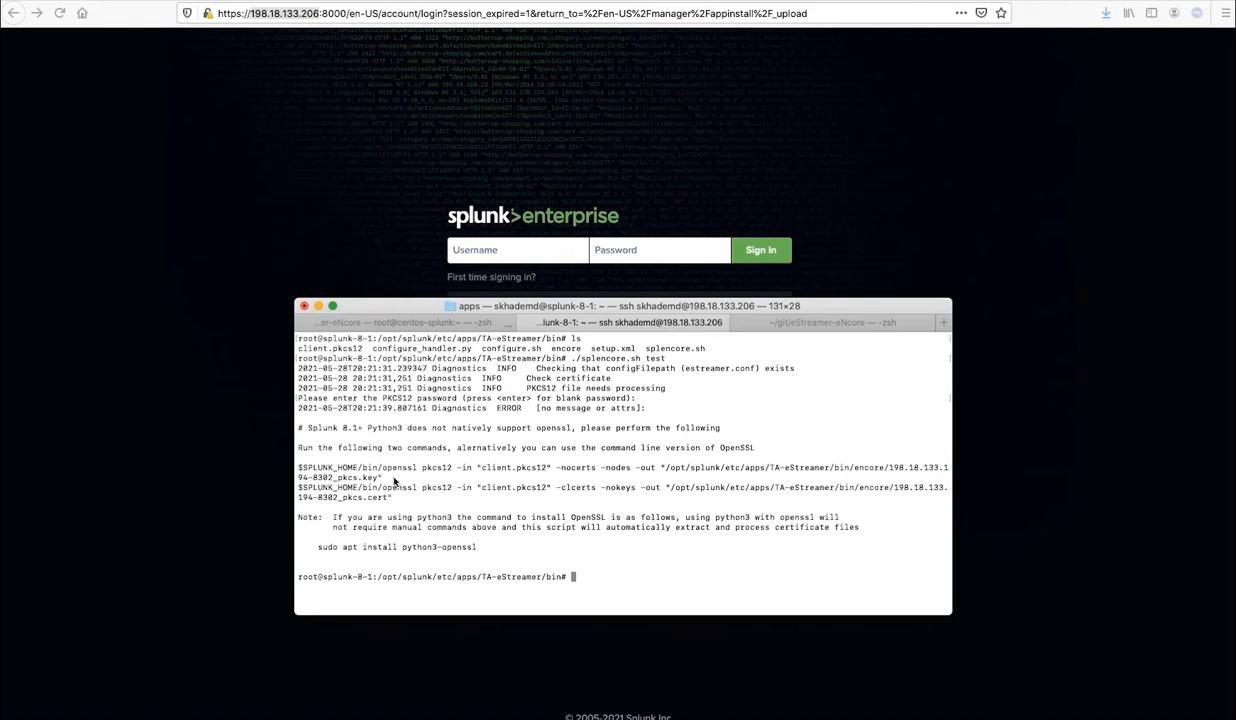
{"action": "double_click", "coordinate": [327, 467]}
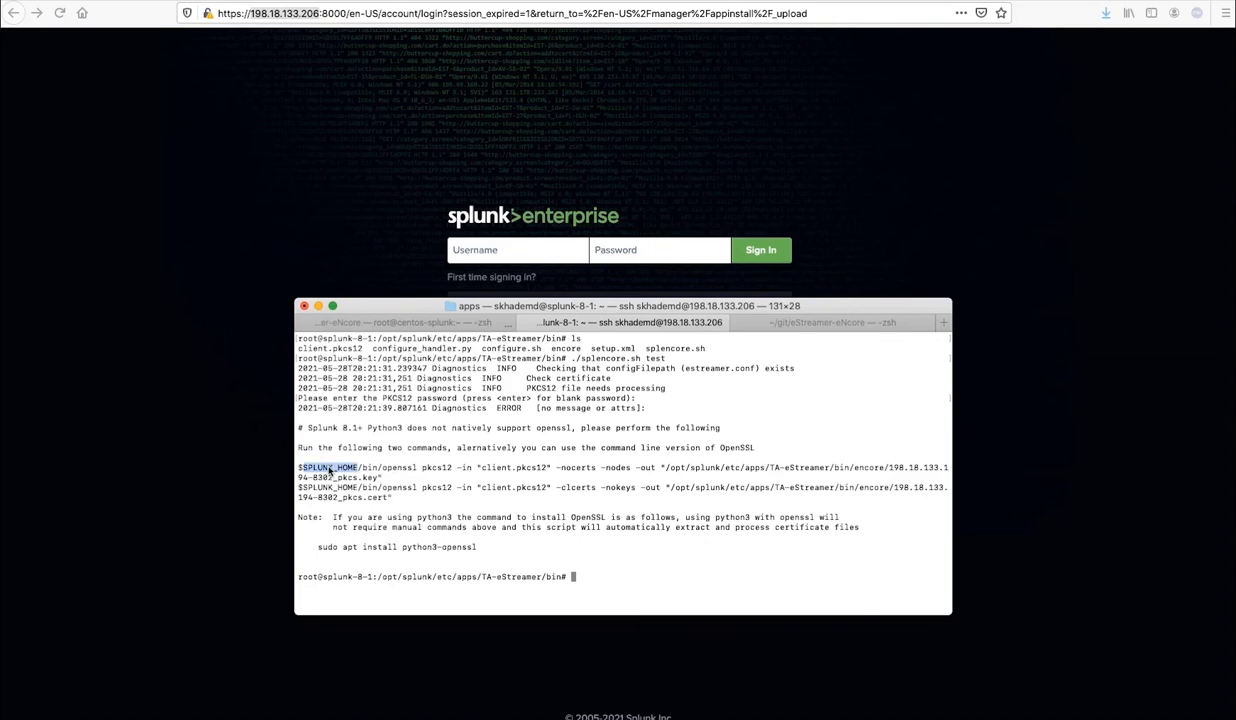
Step: Export SPLUNK_HOME=/opt/splunk/ and LD_LIBRARY_PATH=$SPLUNK_HOME/lib
{"action": "type", "text": "export SPLUNK_HOME=/op"}
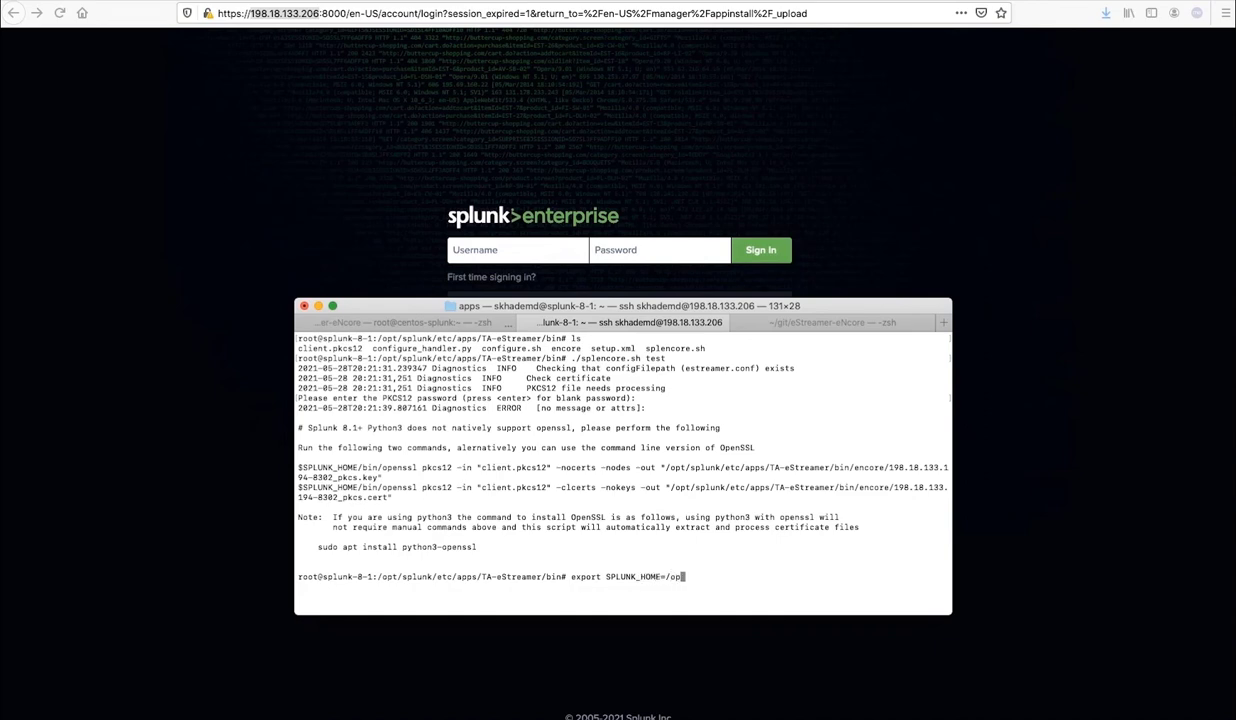
{"action": "key", "text": "Return"}
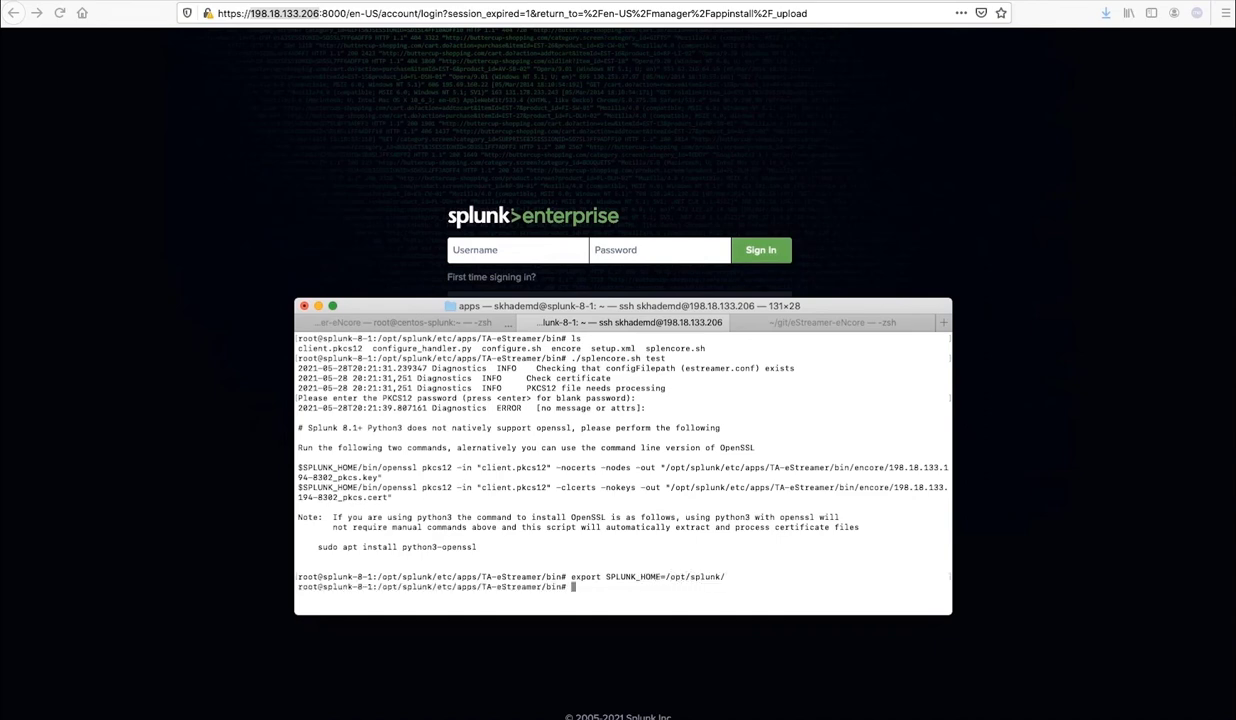
{"action": "type", "text": "export LD_"}
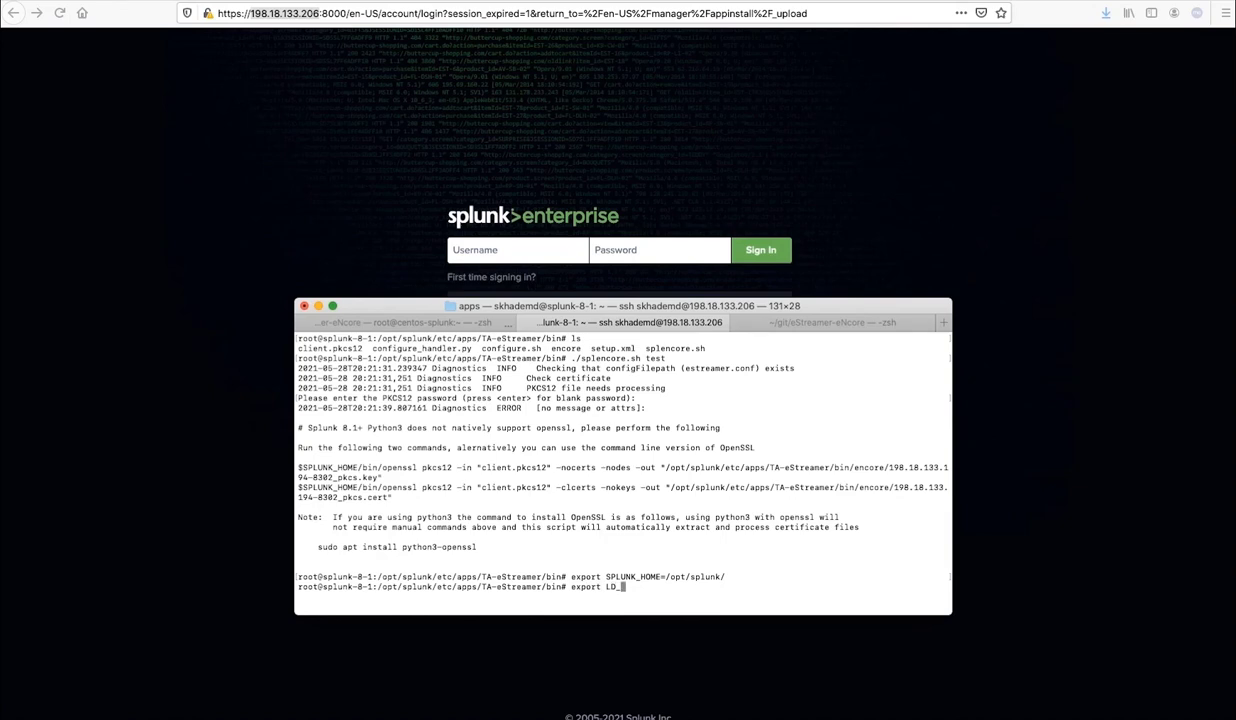
{"action": "type", "text": "IBRARY_"}
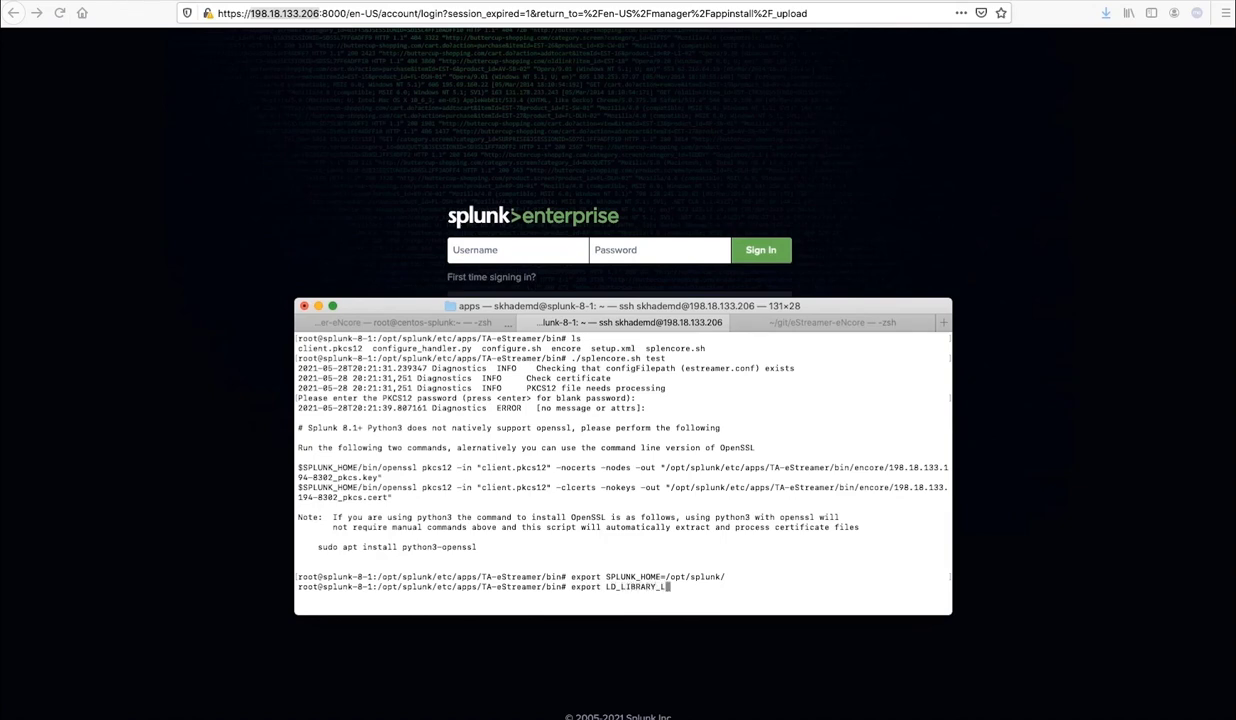
{"action": "type", "text": "ATH"}
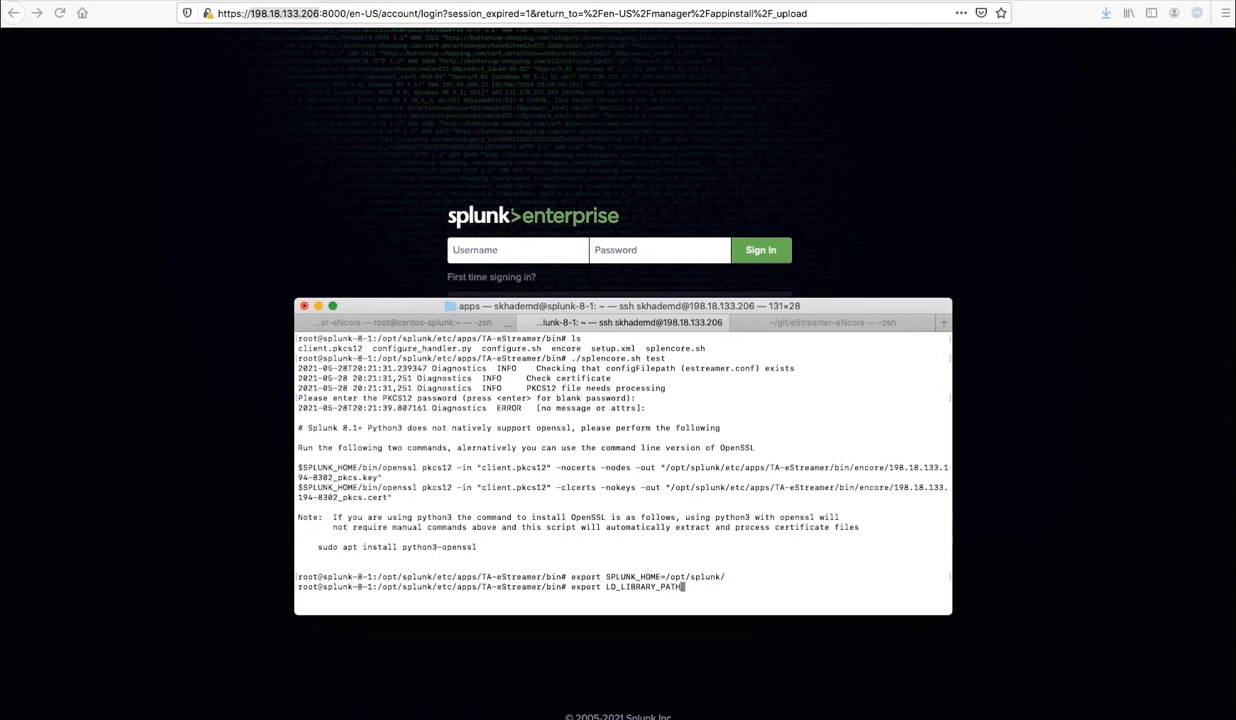
{"action": "type", "text": "/op"}
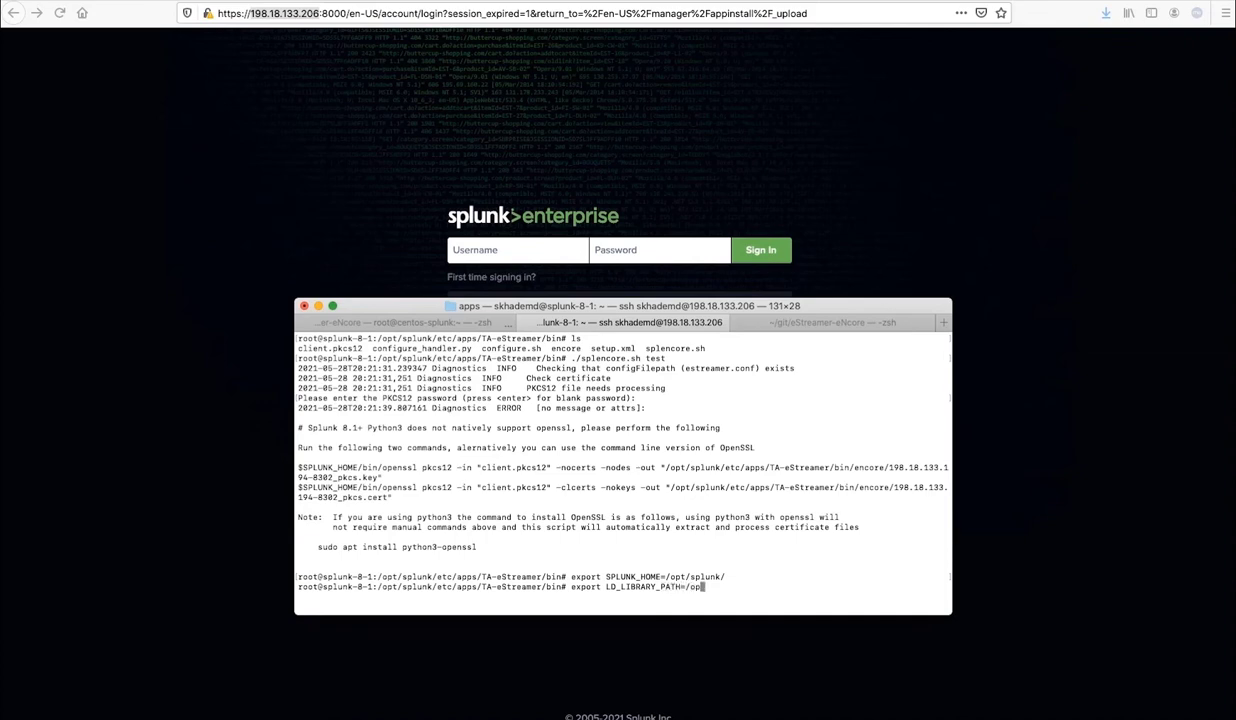
{"action": "type", "text": "$SPLUNK_HOM"}
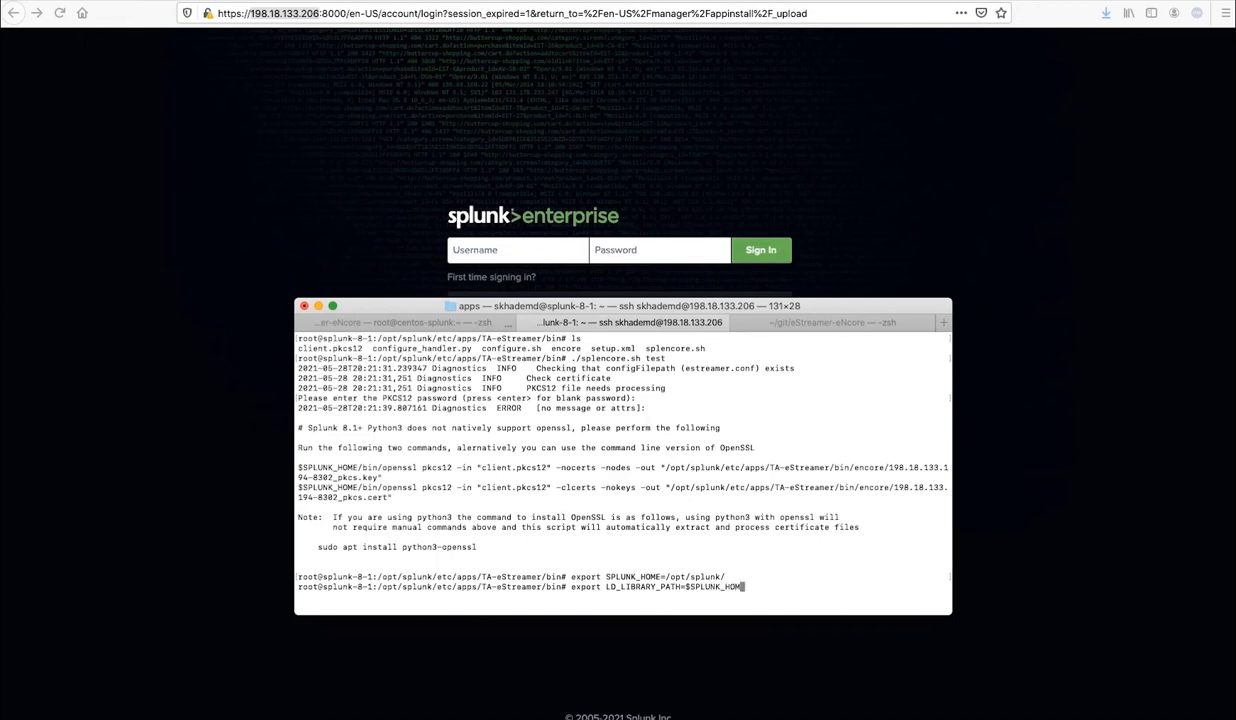
{"action": "type", "text": "/"}
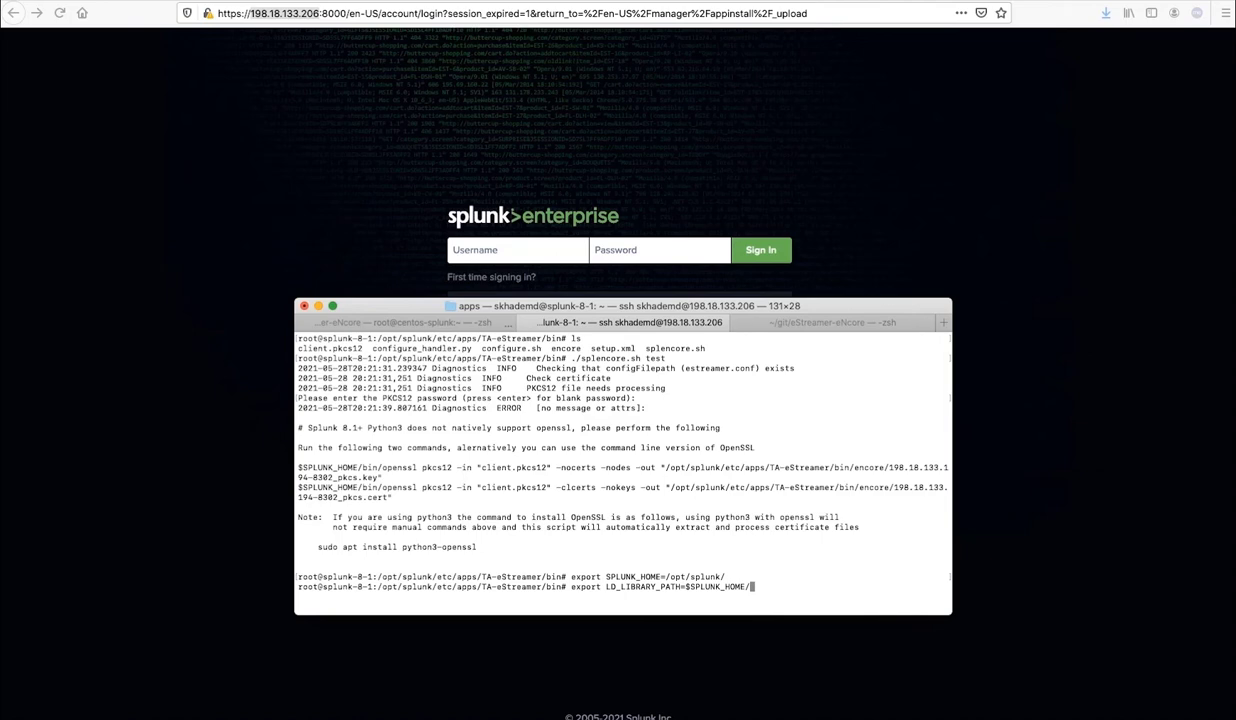
{"action": "mouse_move", "coordinate": [607, 446]}
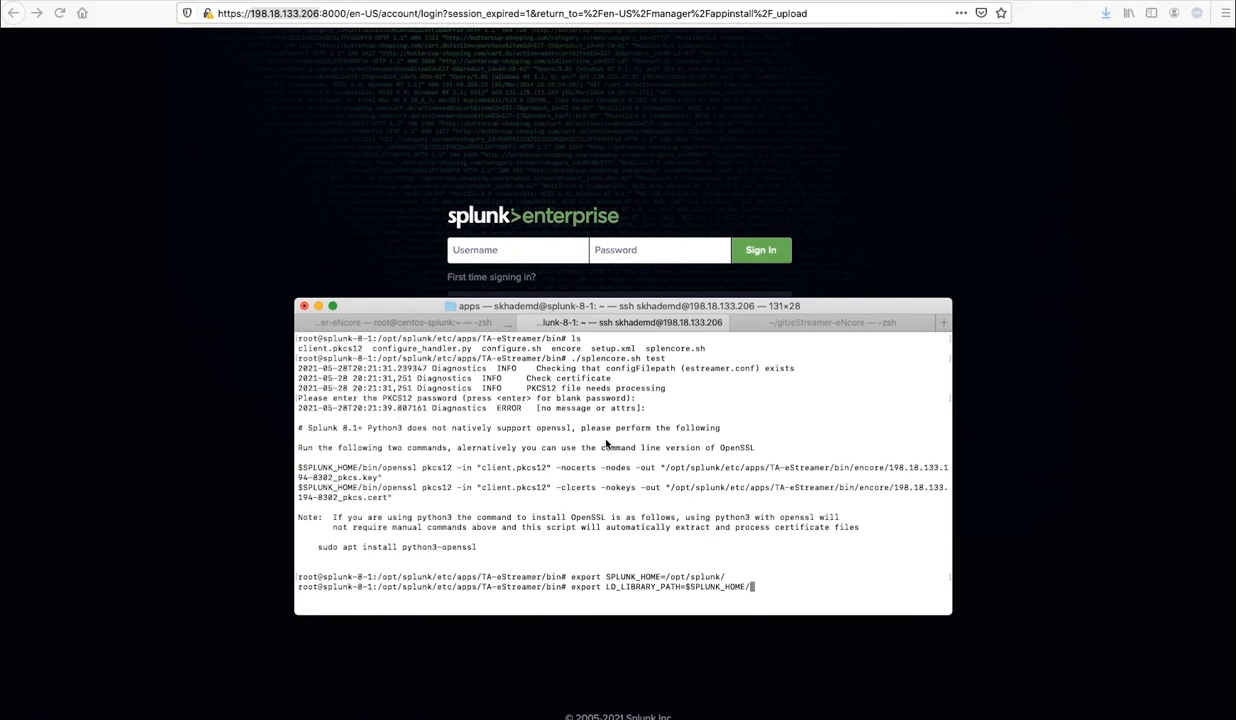
{"action": "mouse_move", "coordinate": [423, 476]}
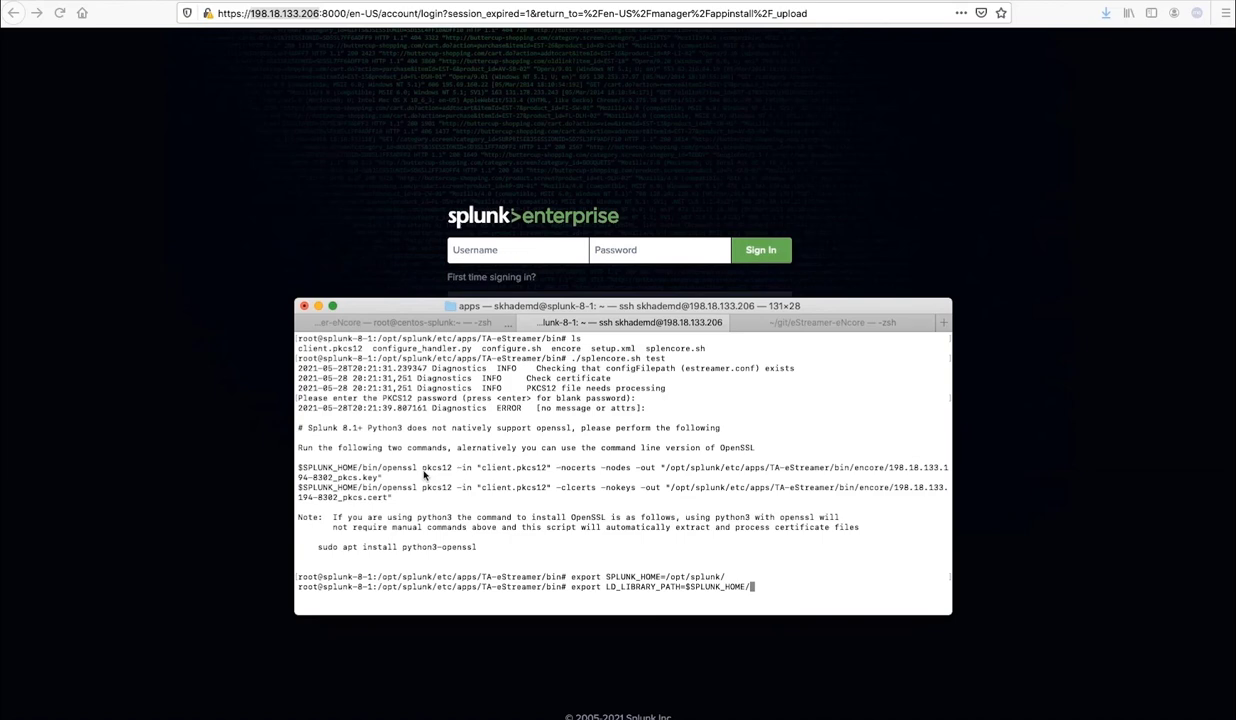
{"action": "double_click", "coordinate": [398, 467]}
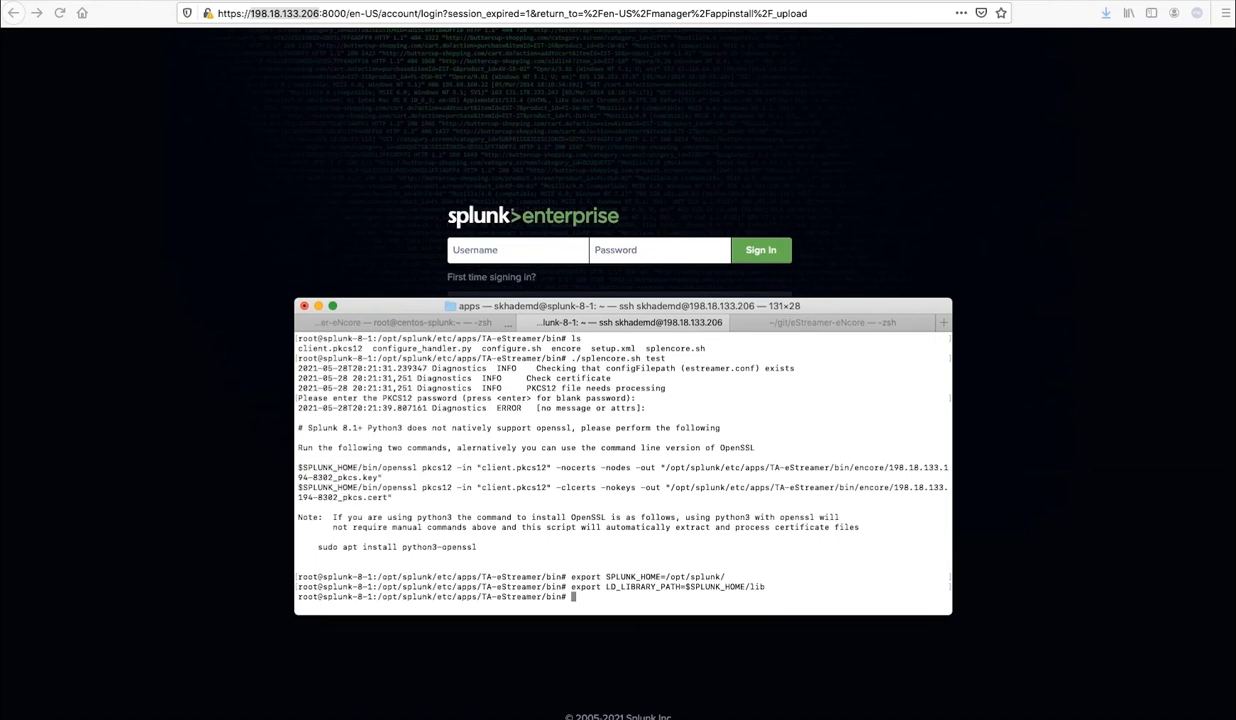
Step: Run the suggested openssl pkcs12 extraction commands, then rerun ./splencore.sh
{"action": "left_click_drag", "start_coordinate": [298, 467], "coordinate": [950, 477]}
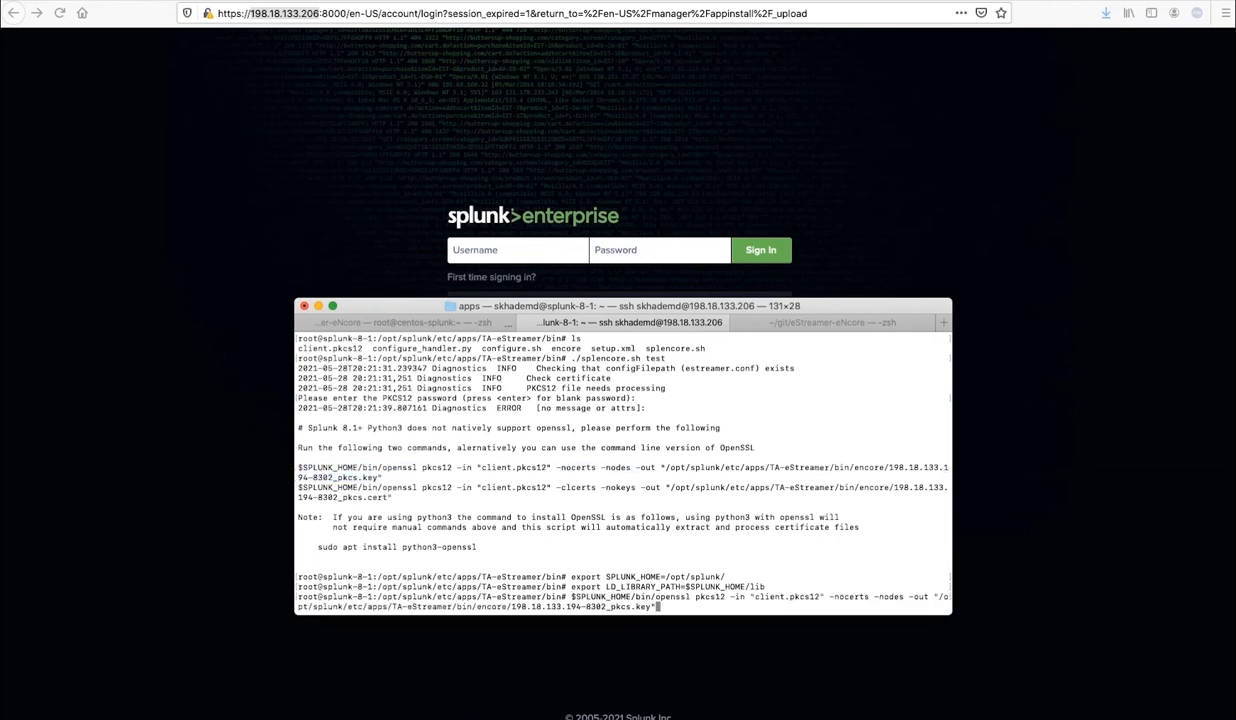
{"action": "key", "text": "Return"}
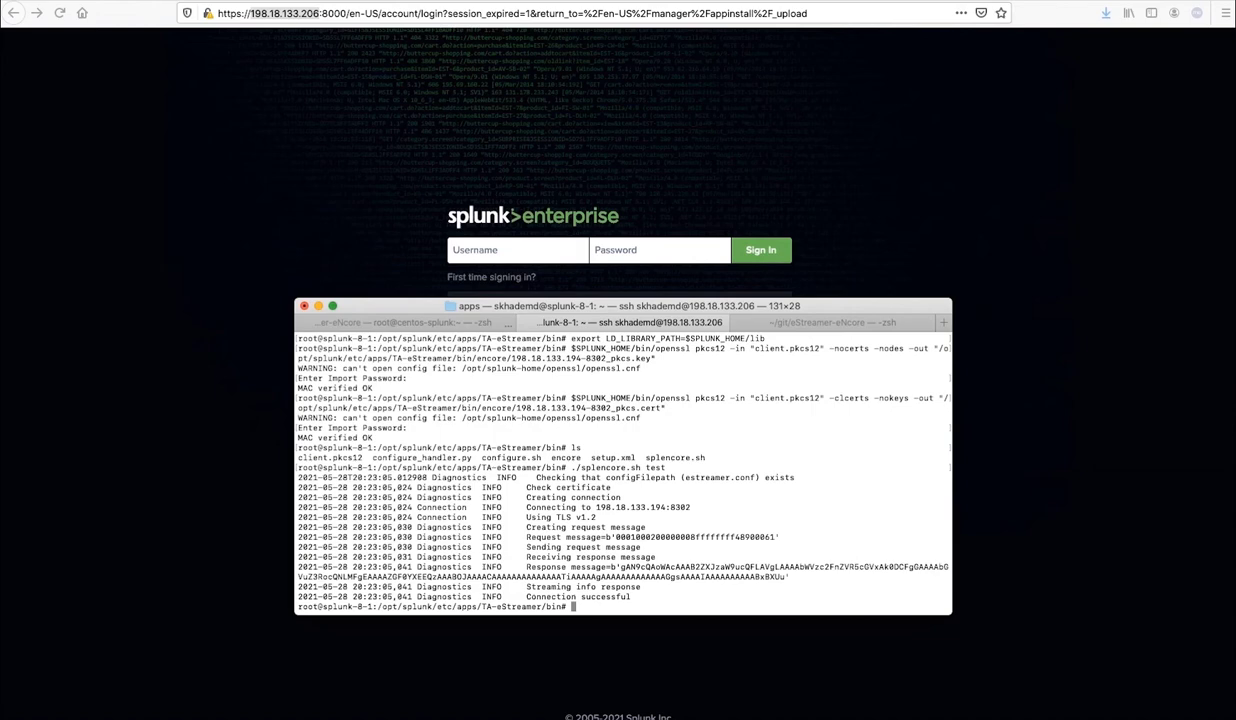
{"action": "type", "text": "./splencore.sh start"}
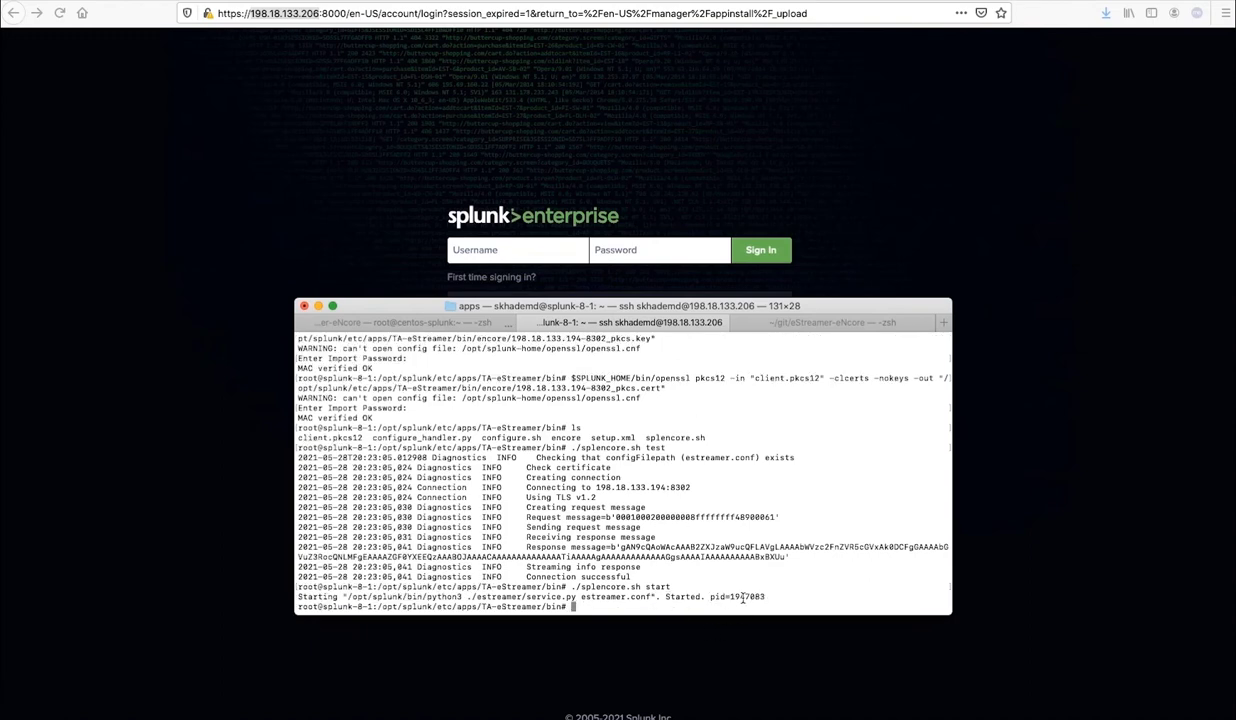
Step: Check estreamer processes with ps aux | grep, then view the encore log under data/splunk
{"action": "type", "text": "ps aux | g"}
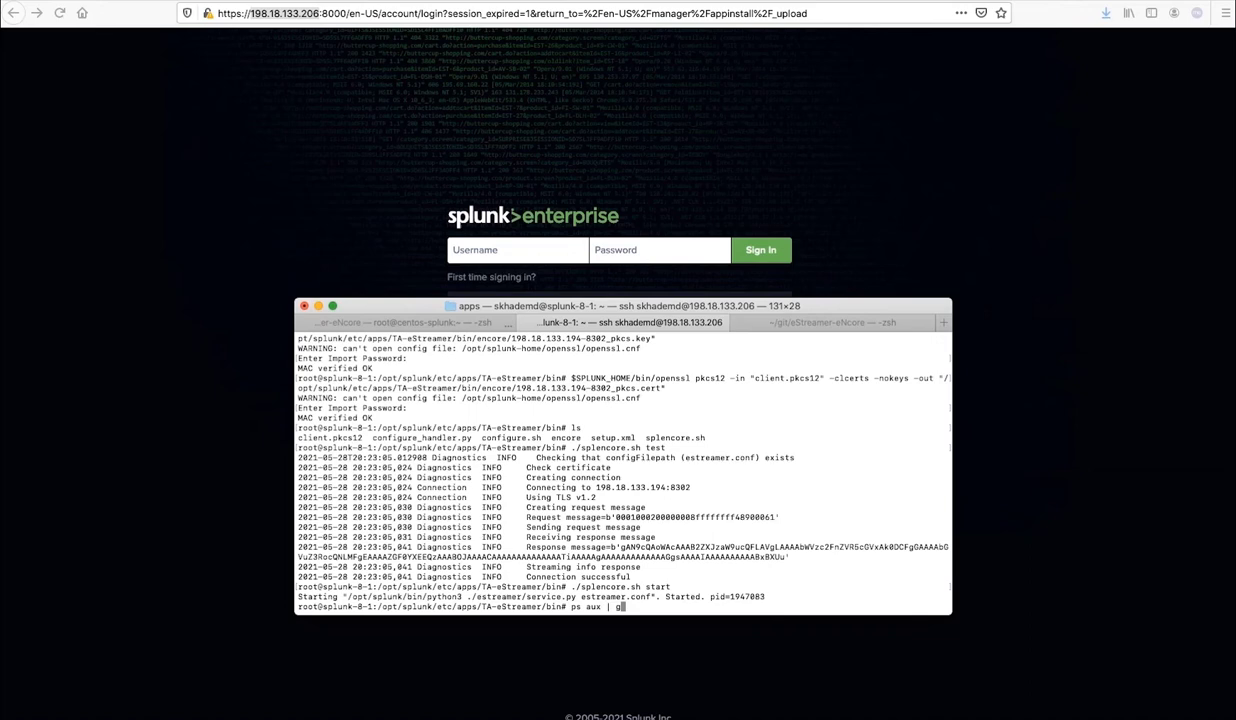
{"action": "type", "text": "rep estreamer"}
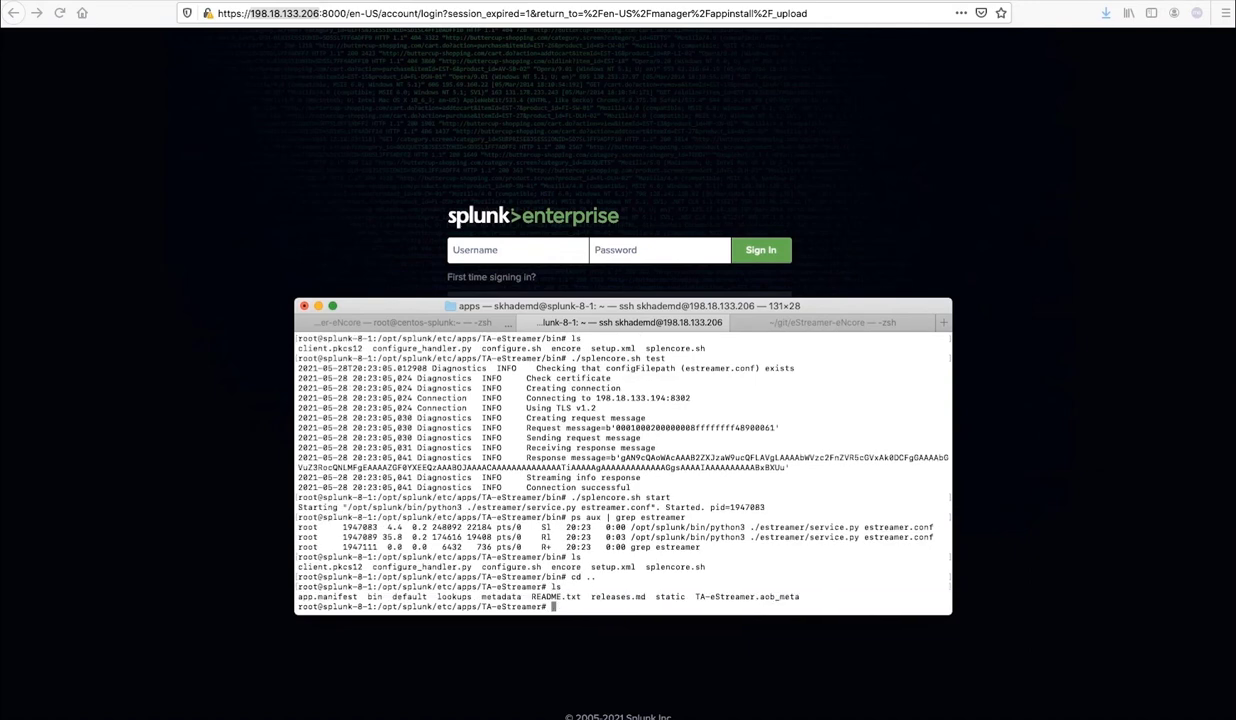
{"action": "type", "text": "cd bin/encore/"}
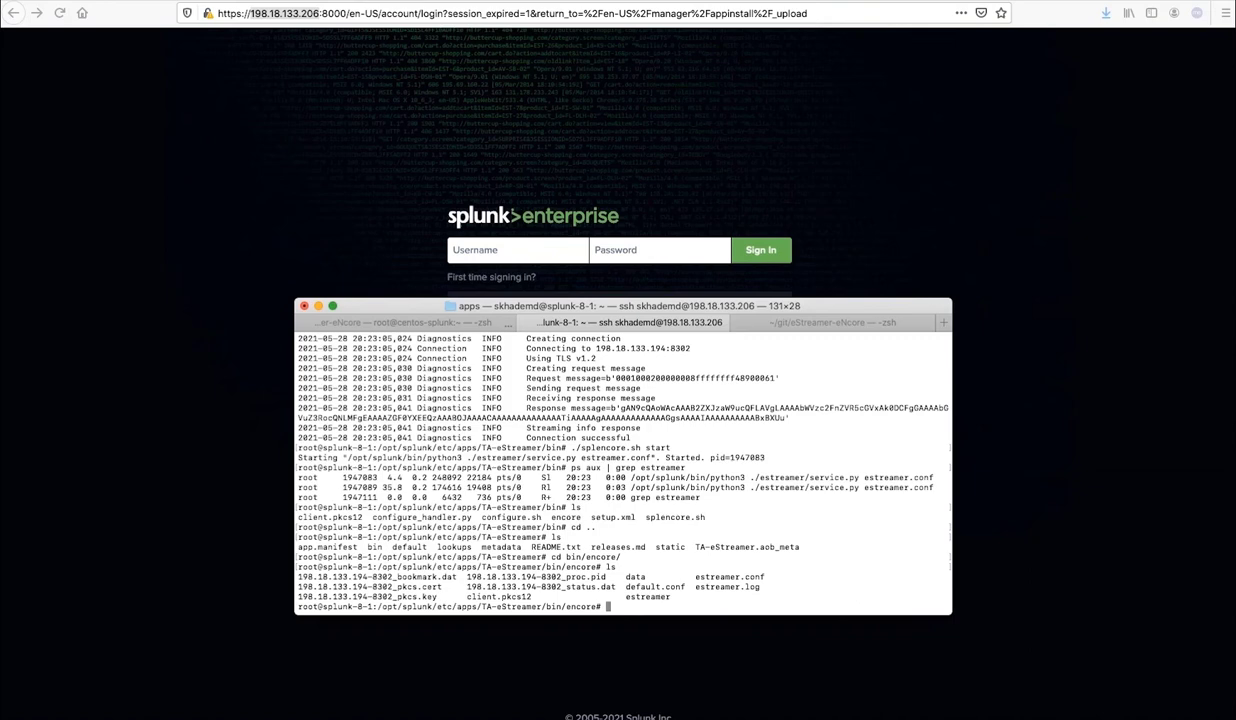
{"action": "mouse_move", "coordinate": [636, 575]}
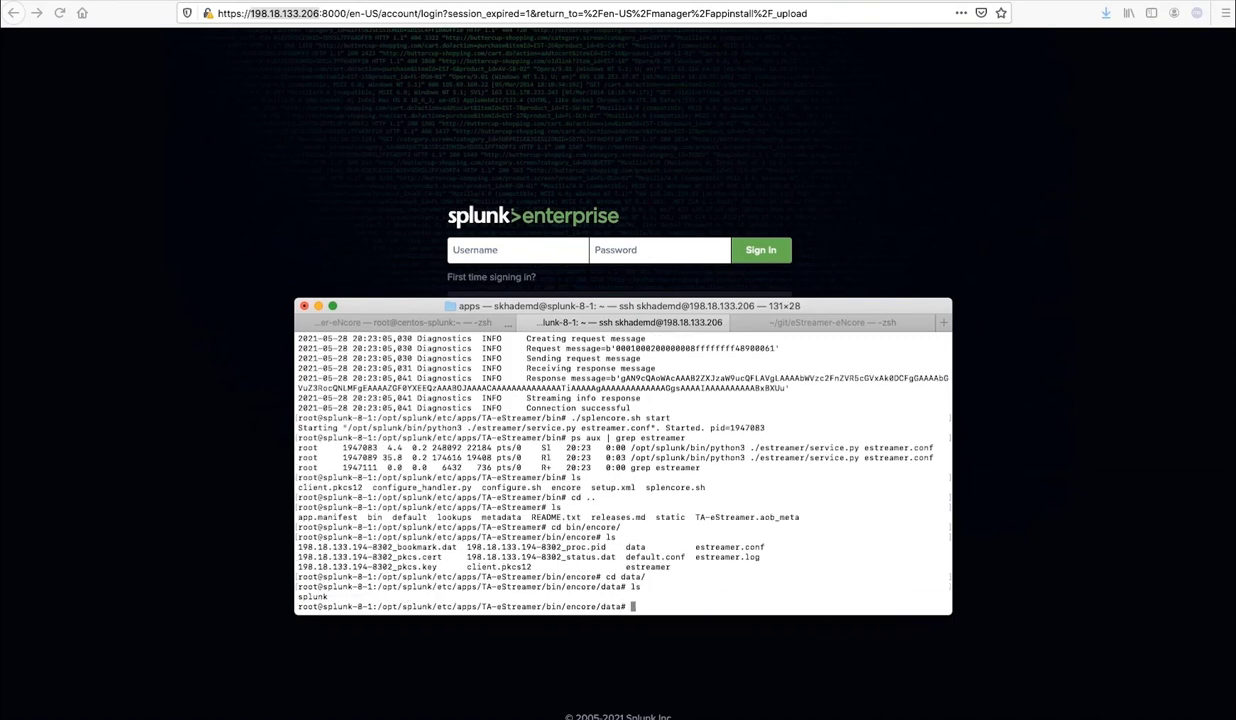
{"action": "type", "text": "cds splunk/"}
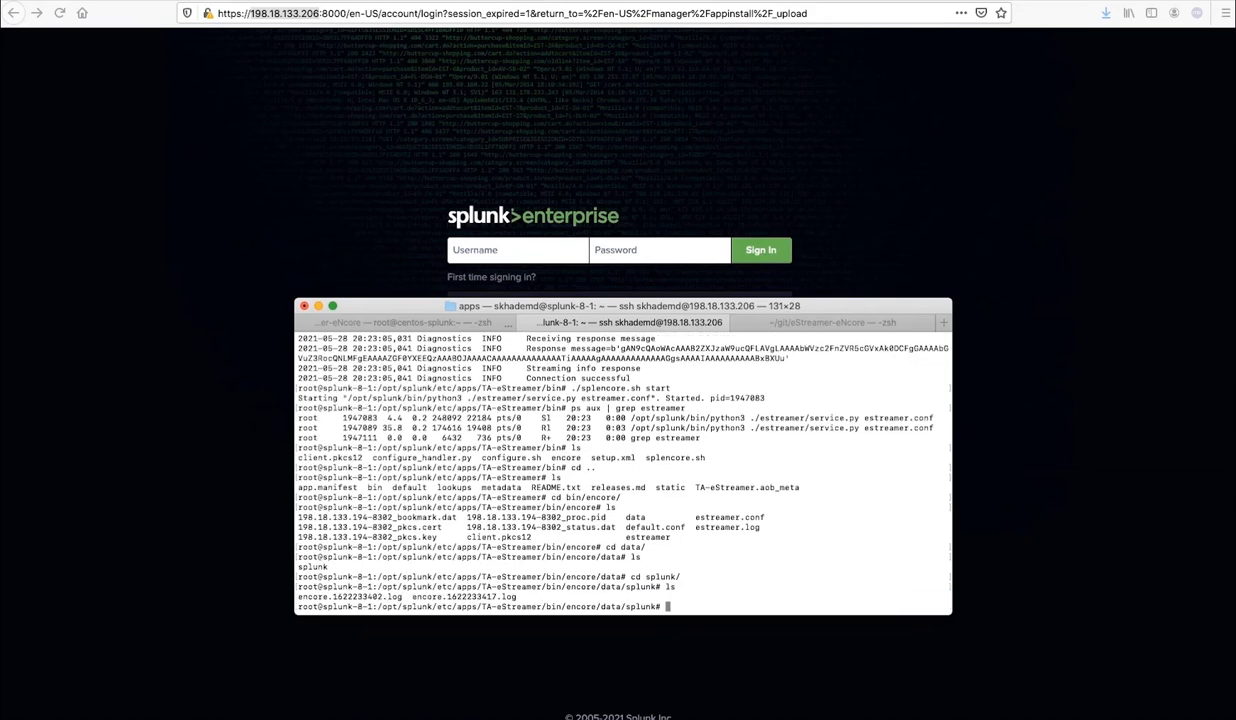
{"action": "type", "text": "cat encore.16222334"}
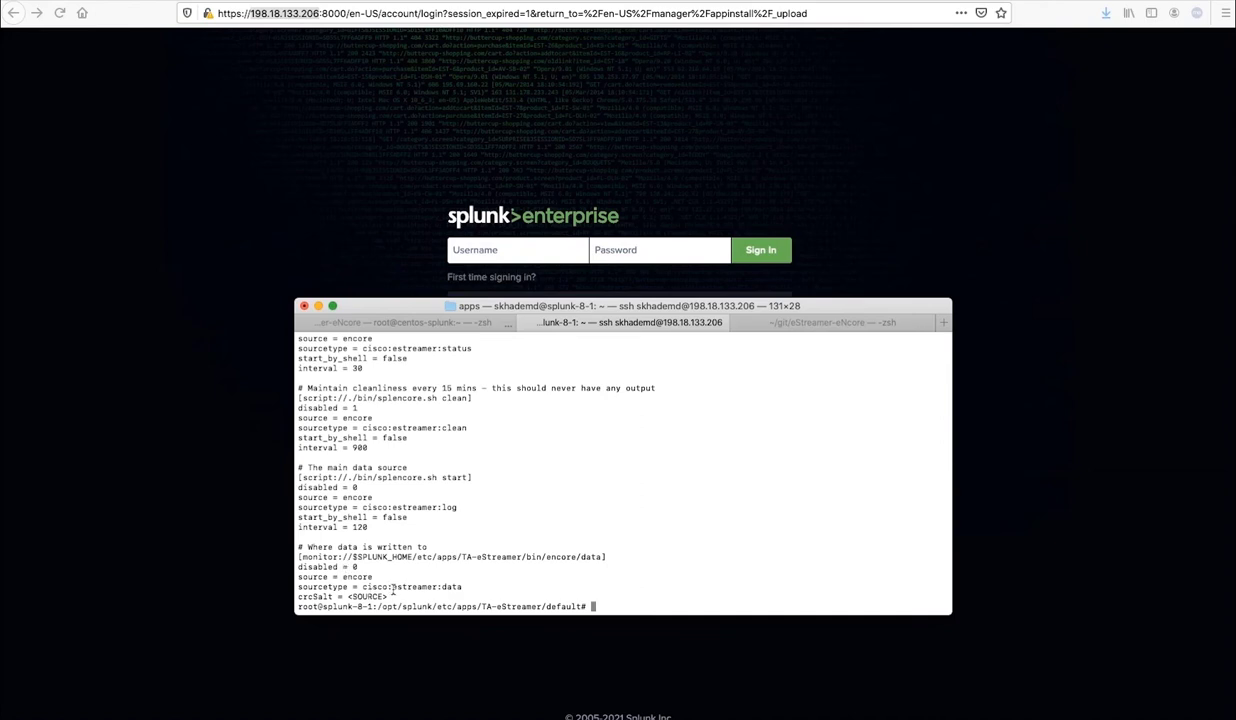
{"action": "mouse_move", "coordinate": [378, 578]}
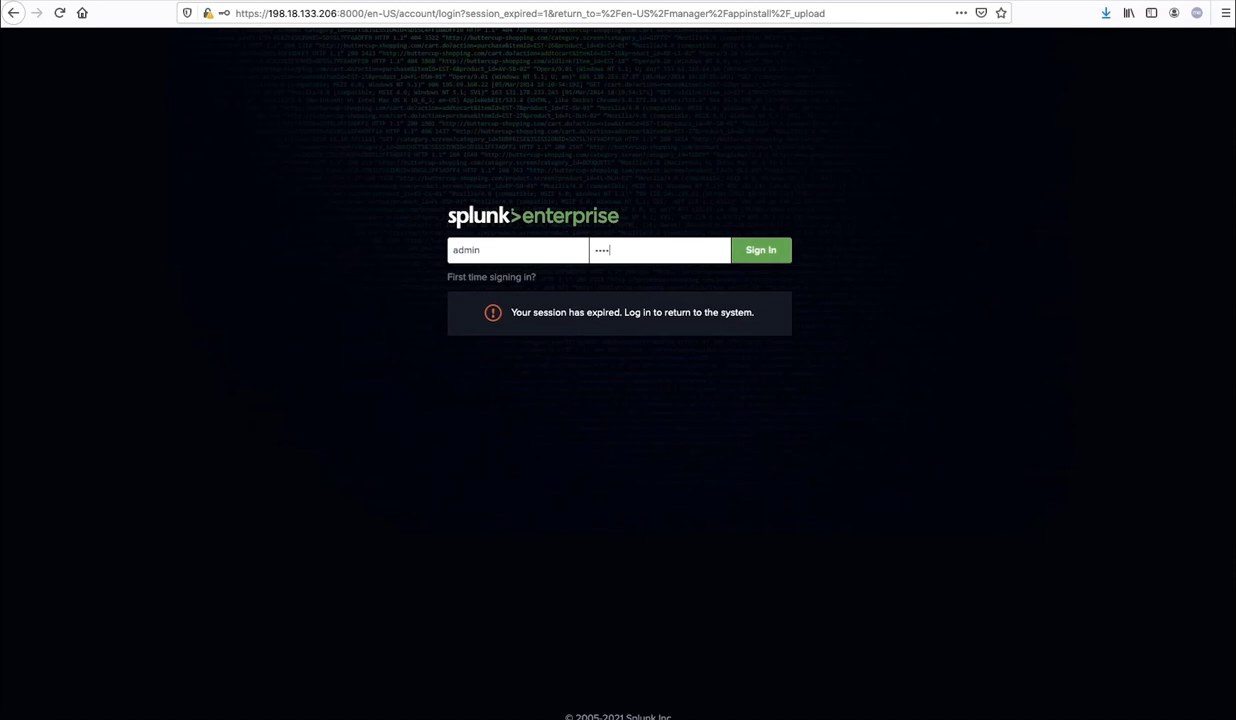
Step: Sign back in to Splunk and dismiss the browser's save-login prompt
{"action": "left_click", "coordinate": [761, 250]}
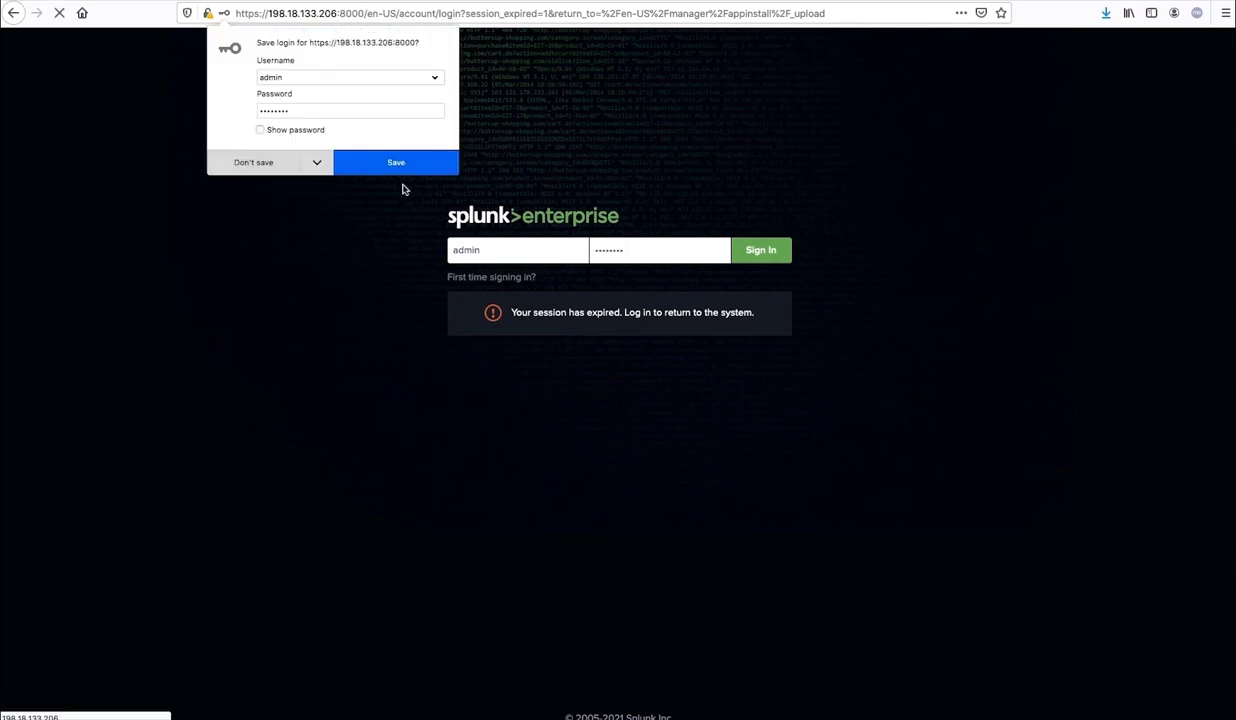
{"action": "left_click", "coordinate": [760, 249]}
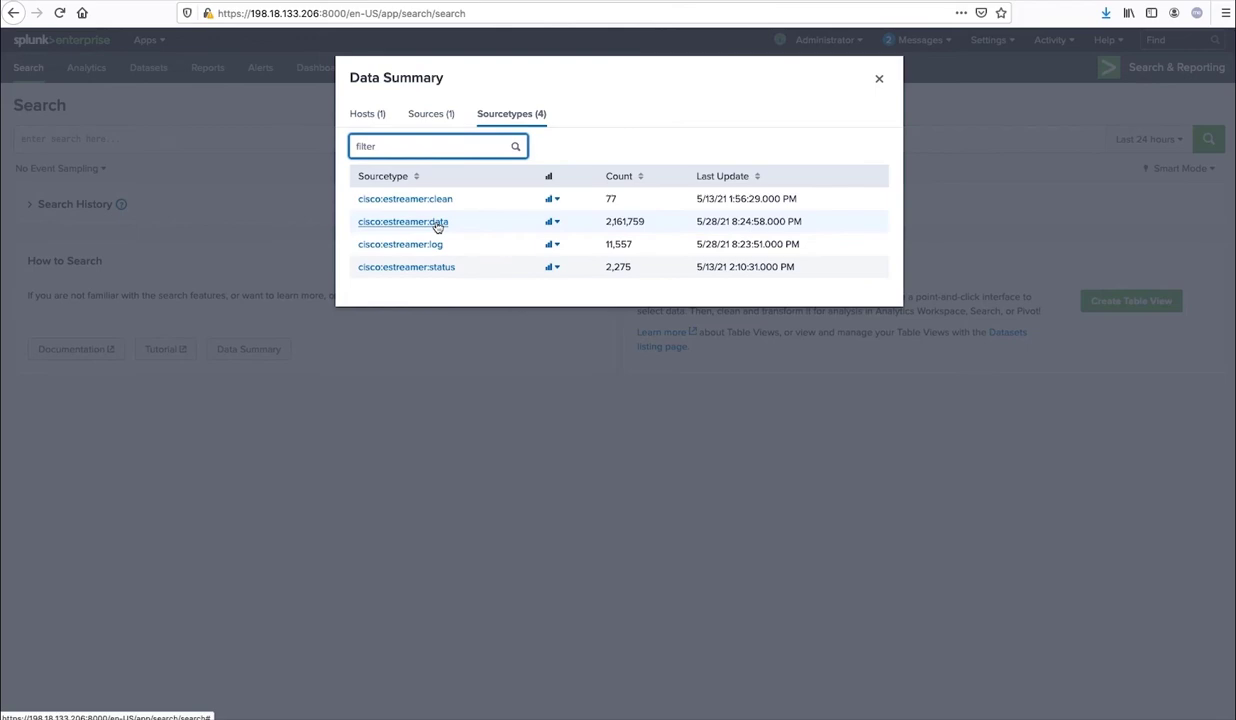
Step: Compare cisco:estreamer:data event counts over all time (about 38,000) and last 15 minutes, then close the search
{"action": "left_click", "coordinate": [402, 221]}
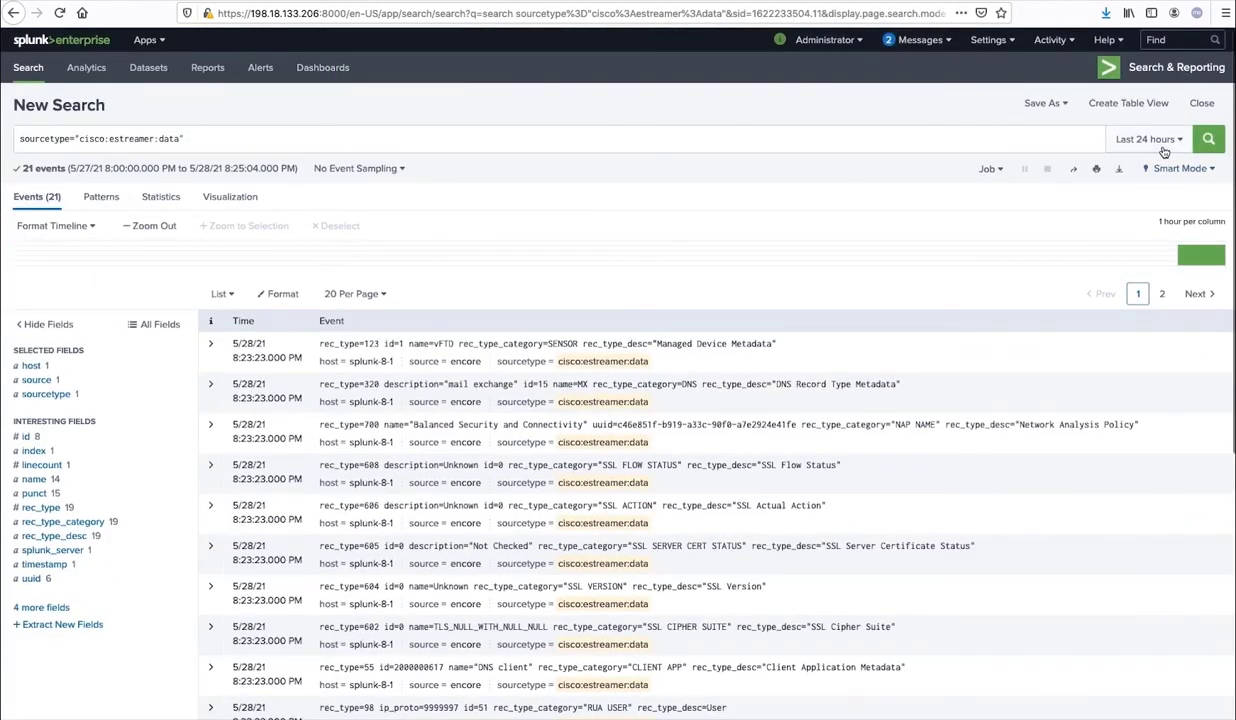
{"action": "left_click", "coordinate": [1150, 139]}
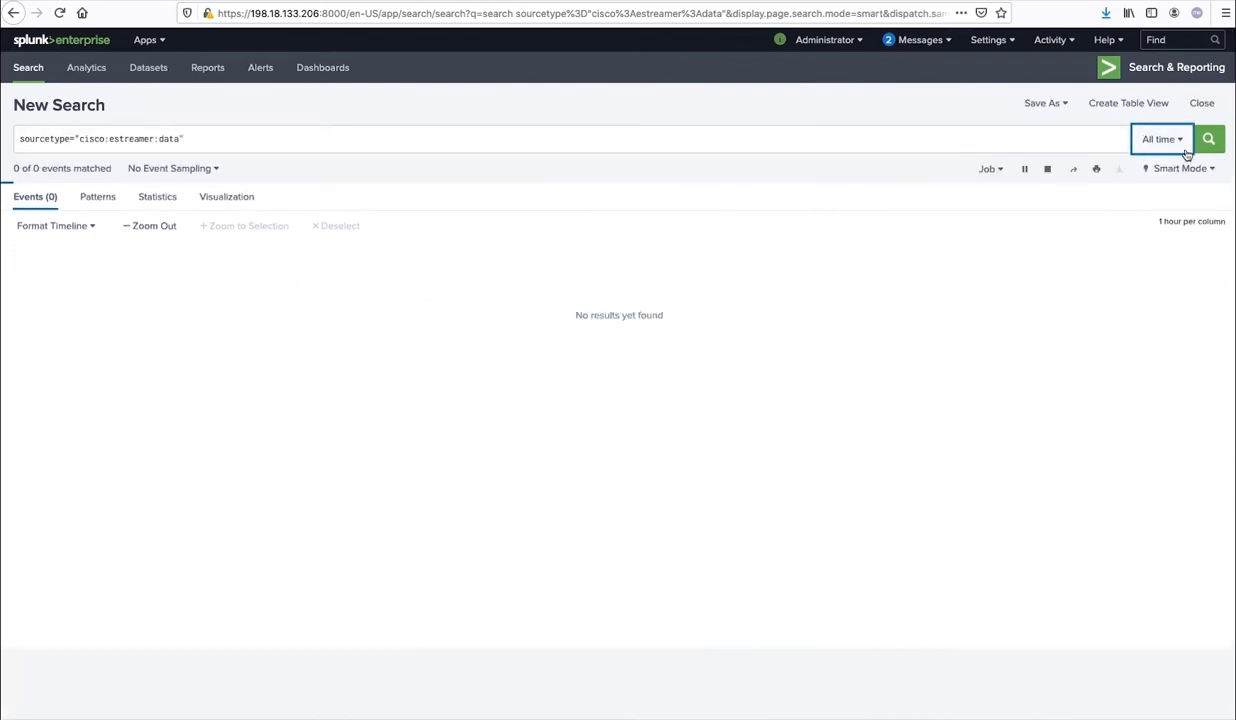
{"action": "left_click", "coordinate": [1209, 138]}
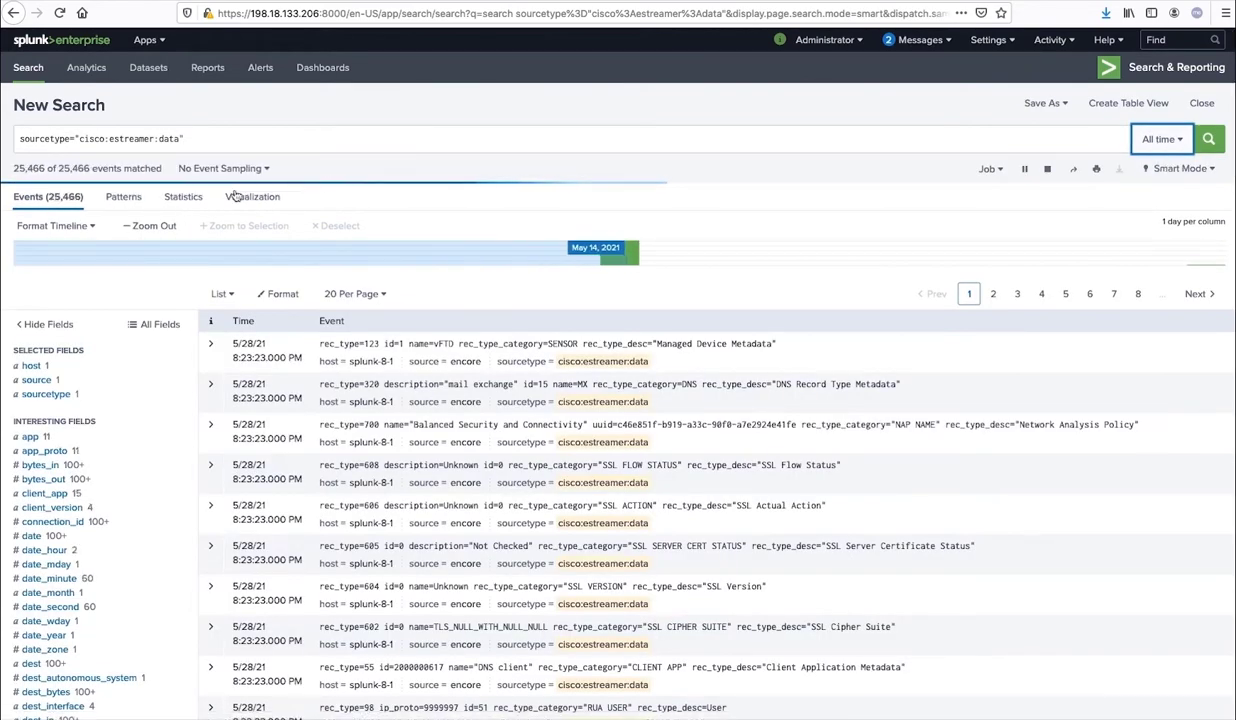
{"action": "left_click", "coordinate": [1160, 139]}
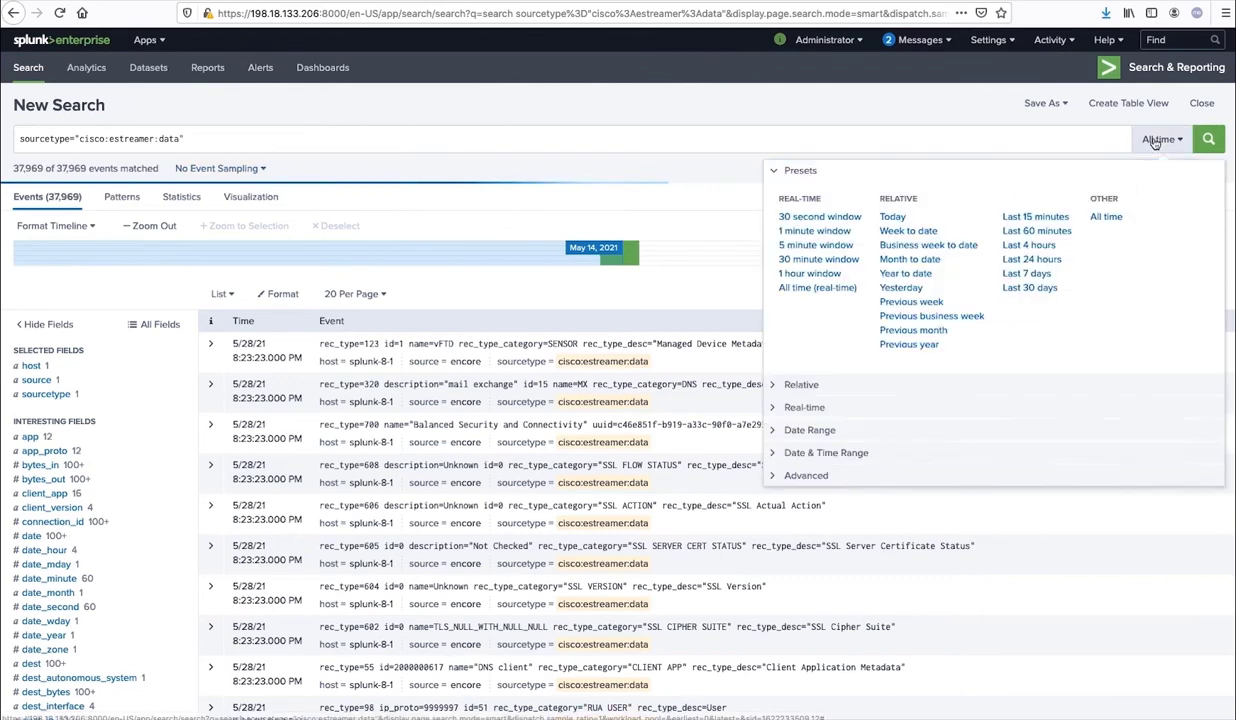
{"action": "left_click", "coordinate": [1035, 216]}
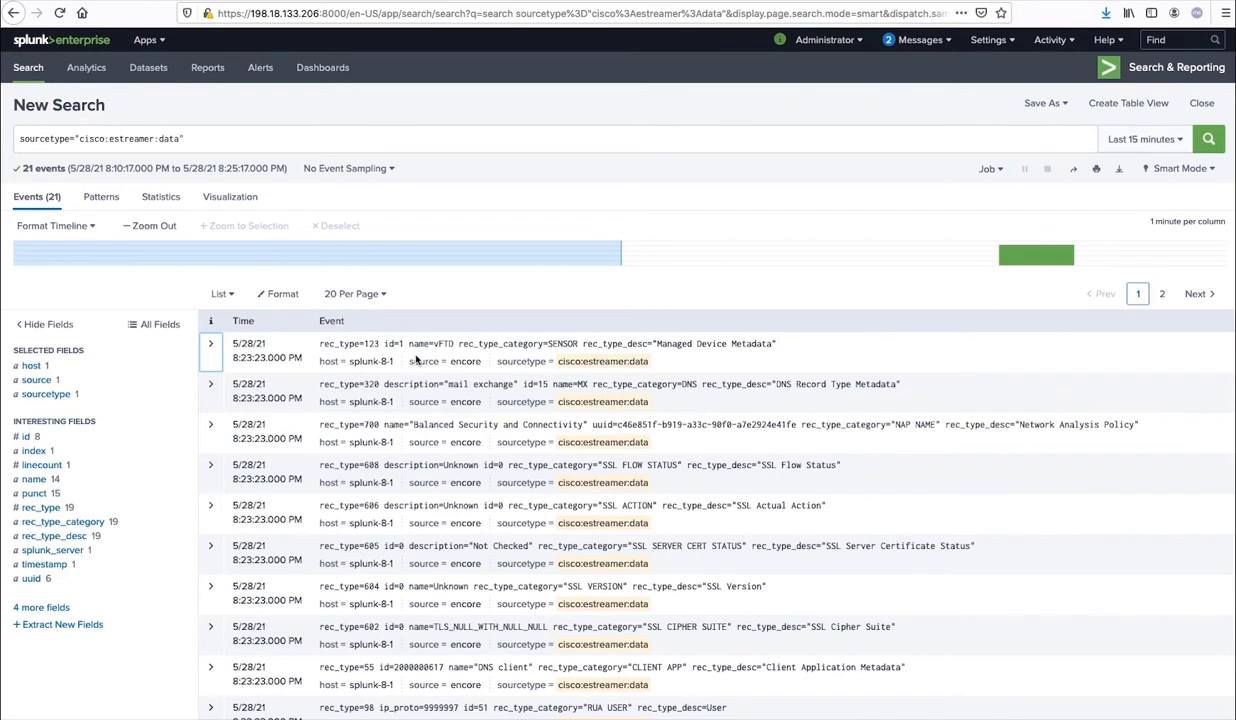
{"action": "mouse_move", "coordinate": [780, 286]}
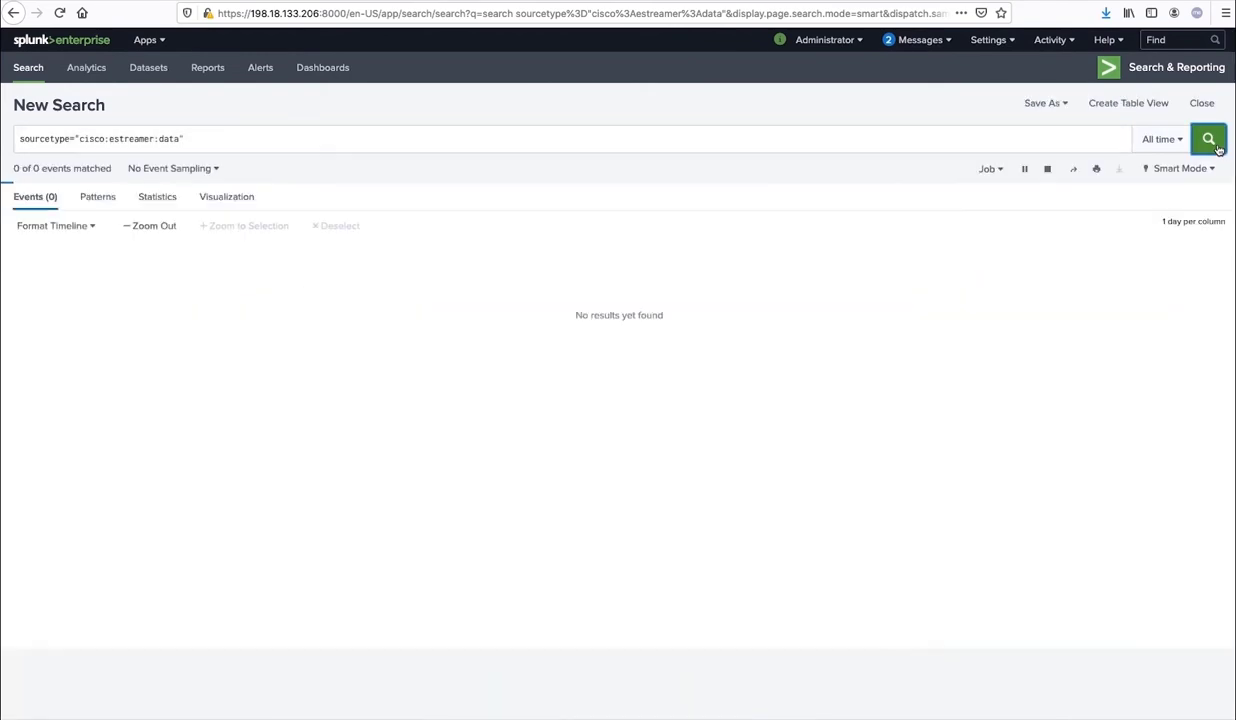
{"action": "left_click", "coordinate": [1201, 103]}
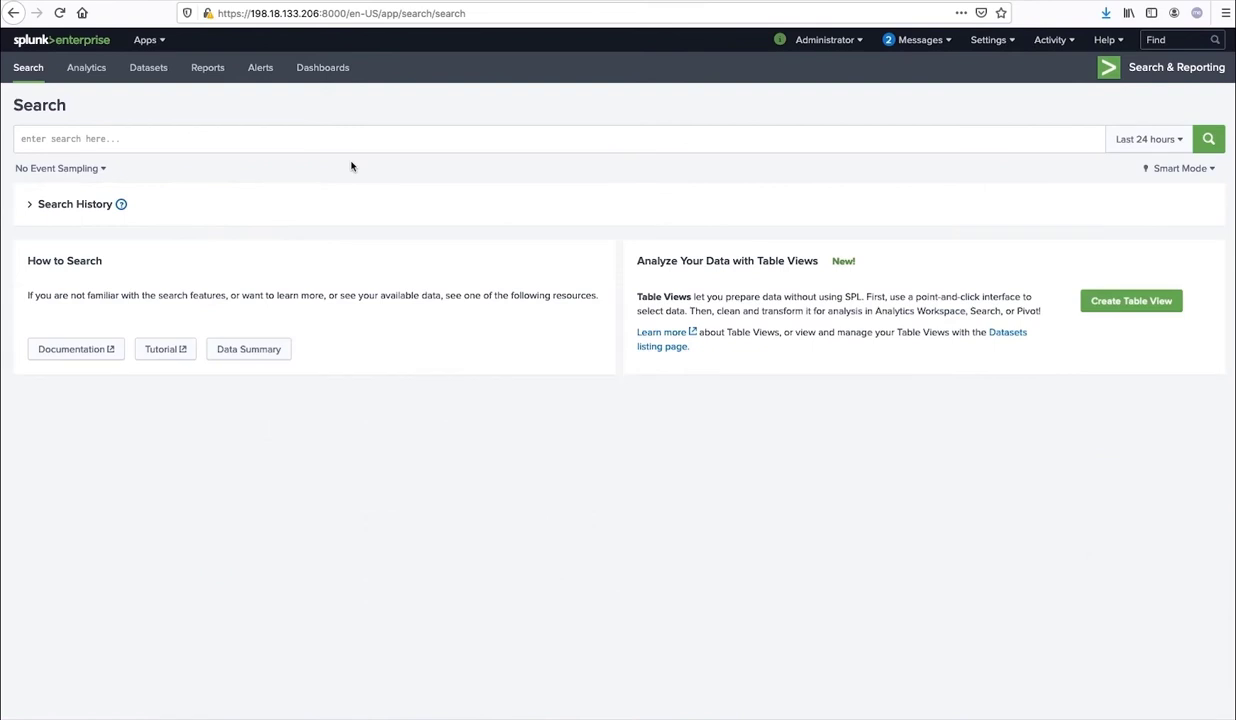
{"action": "mouse_move", "coordinate": [454, 162]}
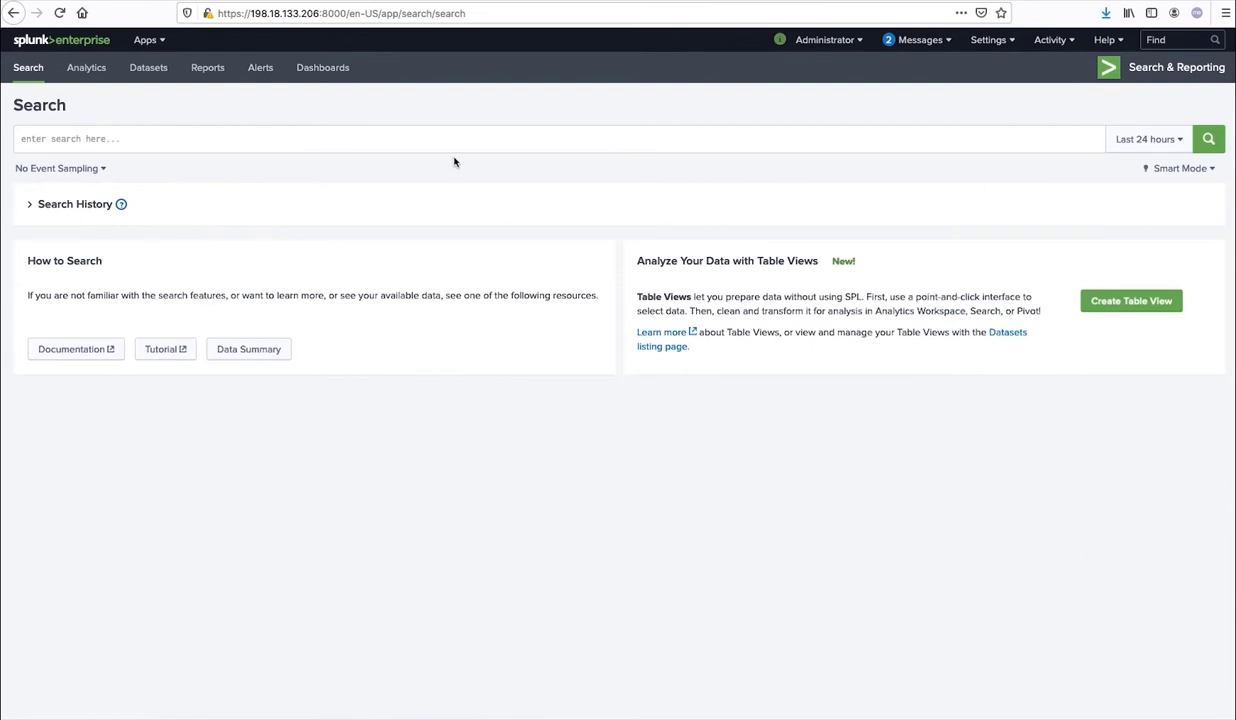
Step: Enter sourcetype="cisco:estreamer:data" in the search bar using the autocomplete suggestion
{"action": "type", "text": "sourcetye"}
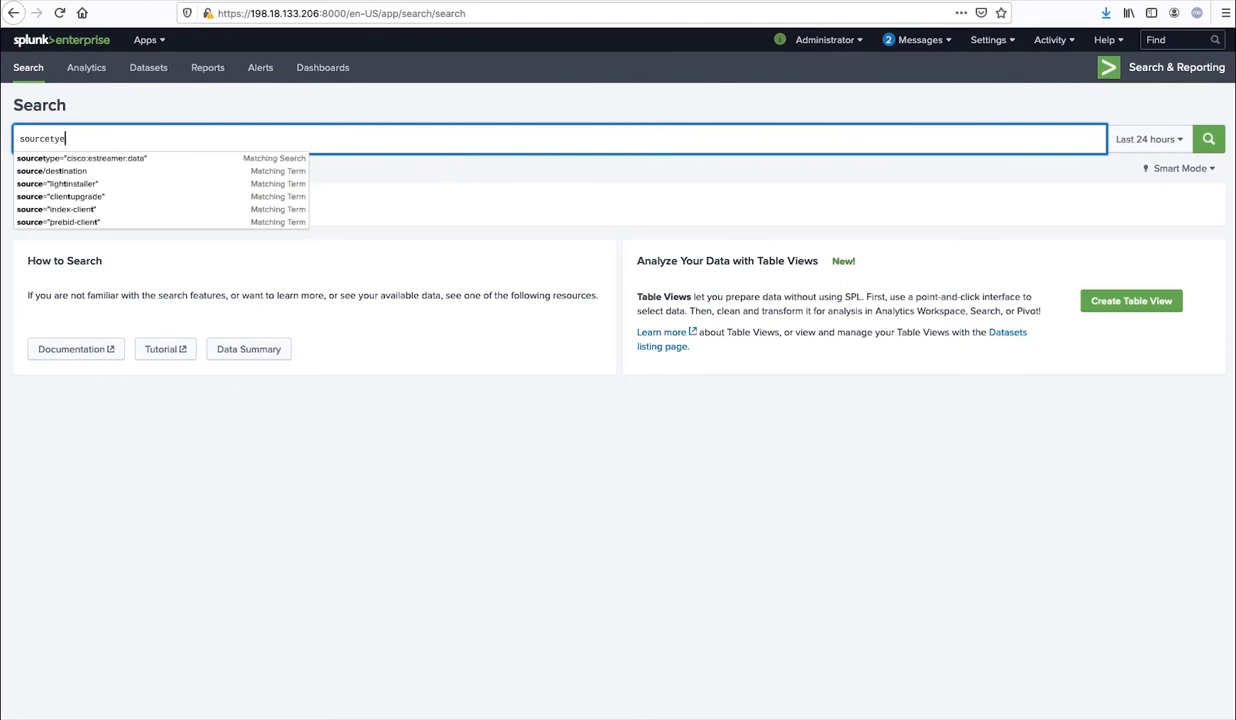
{"action": "key", "text": "BackSpace"}
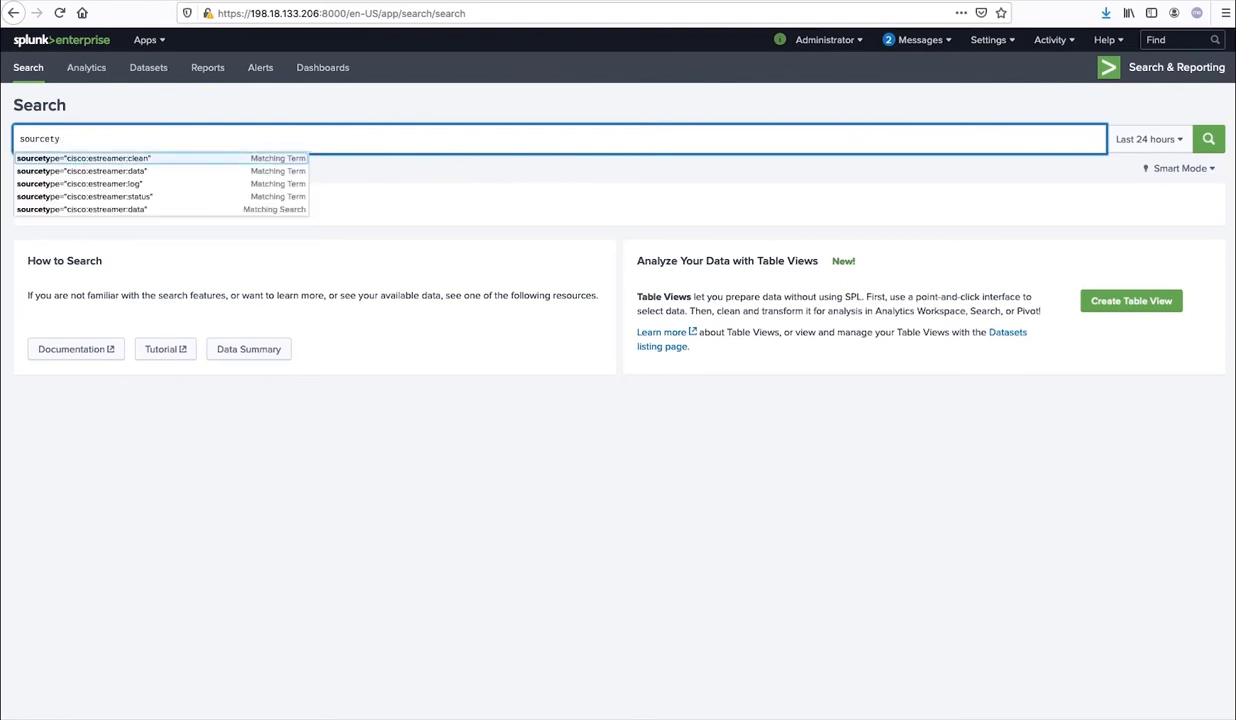
{"action": "left_click", "coordinate": [82, 170]}
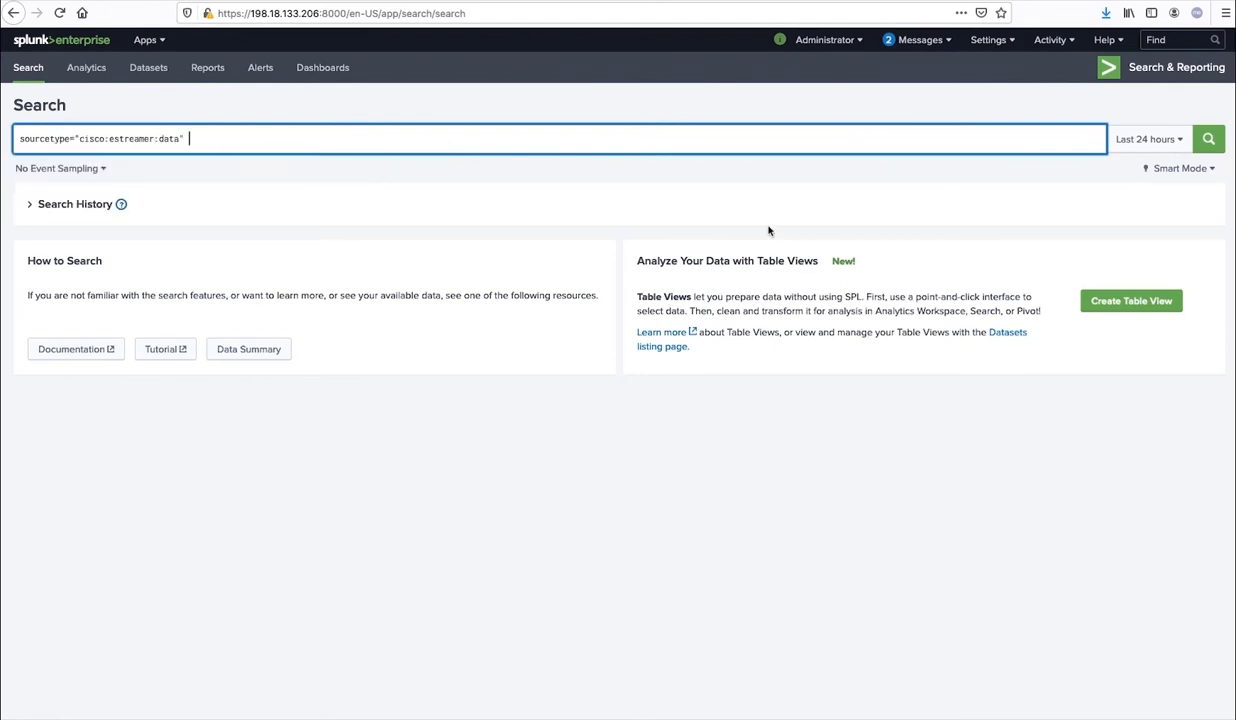
{"action": "mouse_move", "coordinate": [1149, 139]}
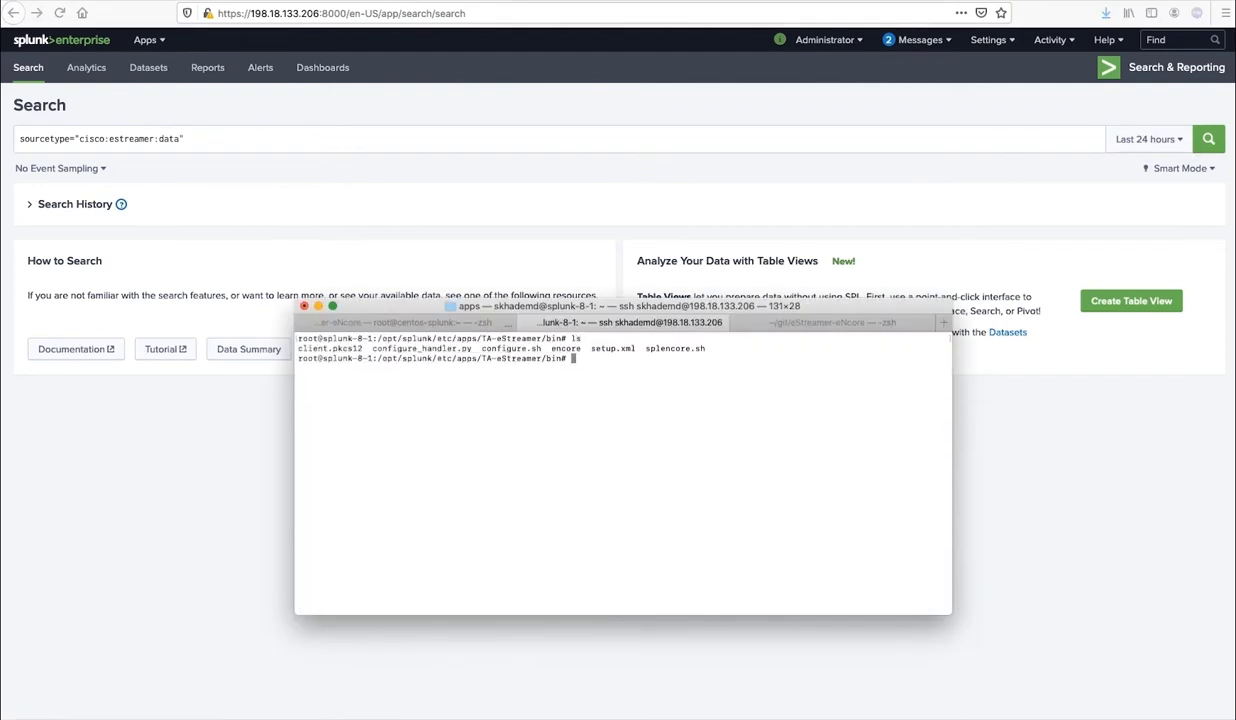
{"action": "type", "text": "cd encore/"}
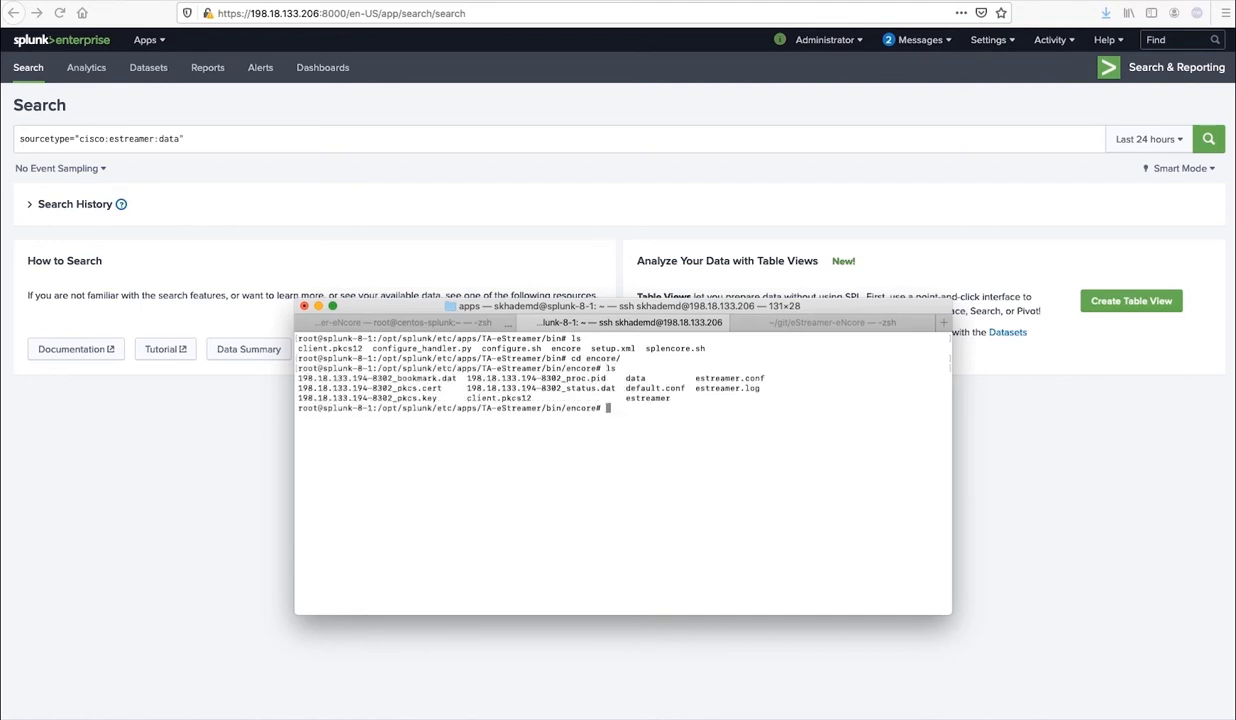
{"action": "double_click", "coordinate": [390, 378]}
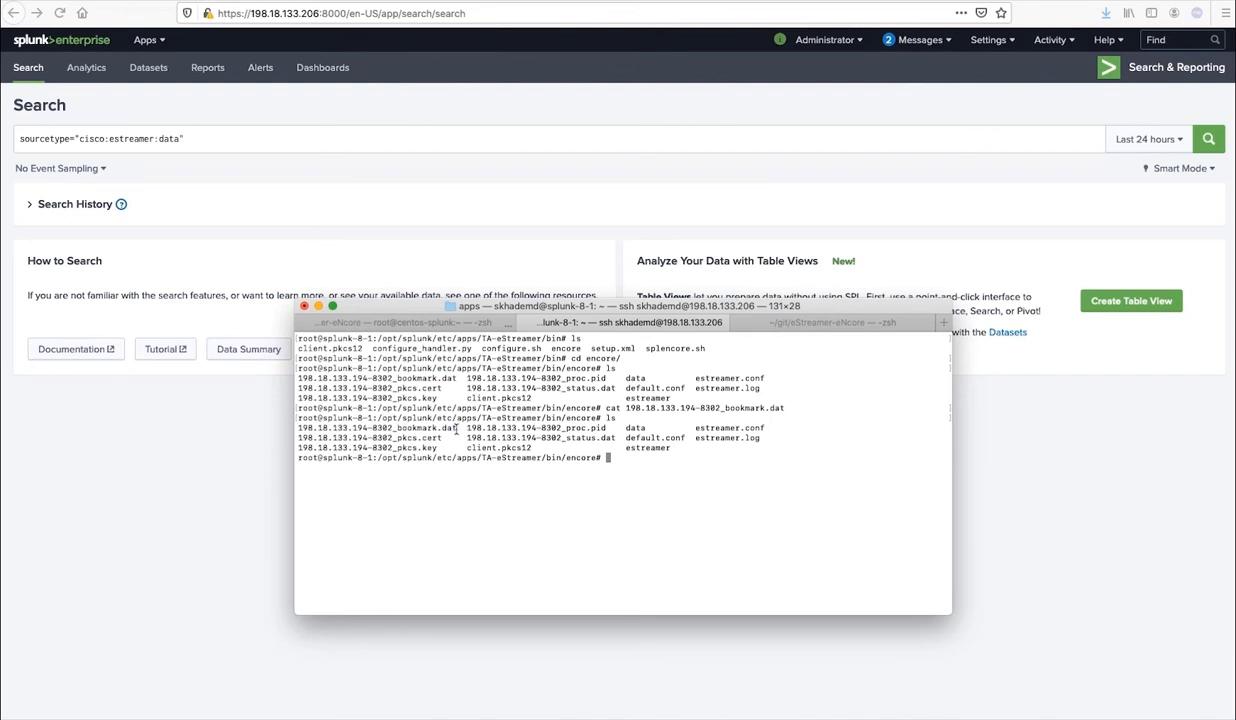
{"action": "type", "text": "198.18.133.194-8302_bookmark.dat"}
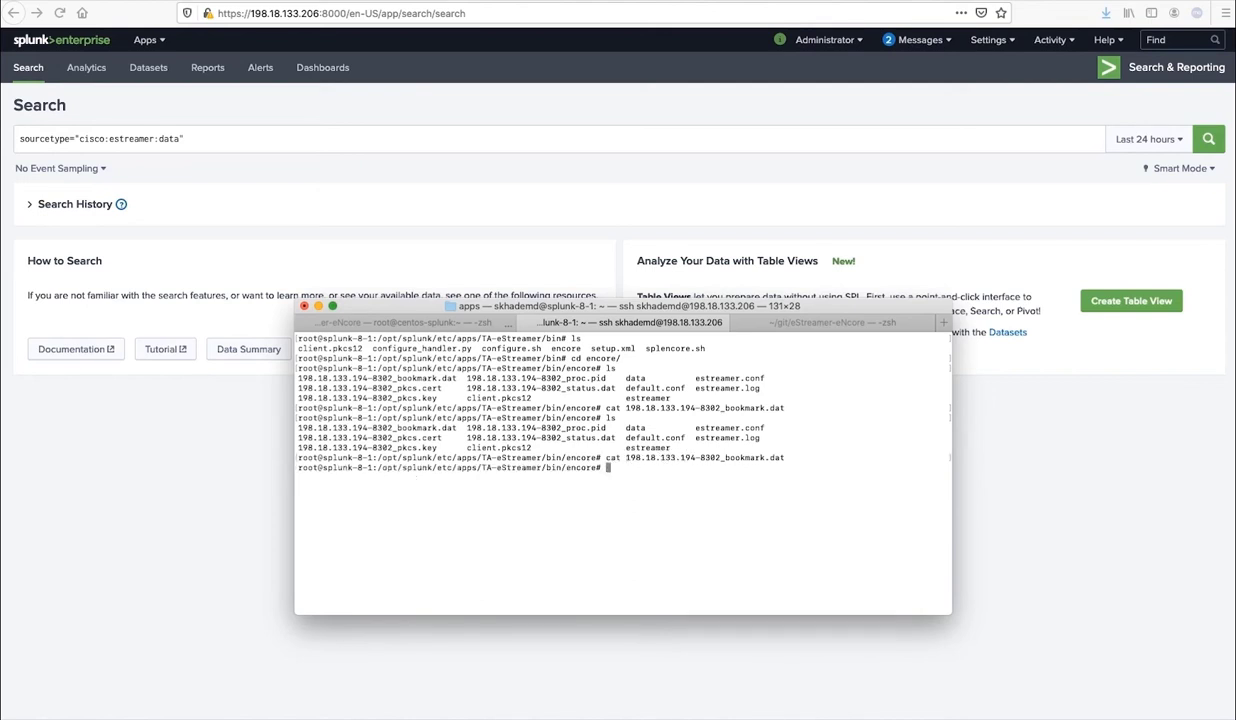
{"action": "type", "text": "more 198.18.133.194-8302_bookmark.dat"}
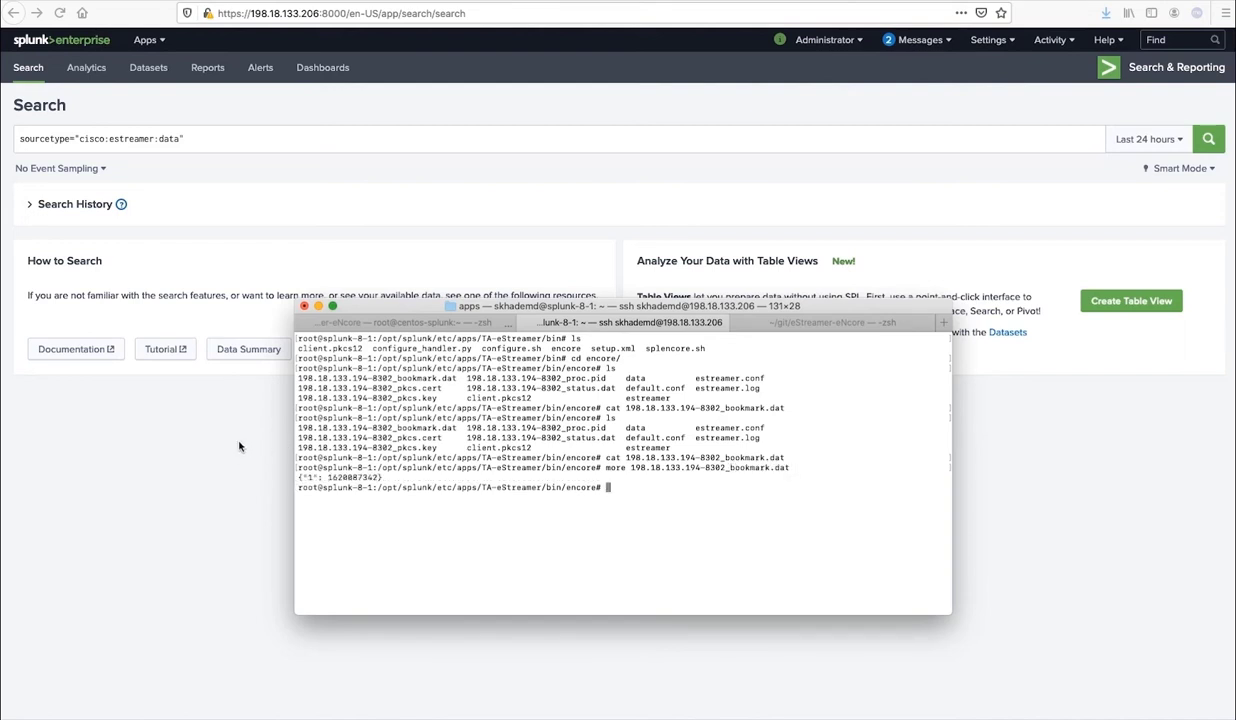
{"action": "double_click", "coordinate": [351, 477]}
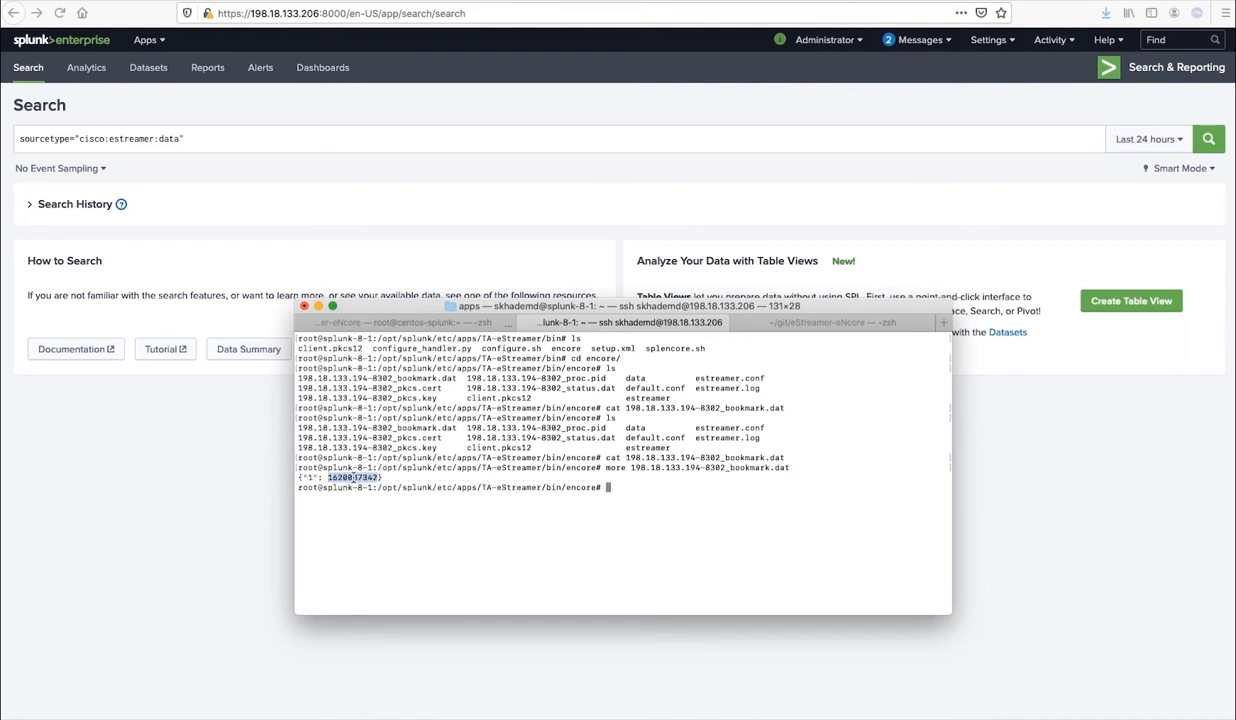
{"action": "type", "text": "date -d @1620087342"}
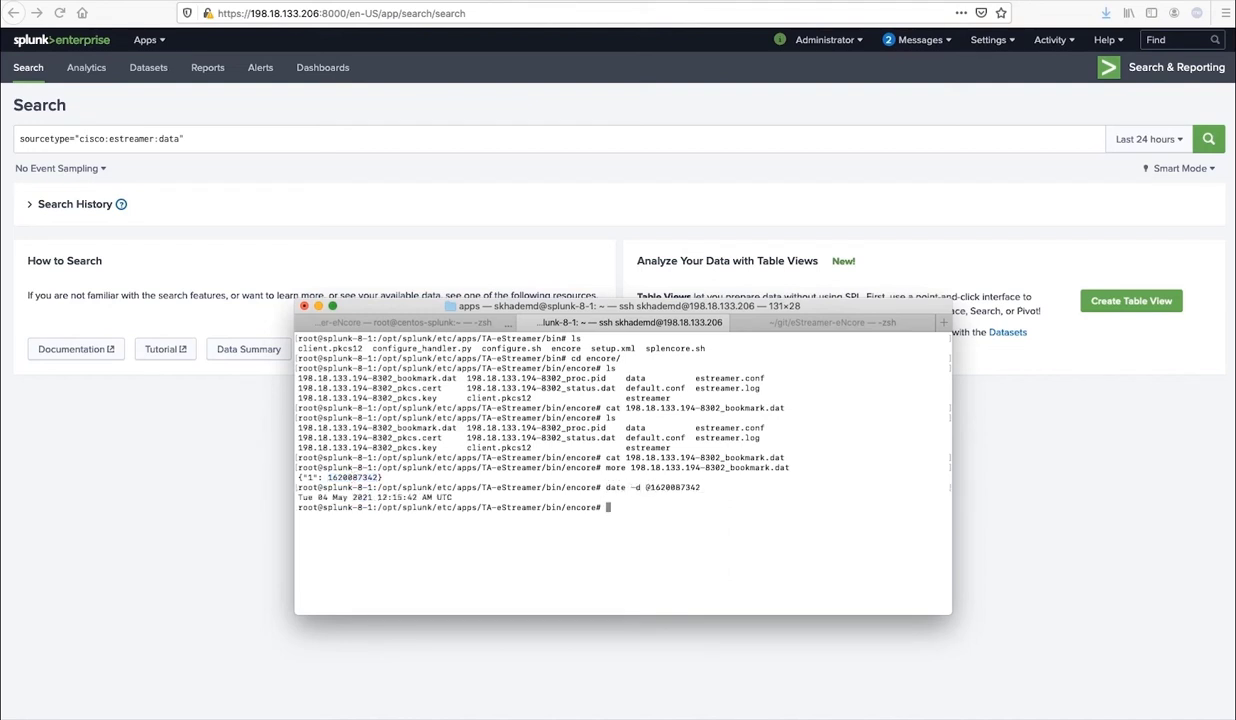
{"action": "left_click_drag", "start_coordinate": [298, 497], "coordinate": [365, 497]}
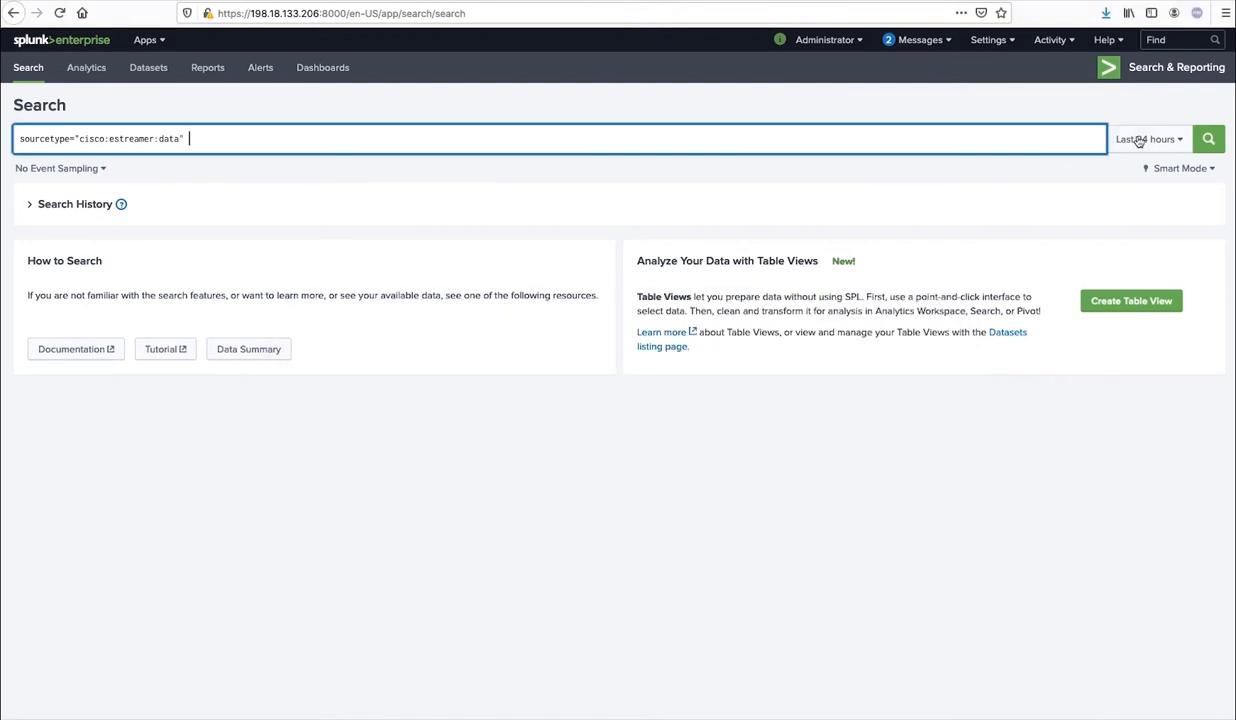
Step: Run the cisco:estreamer:data search between 05/03/2021 and 05/05/2021, returning 386,690 events
{"action": "left_click", "coordinate": [1146, 139]}
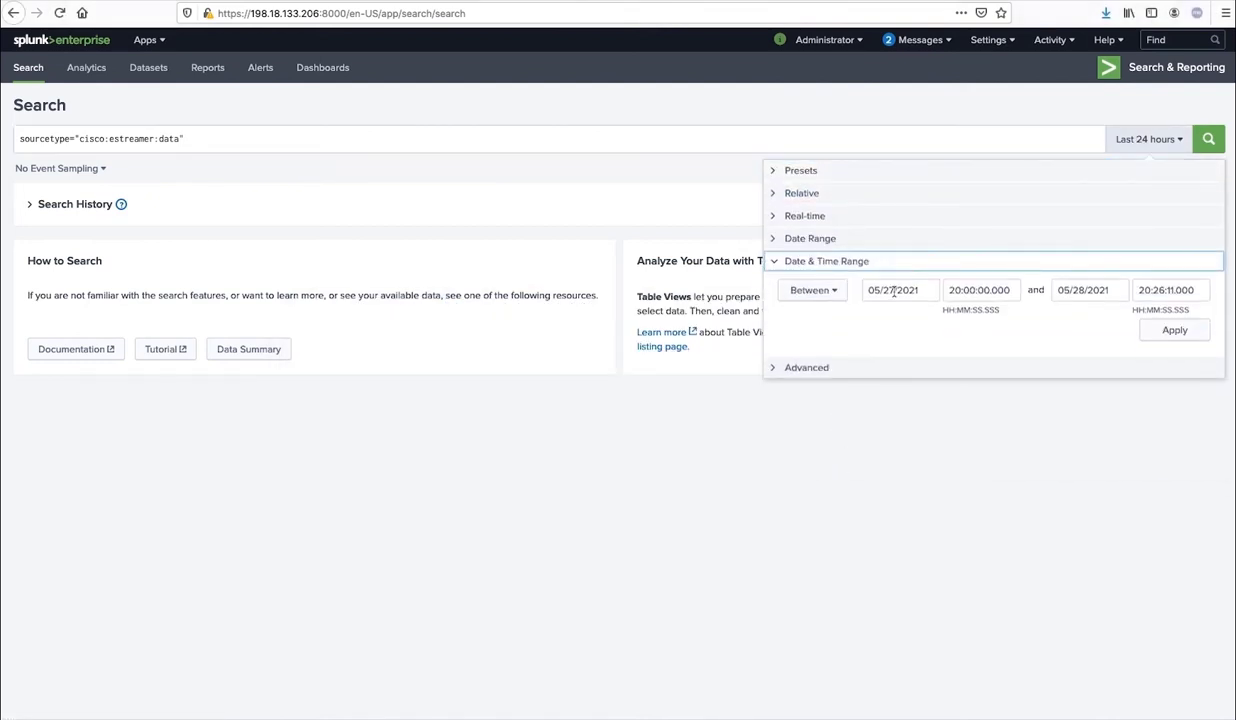
{"action": "left_click", "coordinate": [898, 290]}
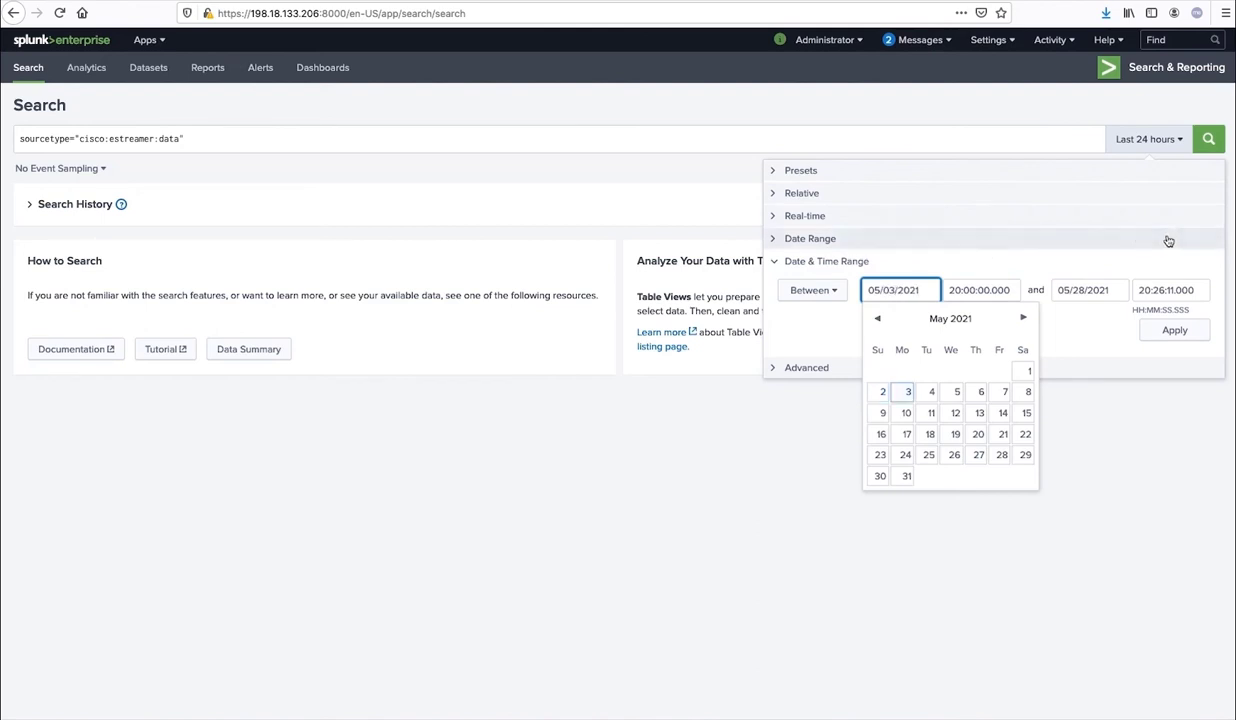
{"action": "left_click", "coordinate": [1089, 290]}
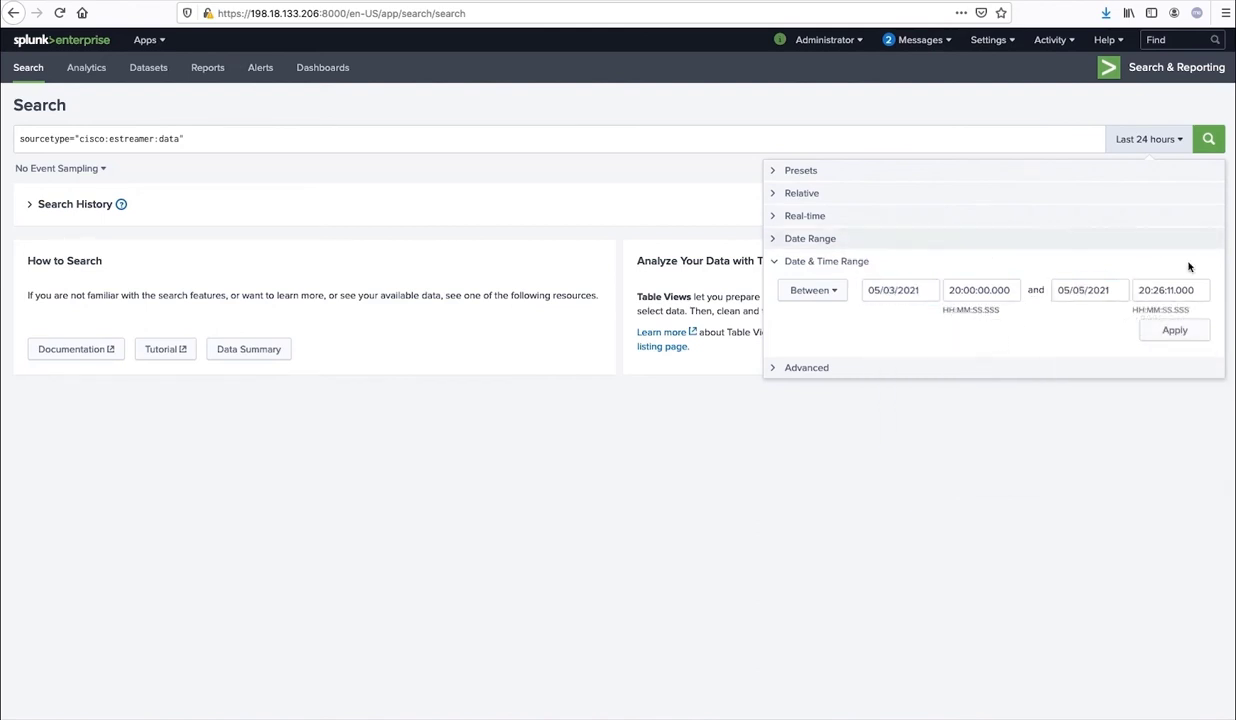
{"action": "left_click", "coordinate": [1174, 330]}
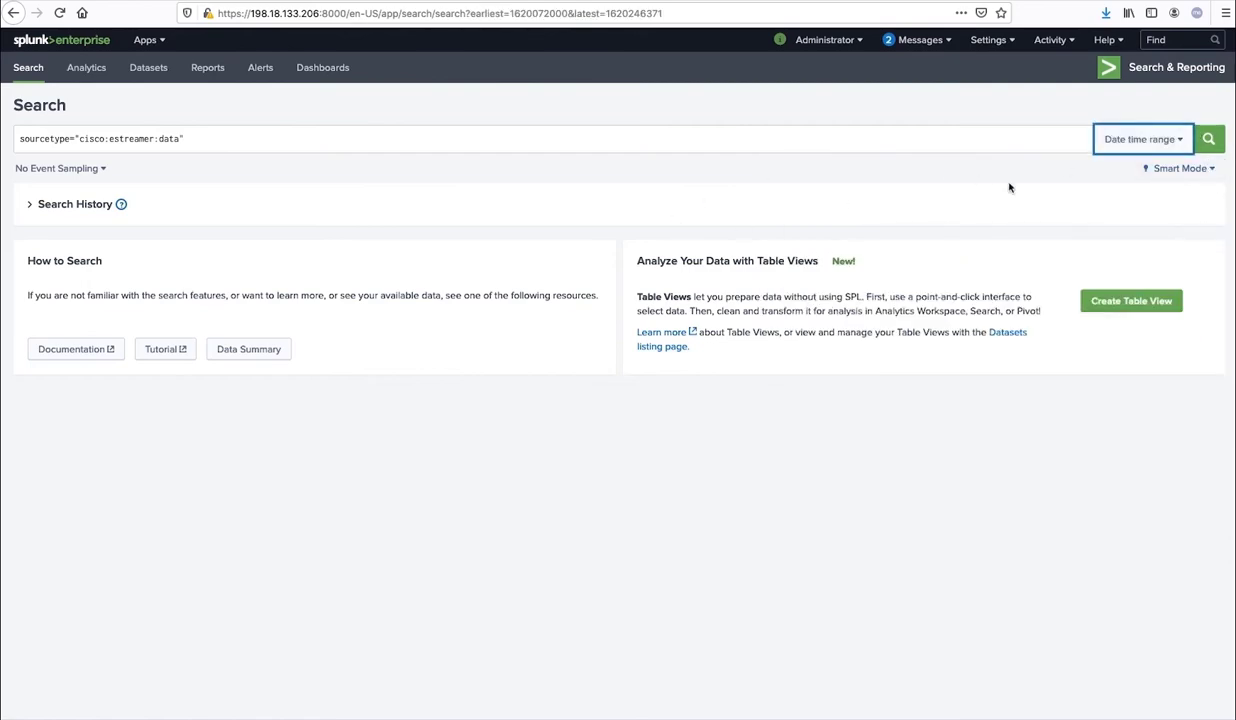
{"action": "left_click", "coordinate": [1208, 139]}
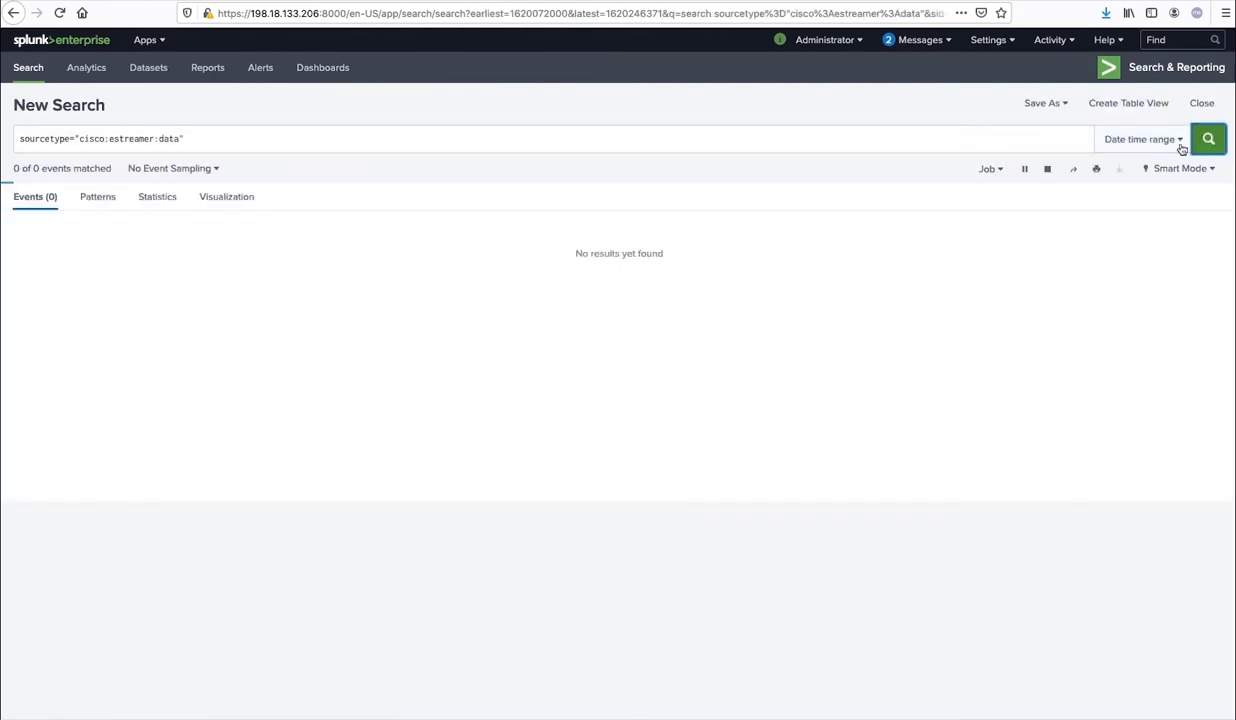
{"action": "left_click", "coordinate": [1207, 138]}
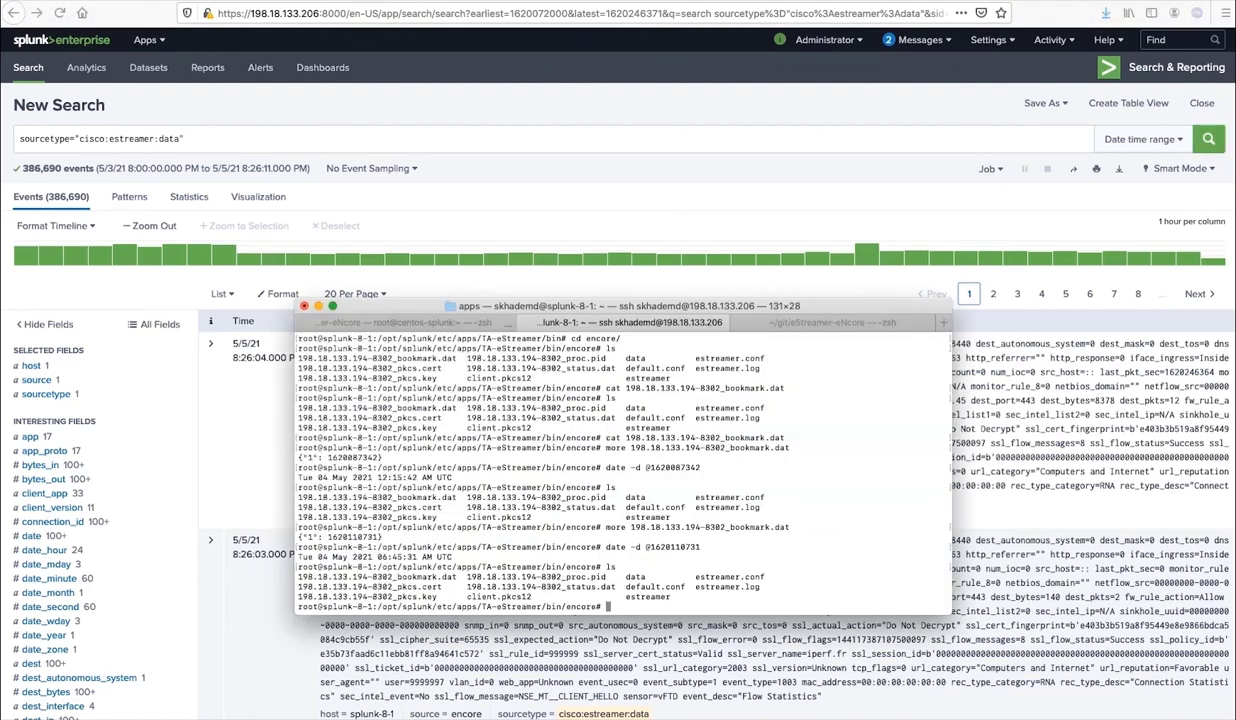
Step: Switch to the Cisco Firepower App and give Threats Summary a Between 5/3/2021–5/28/2021 range
{"action": "left_click", "coordinate": [148, 40]}
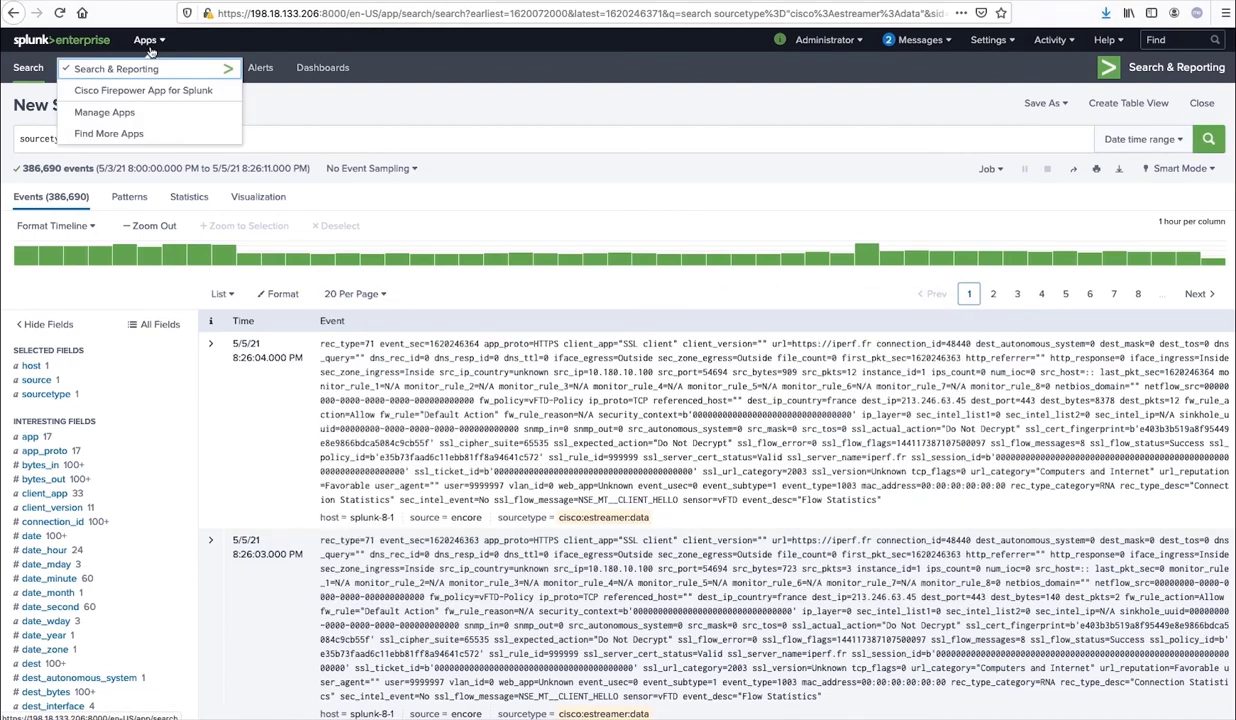
{"action": "left_click", "coordinate": [143, 90]}
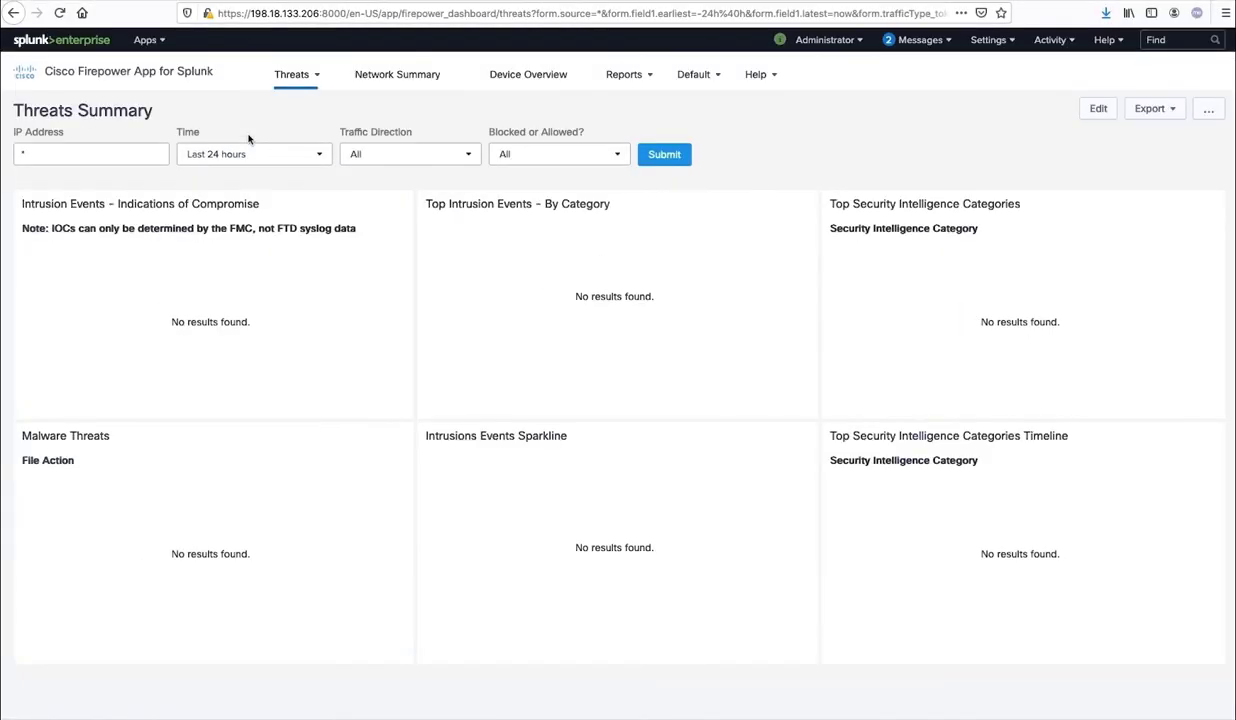
{"action": "left_click", "coordinate": [252, 153]}
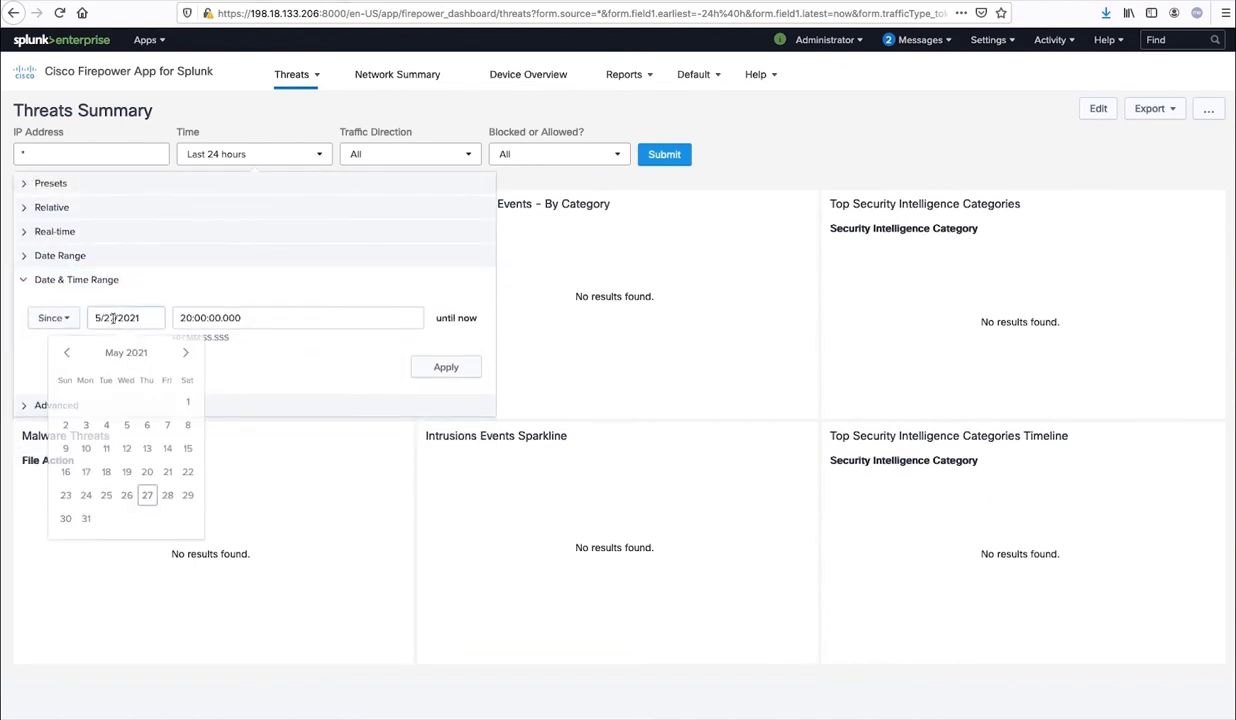
{"action": "left_click", "coordinate": [53, 317]}
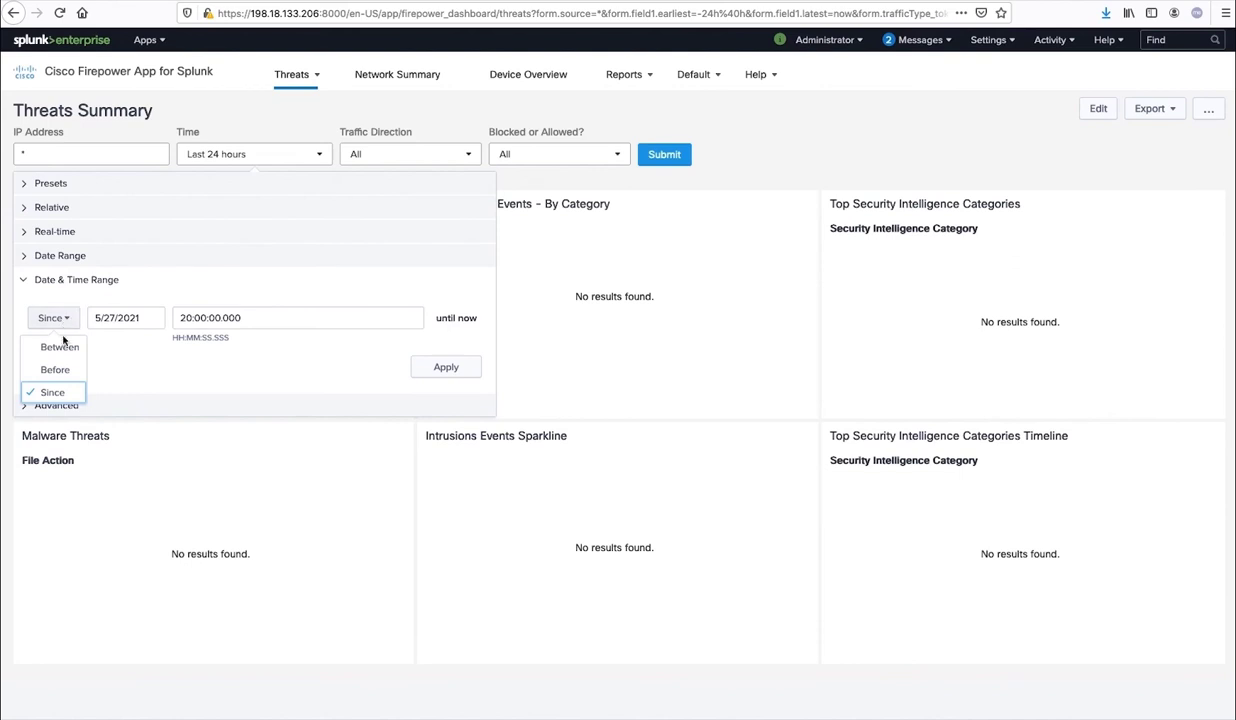
{"action": "left_click", "coordinate": [59, 346]}
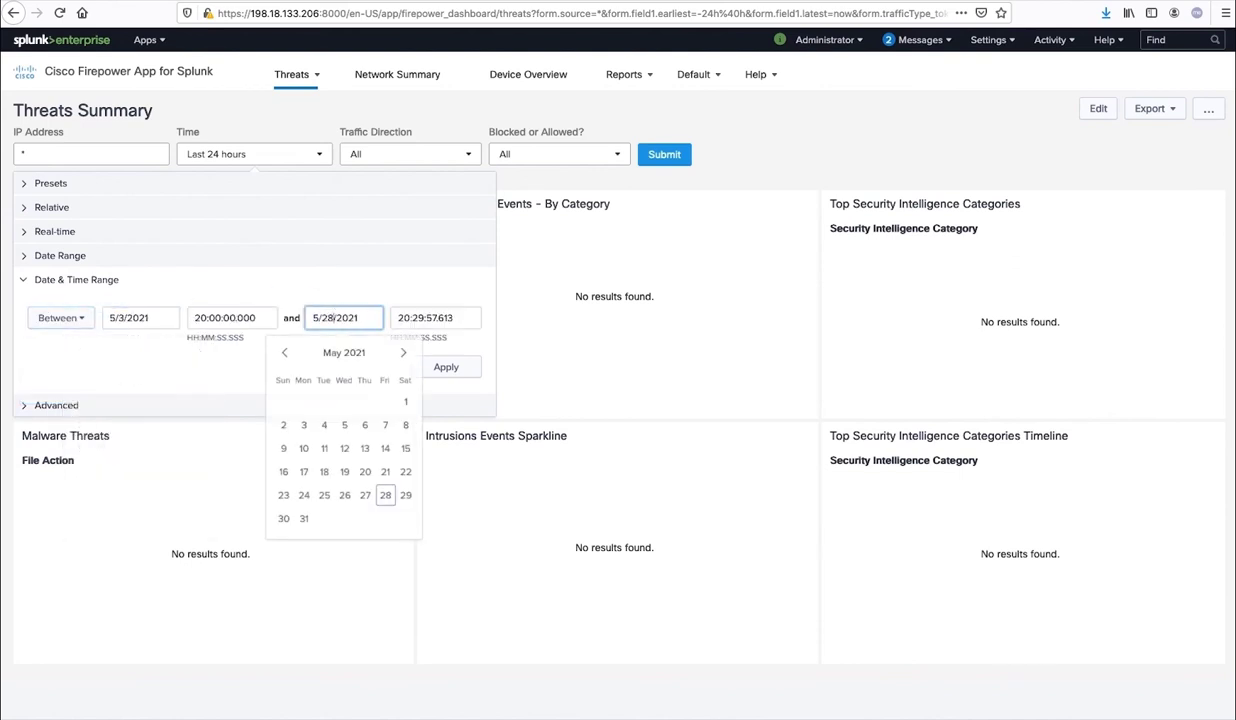
{"action": "left_click", "coordinate": [446, 366]}
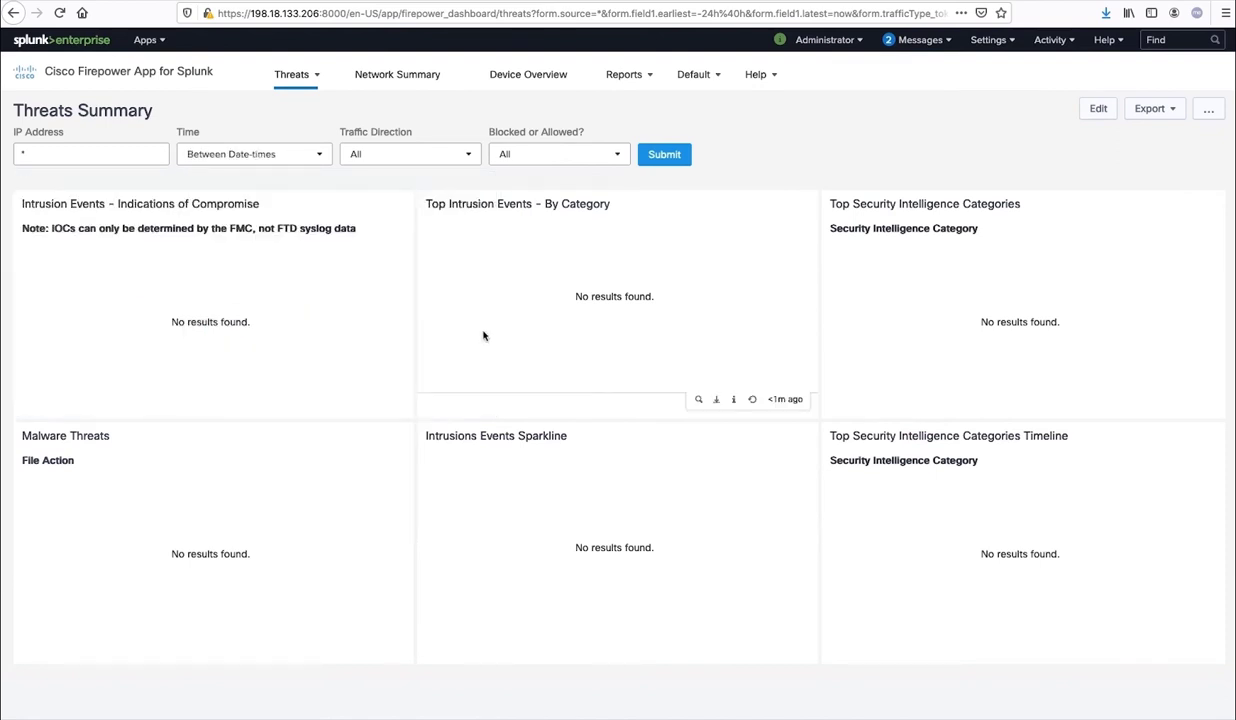
Step: Submit the Threats Summary dashboard and inspect the Malware Block count of 30 in Malware Threats
{"action": "left_click", "coordinate": [663, 154]}
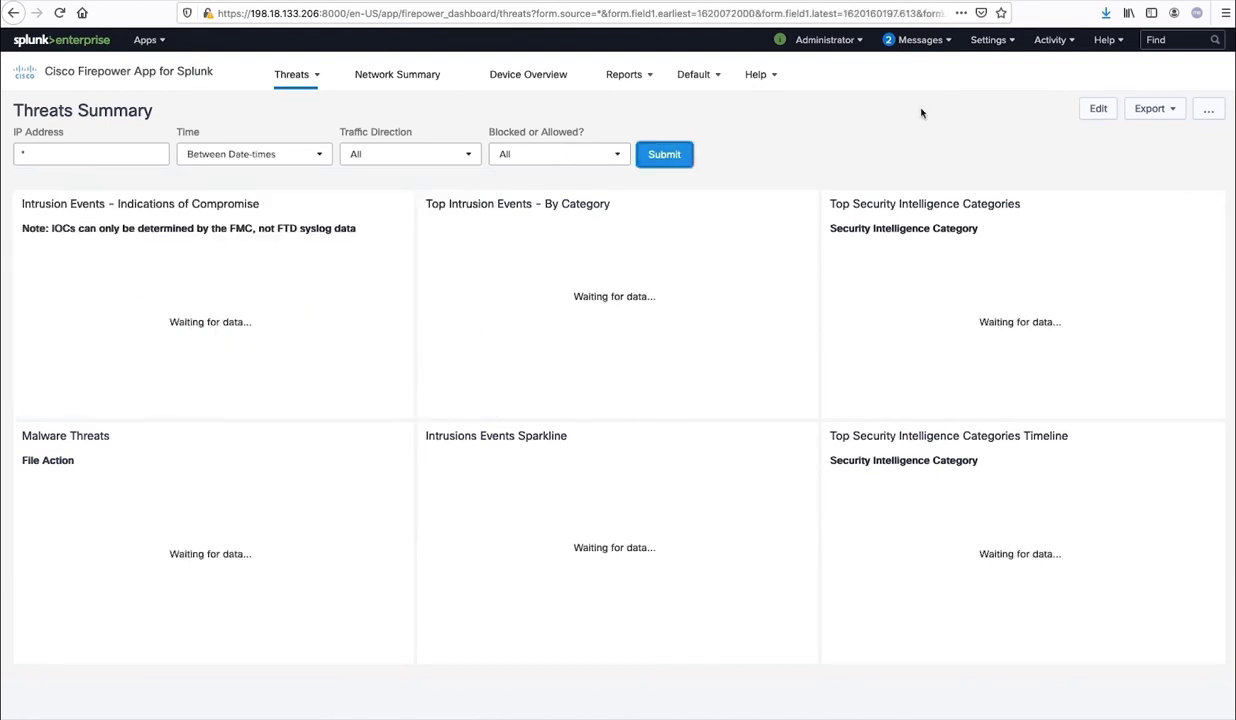
{"action": "left_click", "coordinate": [664, 154]}
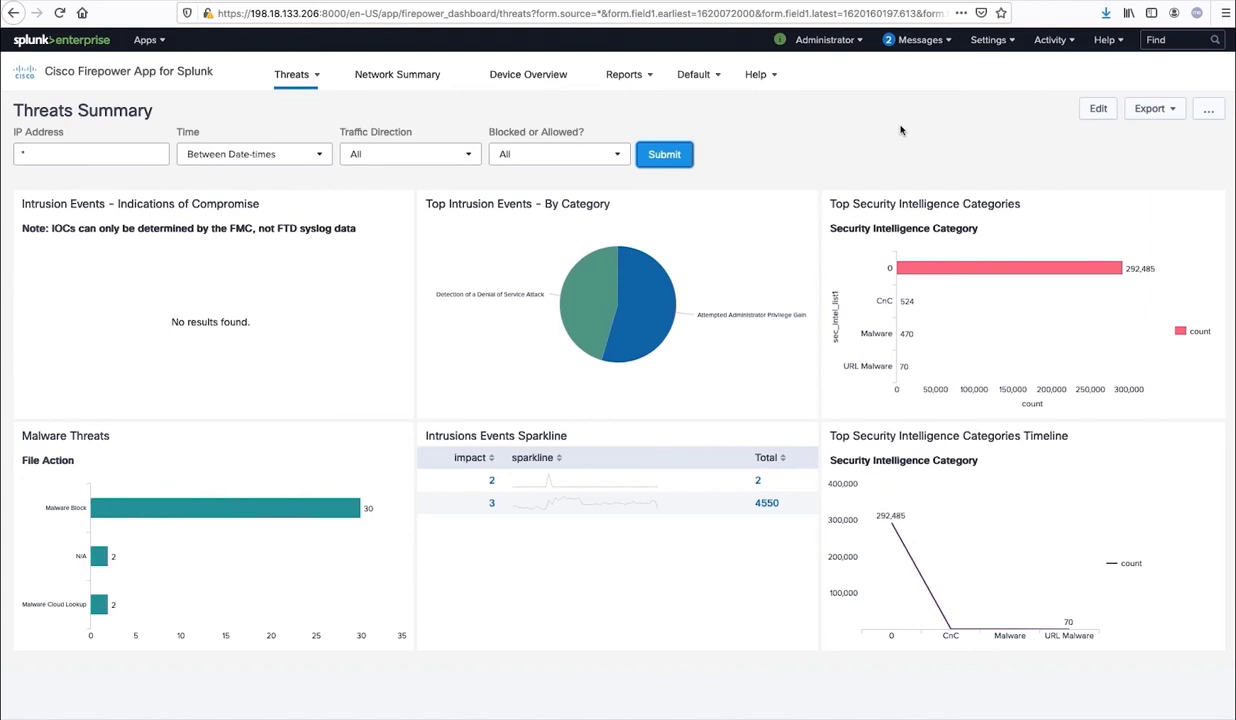
{"action": "mouse_move", "coordinate": [235, 515]}
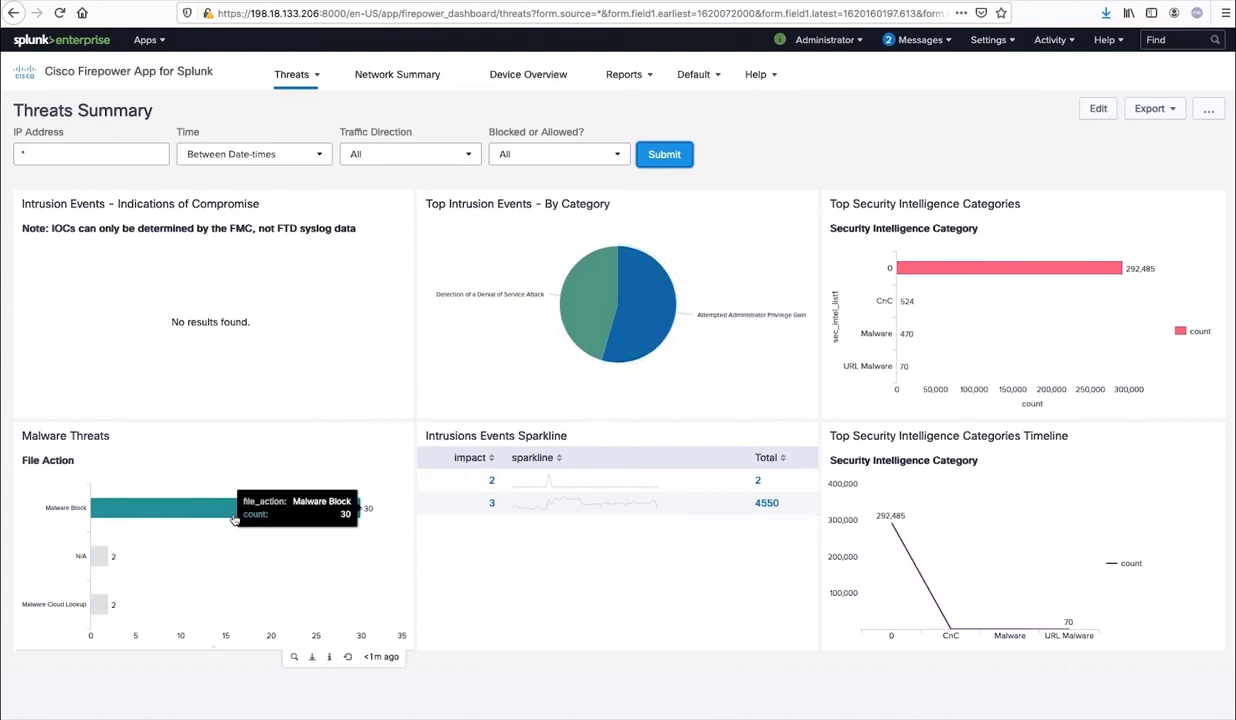
{"action": "left_click", "coordinate": [292, 74]}
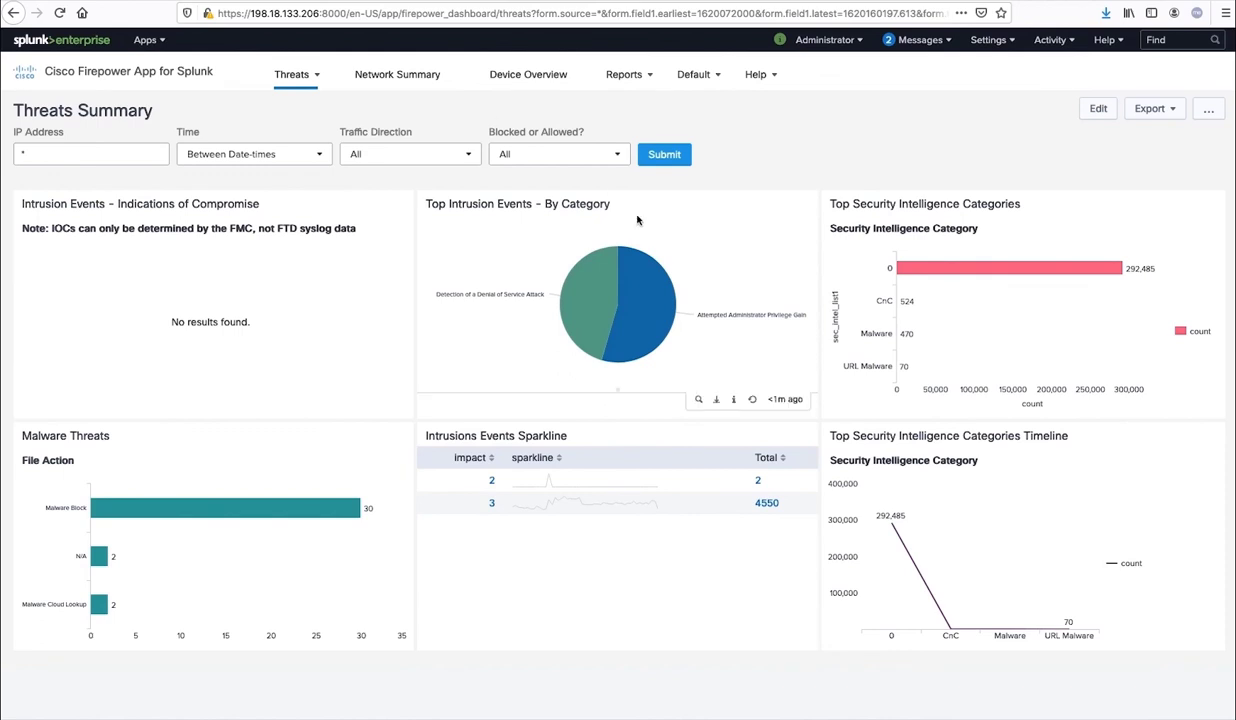
{"action": "mouse_move", "coordinate": [354, 102]}
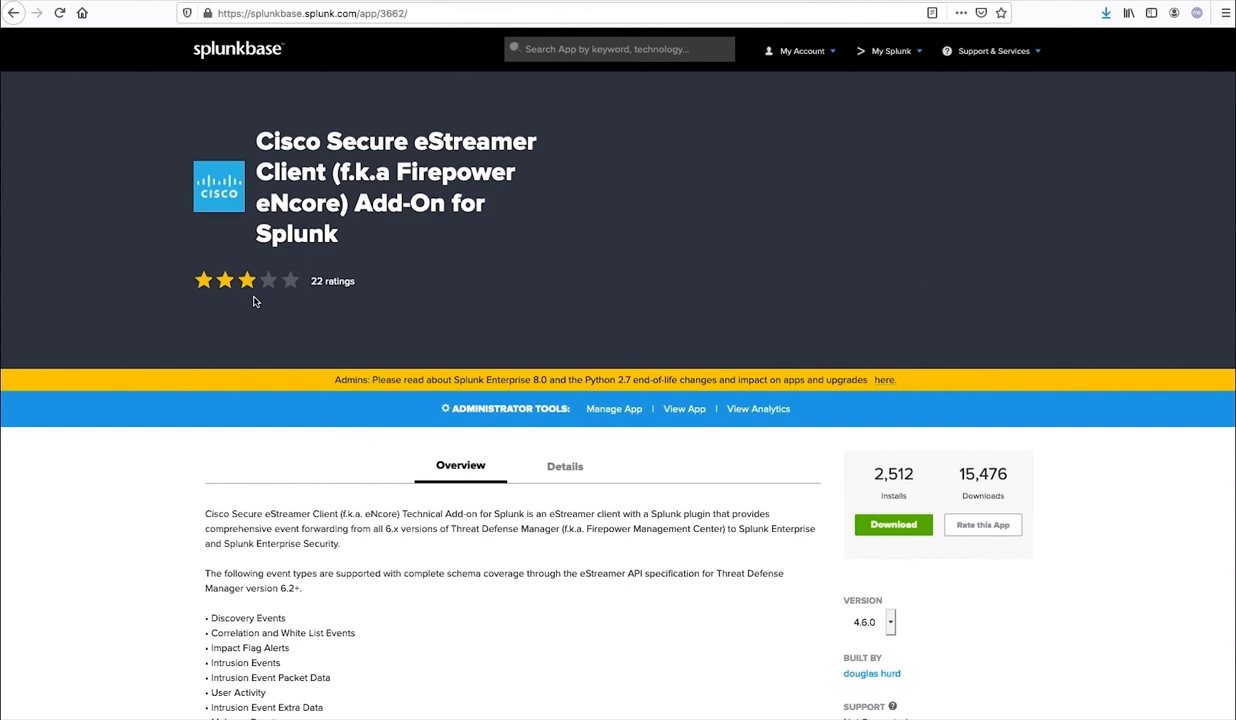
{"action": "mouse_move", "coordinate": [992, 507]}
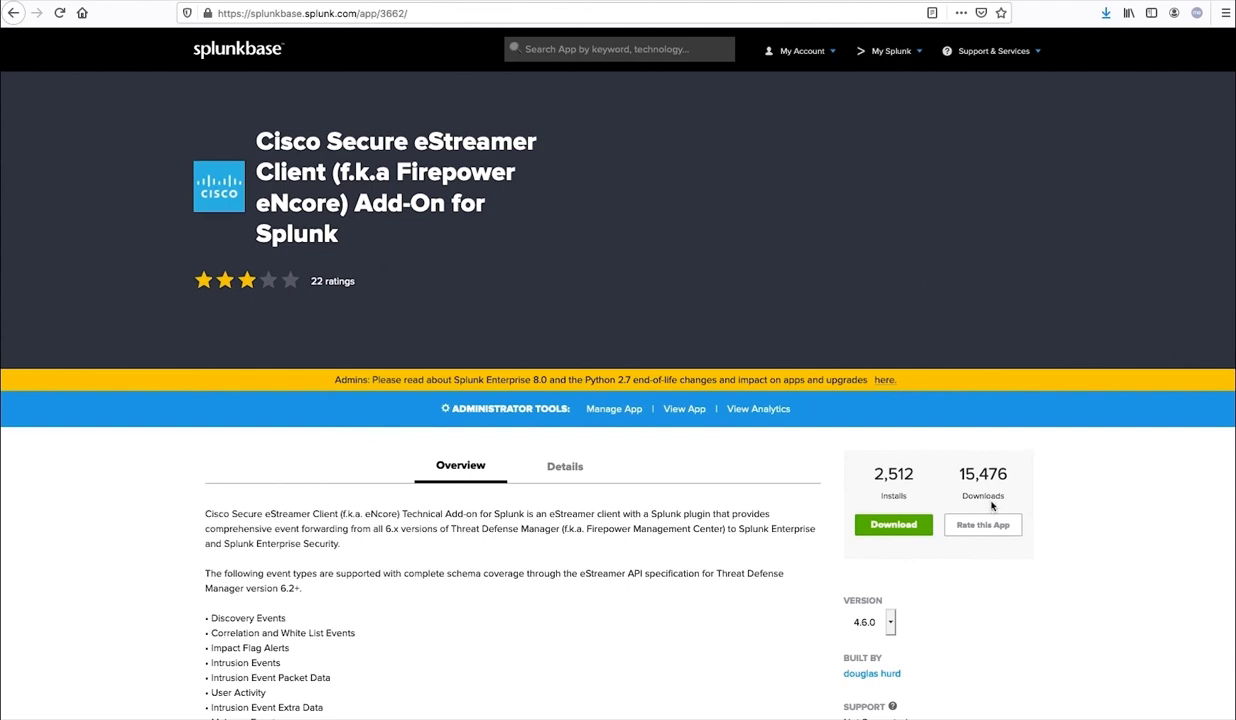